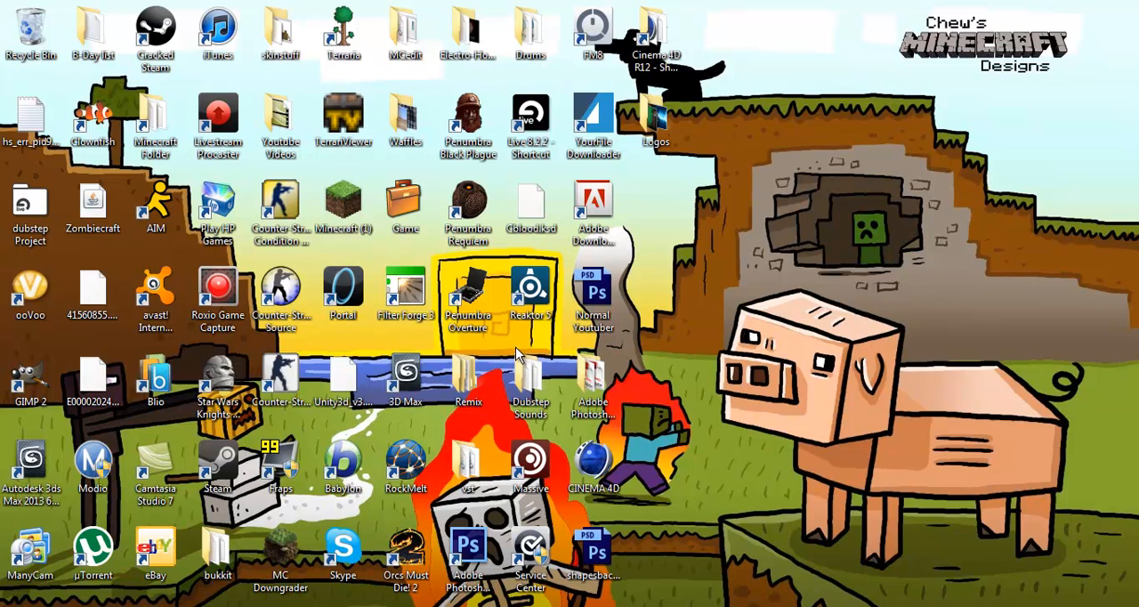
{"action": "mouse_move", "coordinate": [422, 478]}
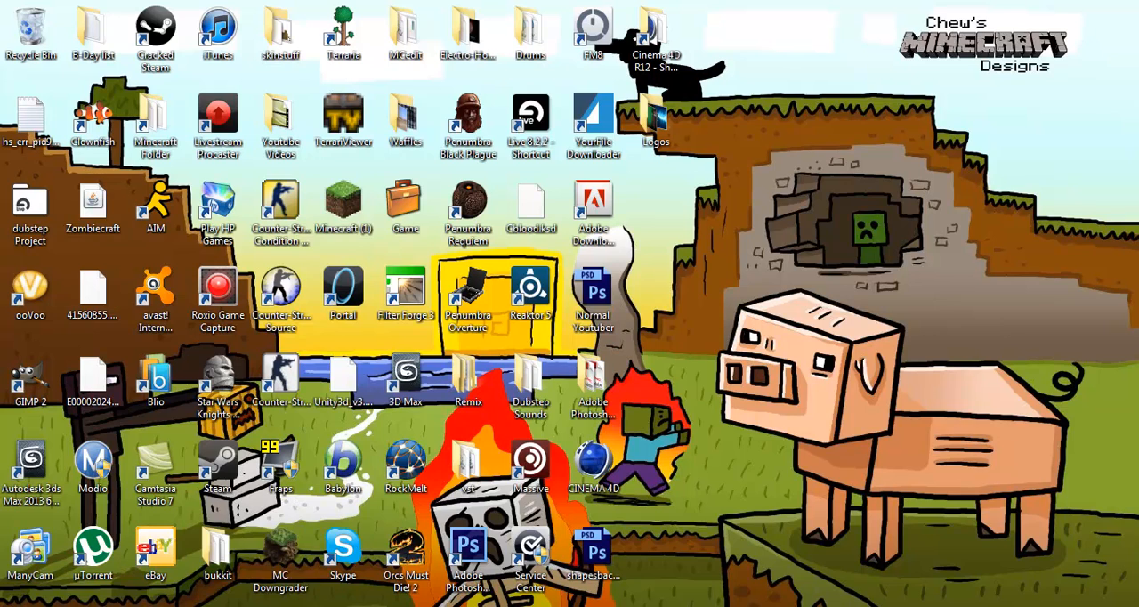
- Show the finished DubFlex3.png composite of the logo over the fiery and icy planet
{"action": "double_click", "coordinate": [467, 552]}
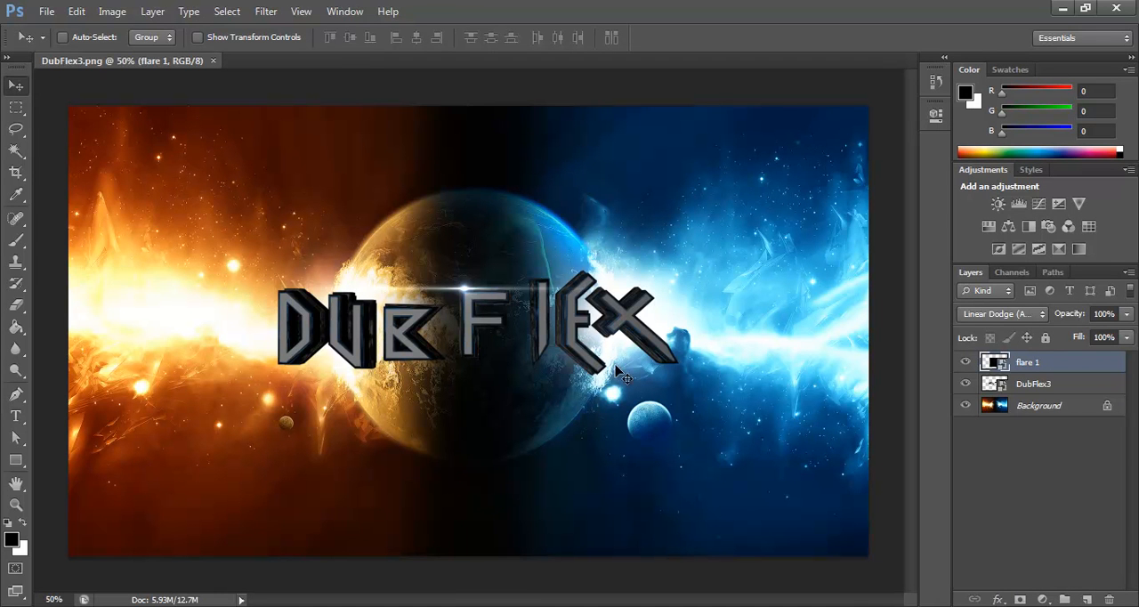
{"action": "mouse_move", "coordinate": [337, 448]}
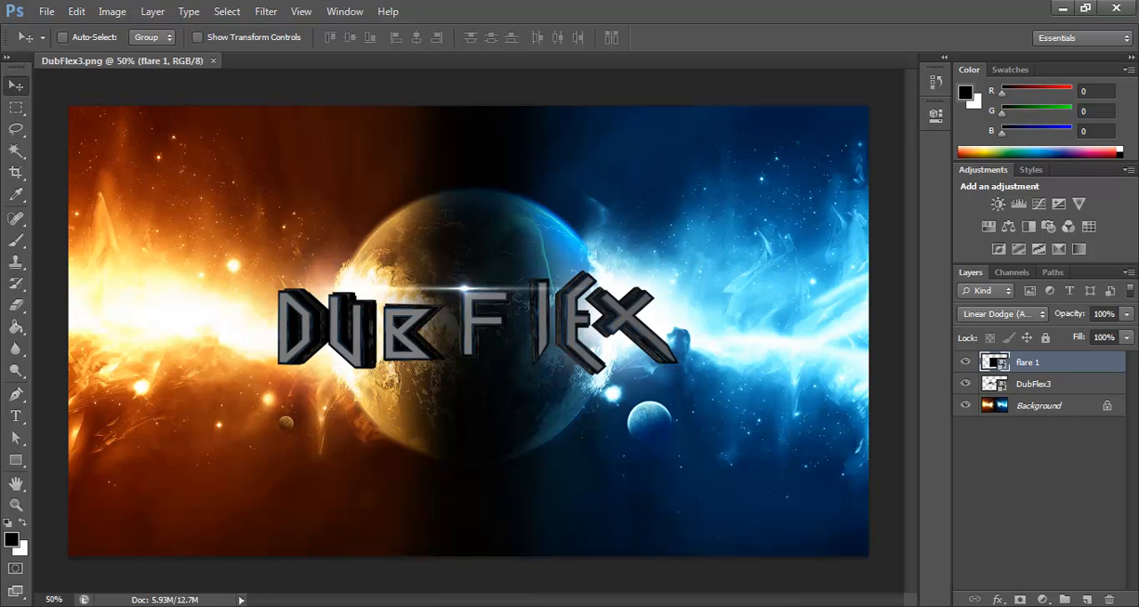
{"action": "mouse_move", "coordinate": [498, 327]}
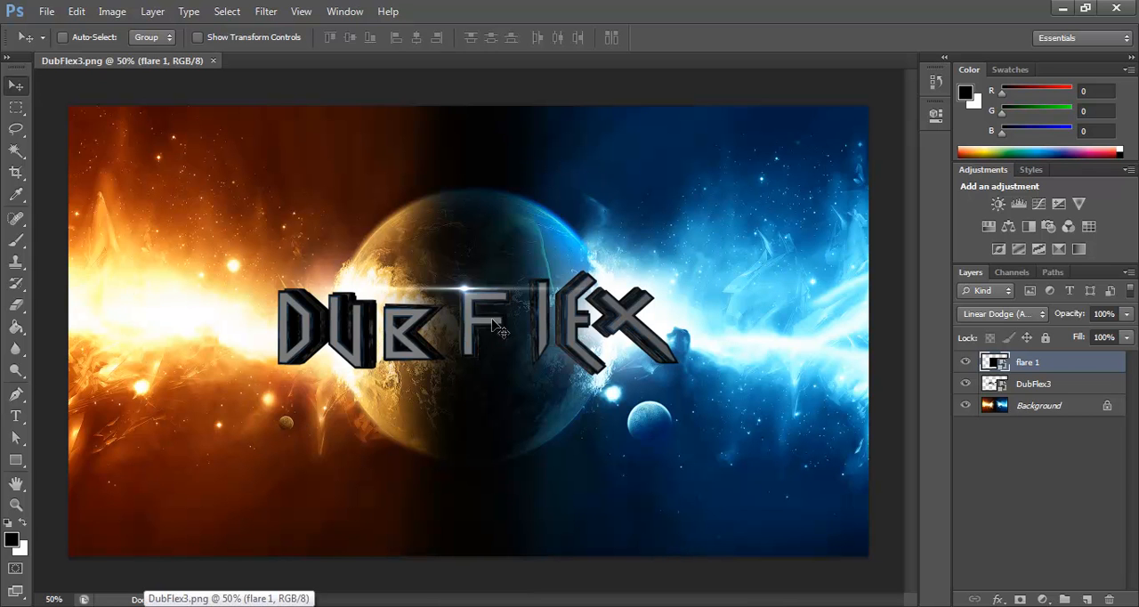
{"action": "mouse_move", "coordinate": [49, 36]}
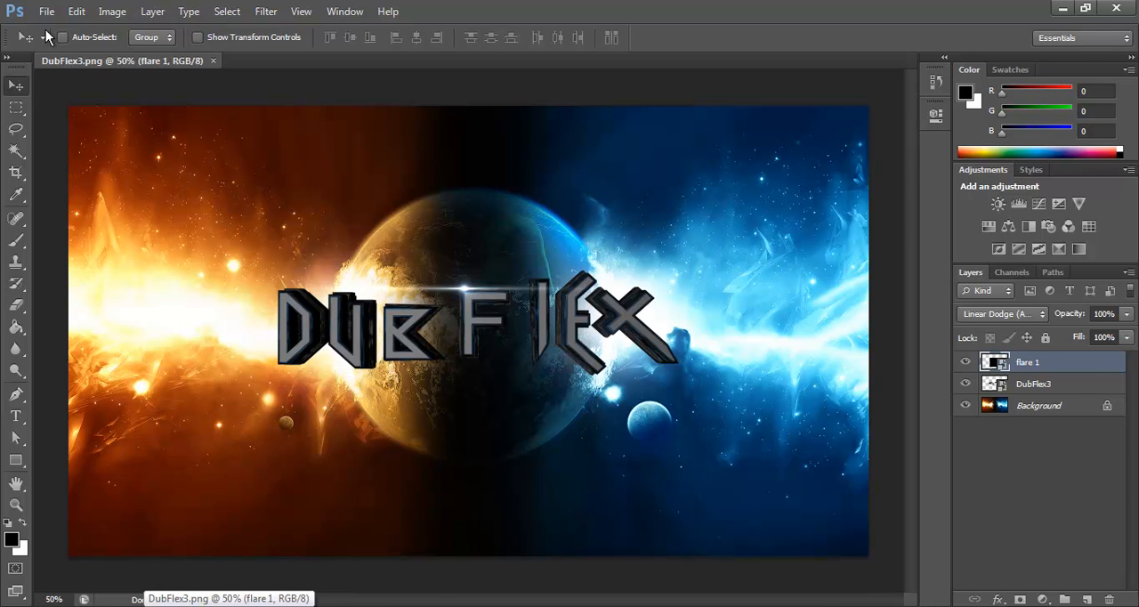
{"action": "left_click", "coordinate": [47, 11]}
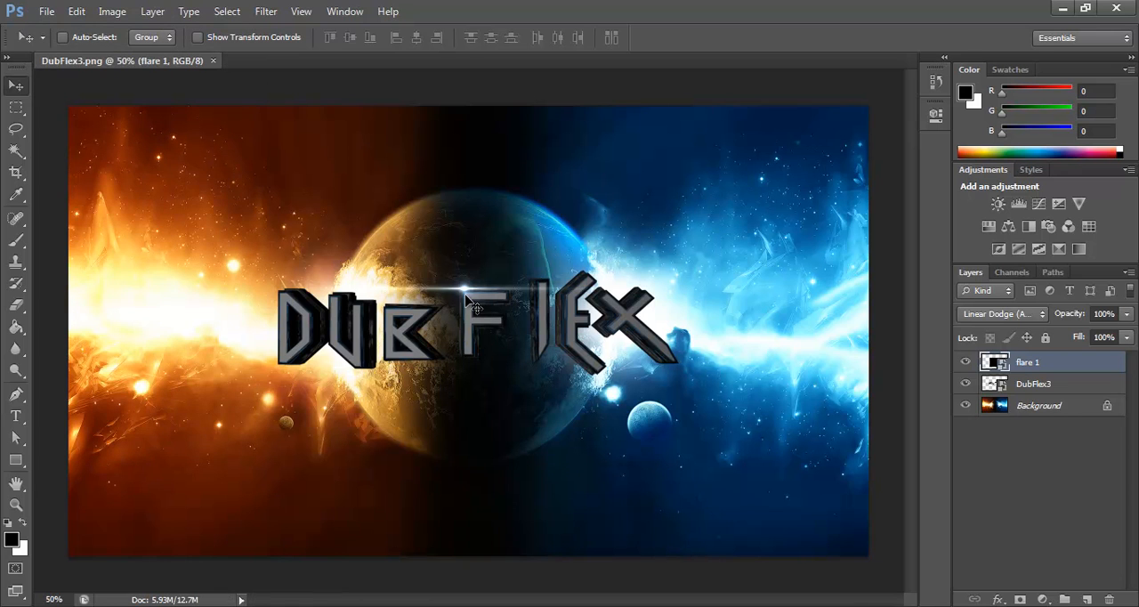
{"action": "mouse_move", "coordinate": [498, 400]}
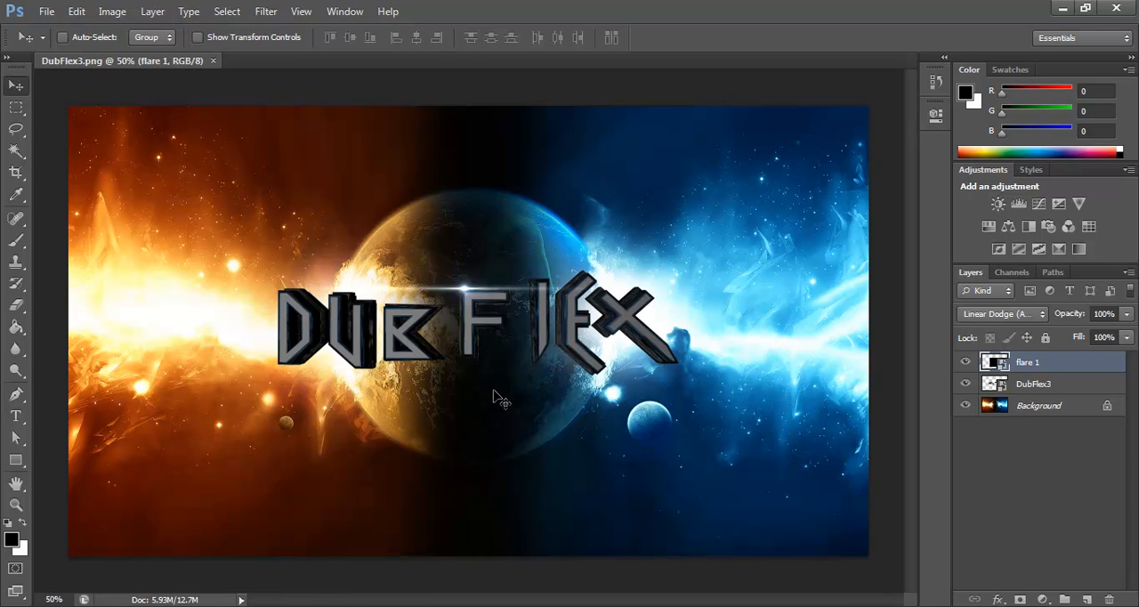
{"action": "mouse_move", "coordinate": [194, 324]}
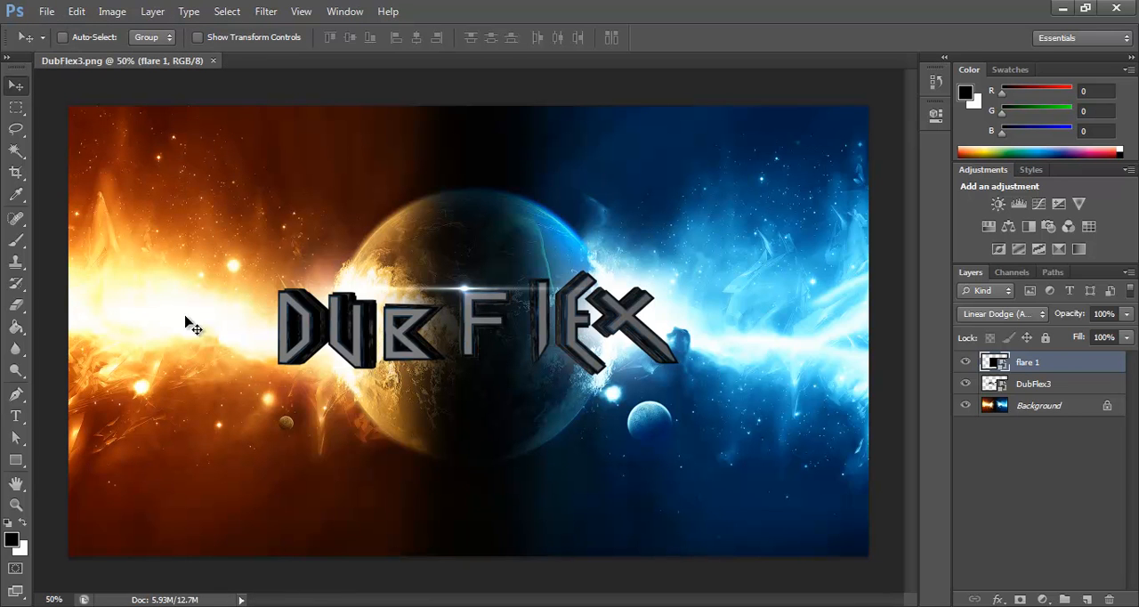
{"action": "left_click", "coordinate": [46, 12]}
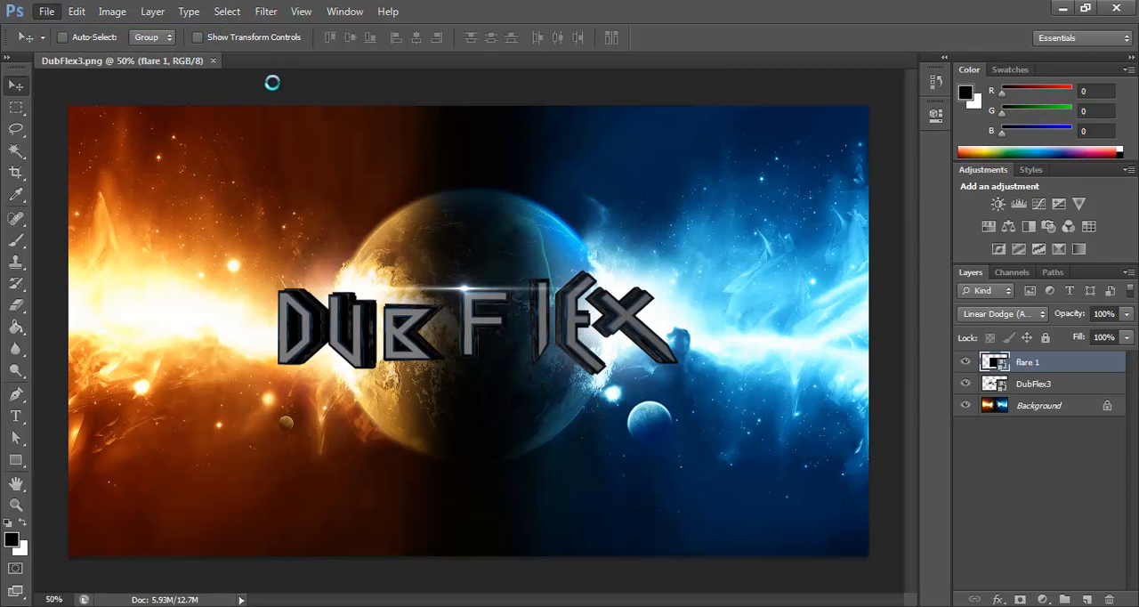
- Cancel a File > New document and minimize Photoshop to bring Cinema 4D forward
{"action": "left_click", "coordinate": [47, 11]}
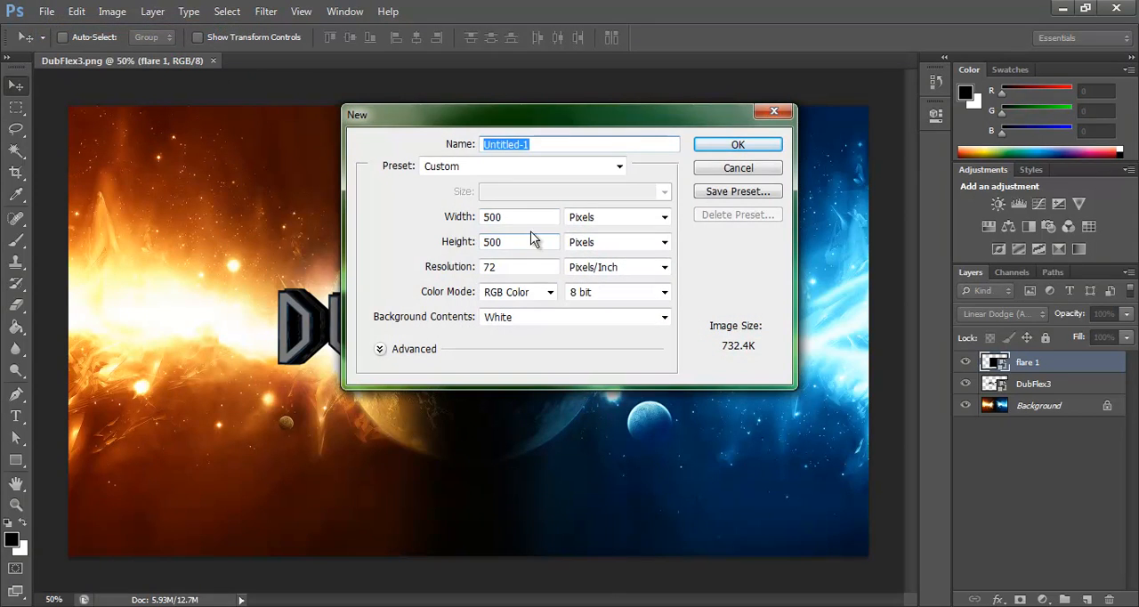
{"action": "left_click", "coordinate": [737, 167]}
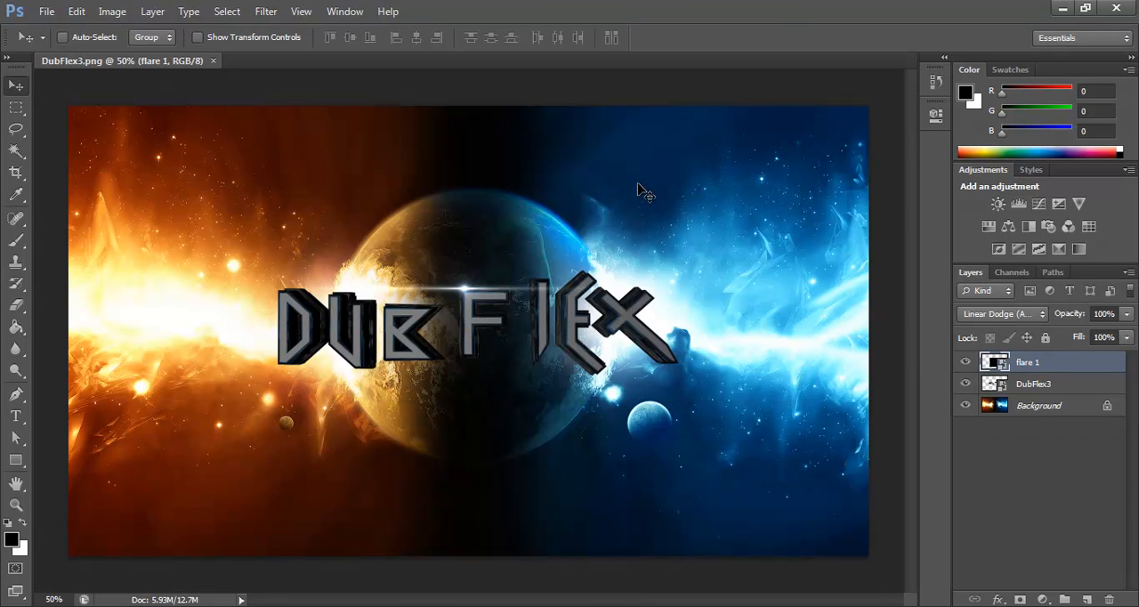
{"action": "mouse_move", "coordinate": [523, 328]}
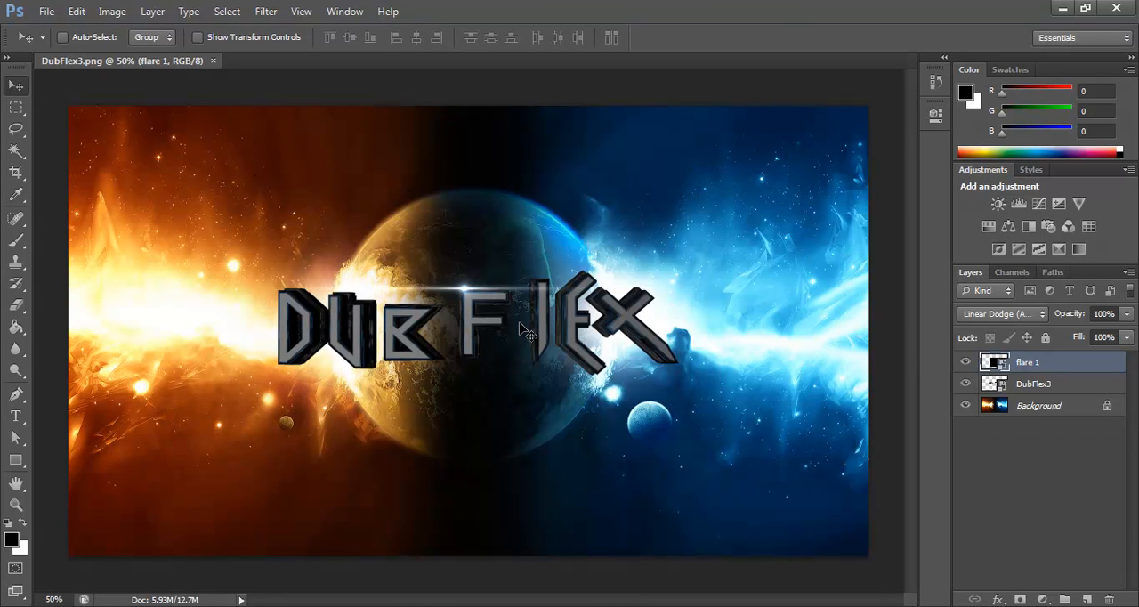
{"action": "left_click", "coordinate": [46, 11]}
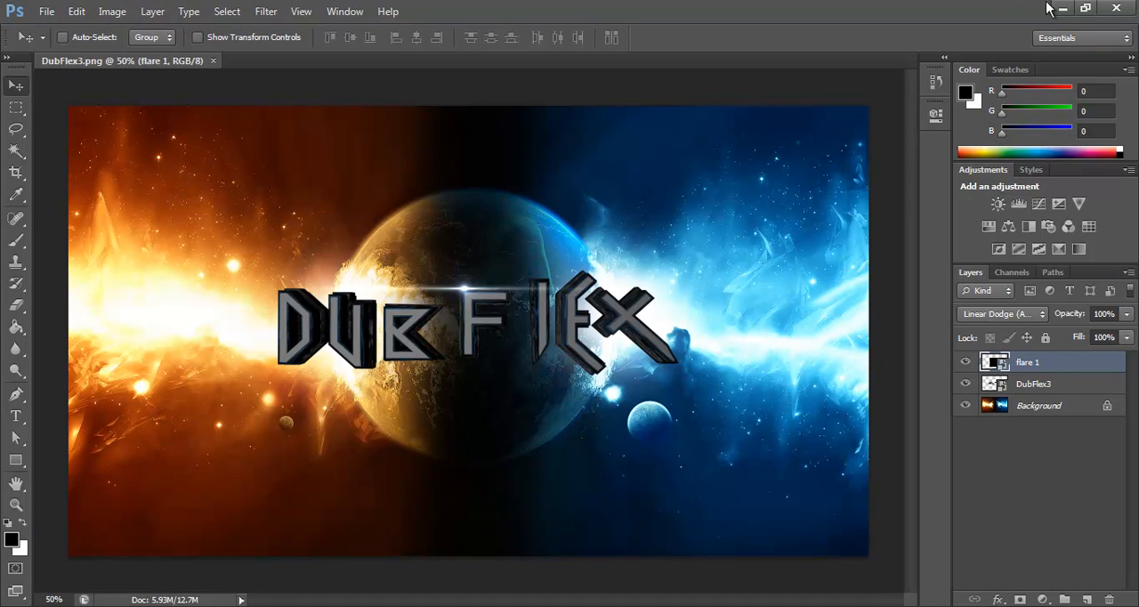
{"action": "left_click", "coordinate": [1062, 8]}
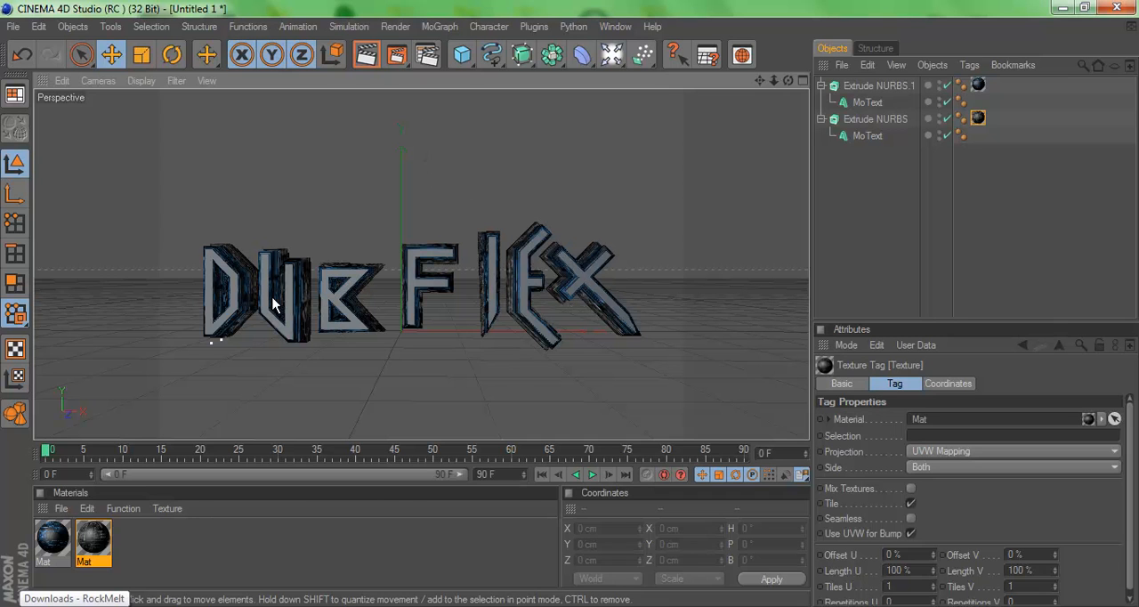
{"action": "mouse_move", "coordinate": [178, 176]}
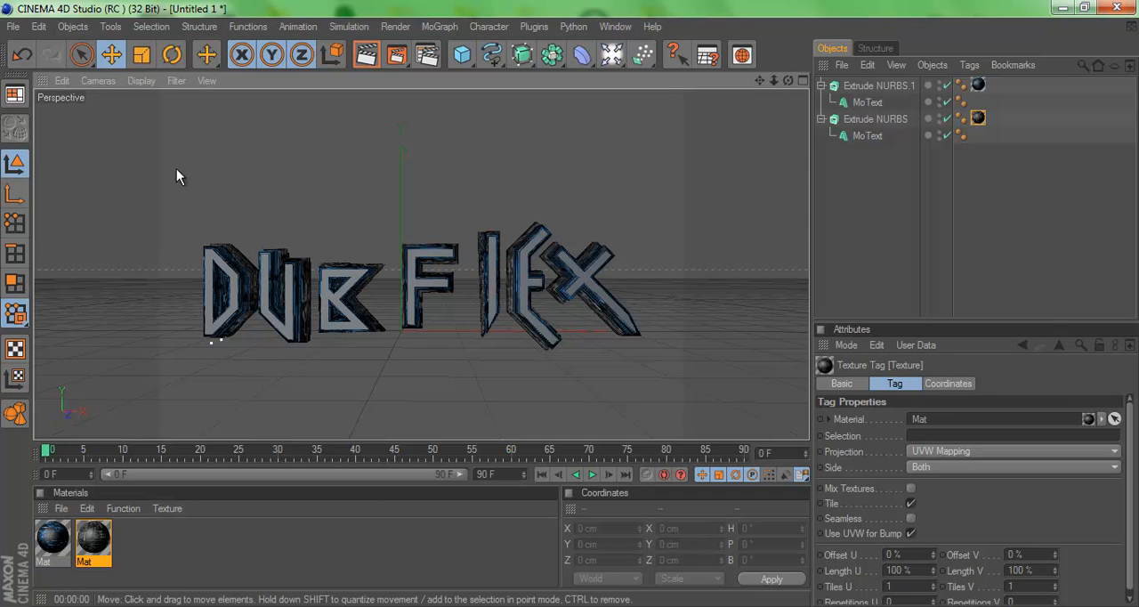
{"action": "mouse_move", "coordinate": [886, 192]}
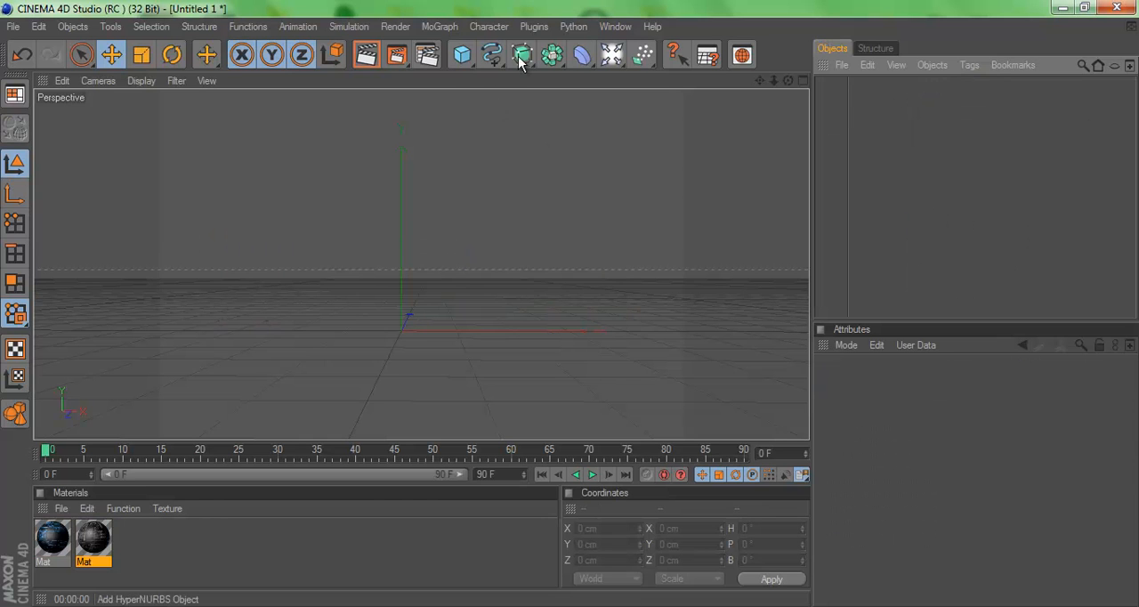
- Add a MoGraph MoText object to the Cinema 4D scene
{"action": "left_click", "coordinate": [439, 26]}
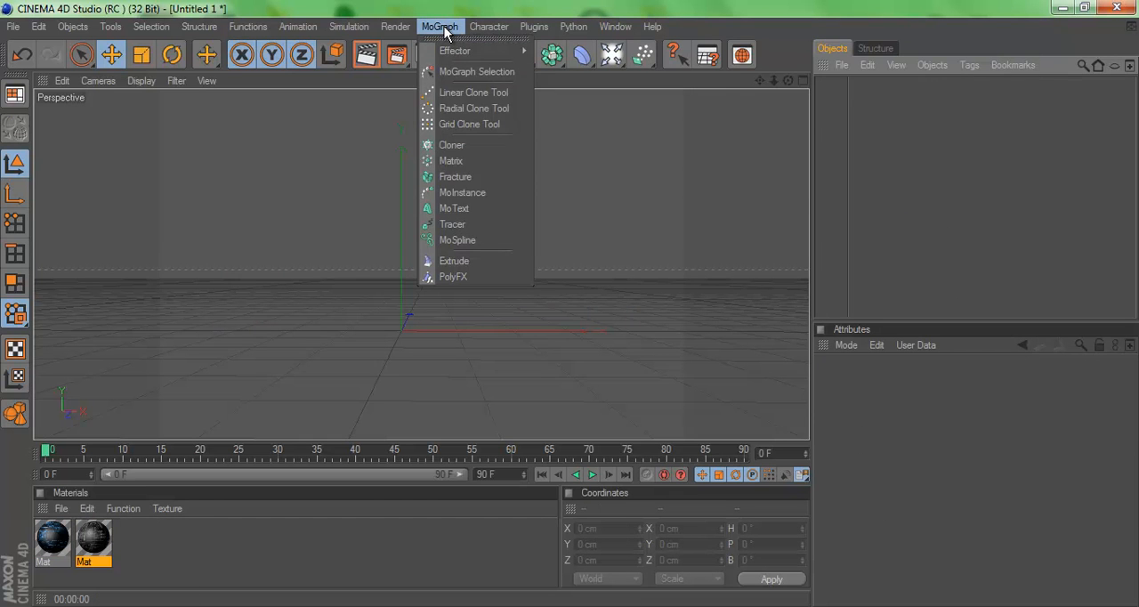
{"action": "left_click", "coordinate": [490, 54]}
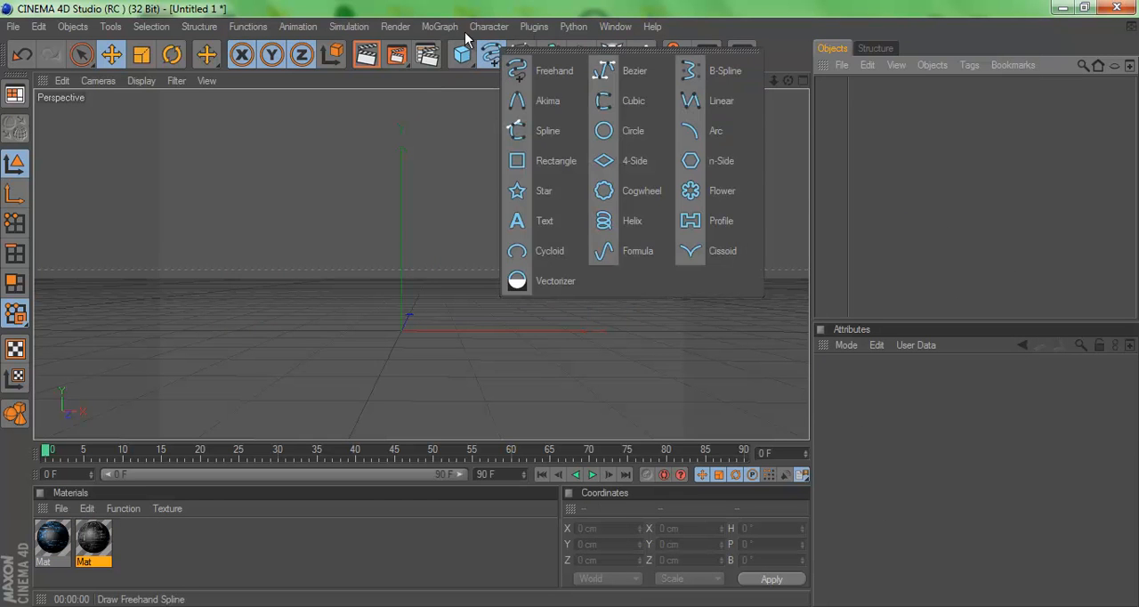
{"action": "left_click", "coordinate": [438, 25]}
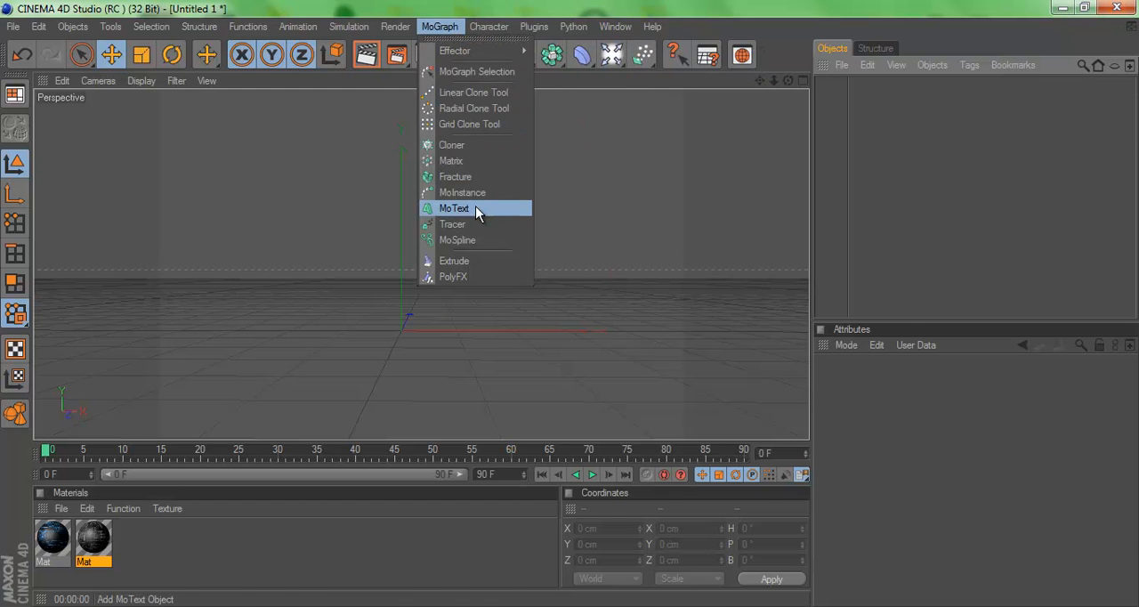
{"action": "left_click", "coordinate": [454, 207]}
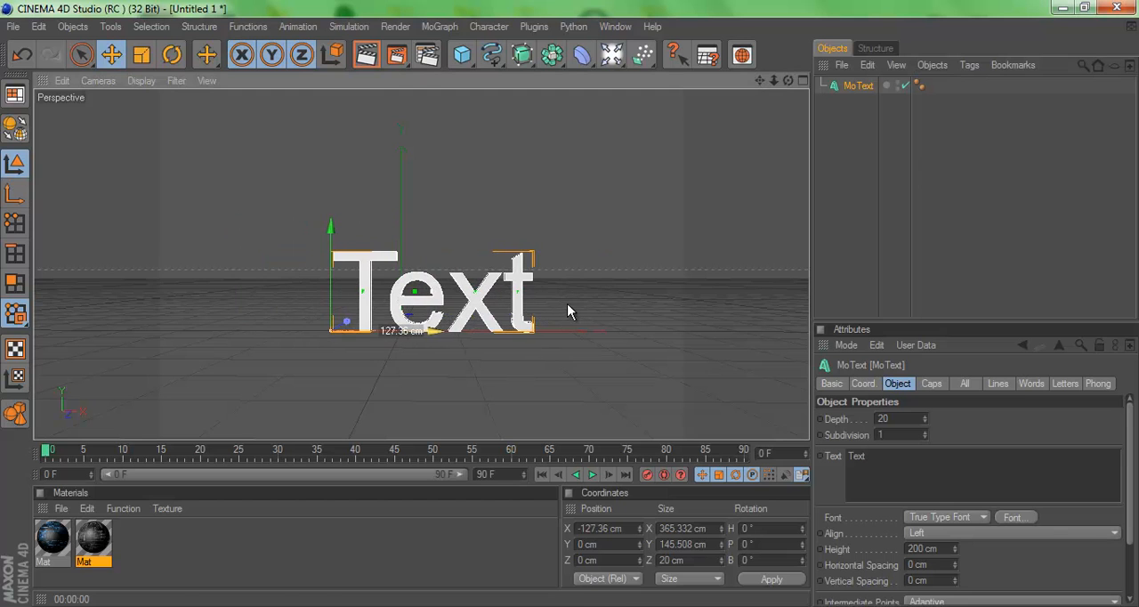
- Make the text read dubflex in a jagged display font with height 288 and horizontal spacing 35
{"action": "left_click", "coordinate": [930, 466]}
{"action": "type", "text": "d"}
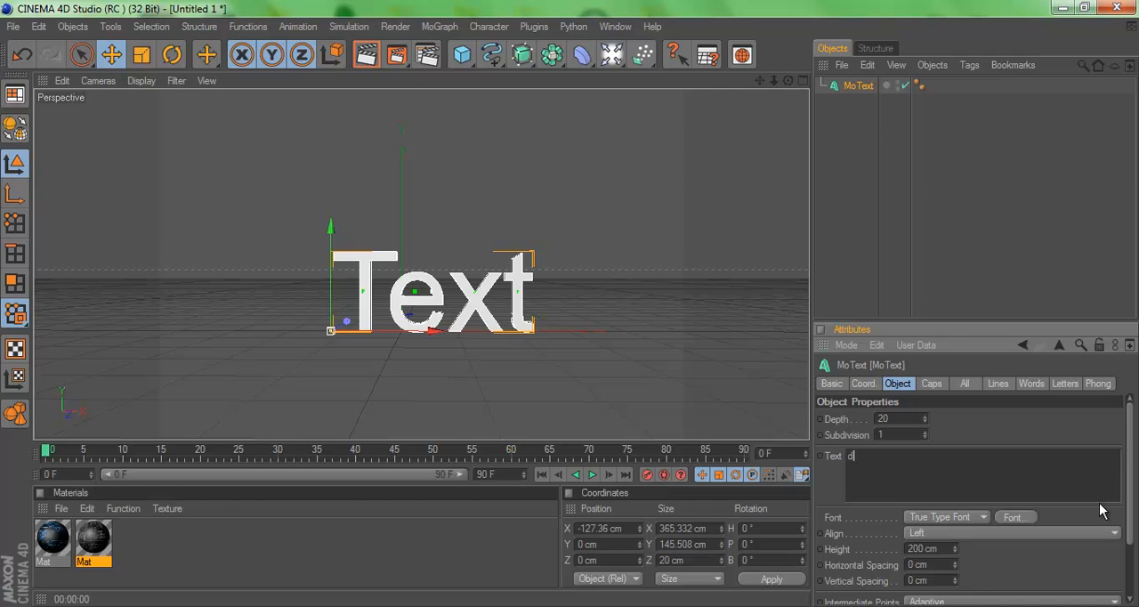
{"action": "type", "text": "ubflex"}
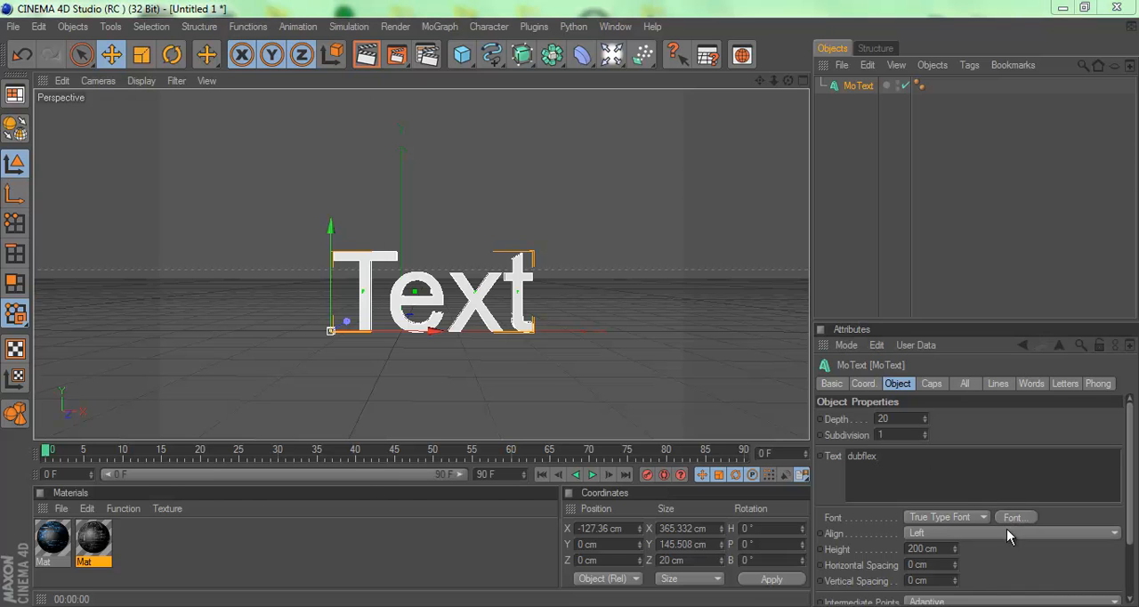
{"action": "left_click", "coordinate": [1014, 517]}
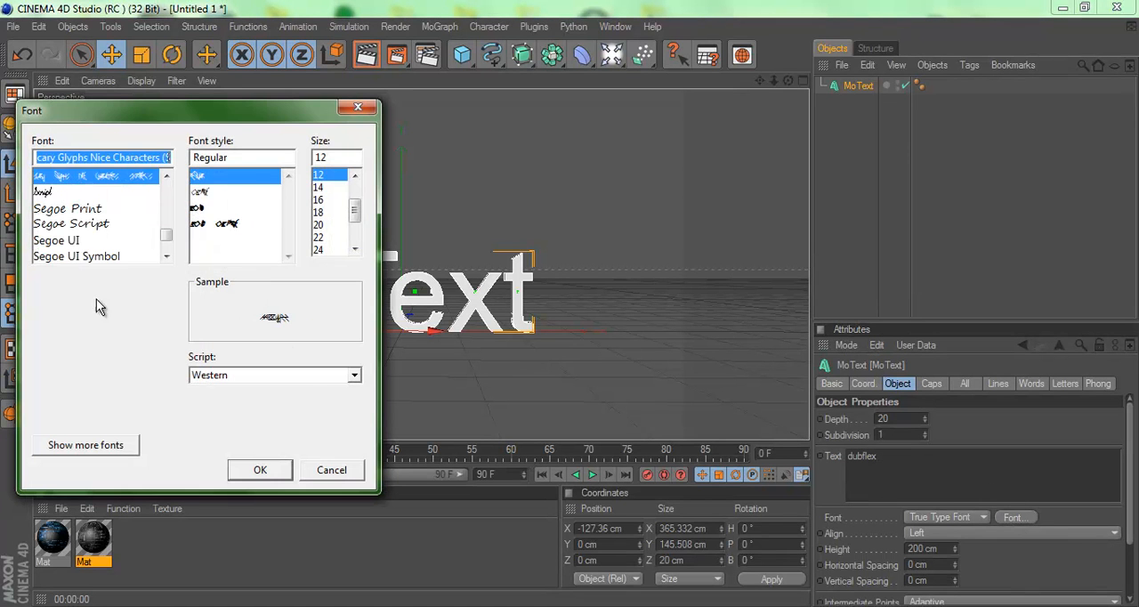
{"action": "left_click", "coordinate": [260, 470]}
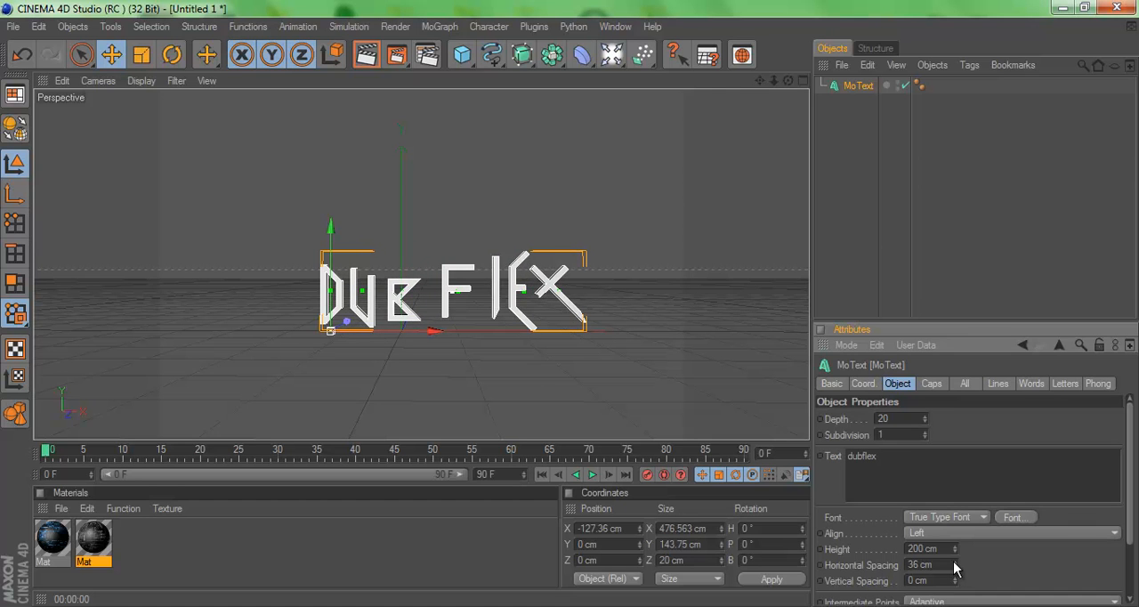
{"action": "left_click", "coordinate": [955, 568]}
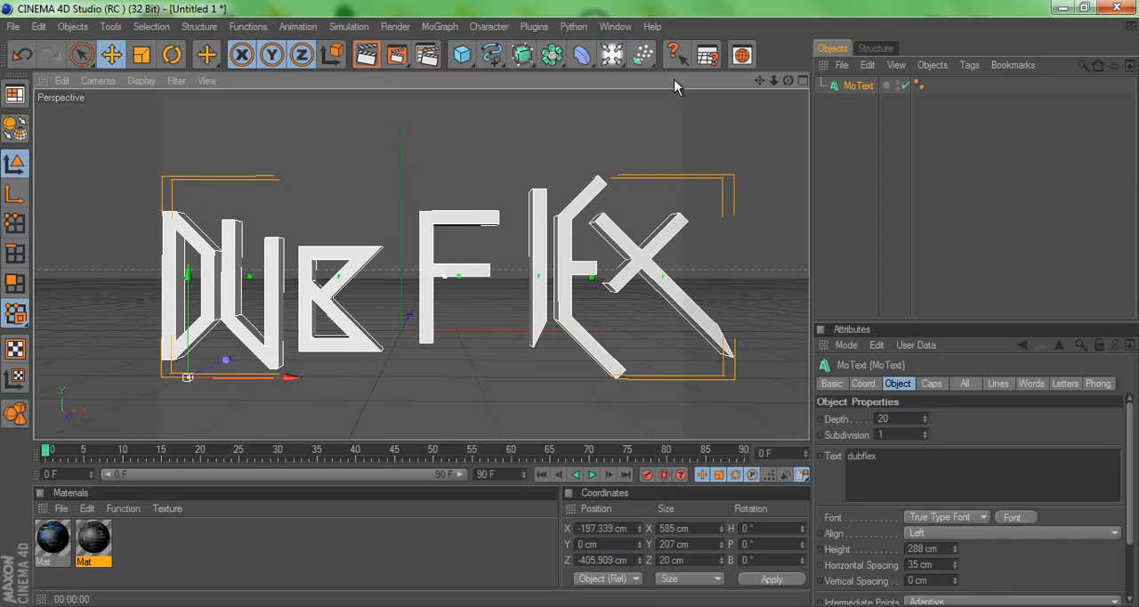
- Nest the dubflex text under an Extrude NURBS with Start and End set to Fillet Cap
{"action": "left_click", "coordinate": [522, 55]}
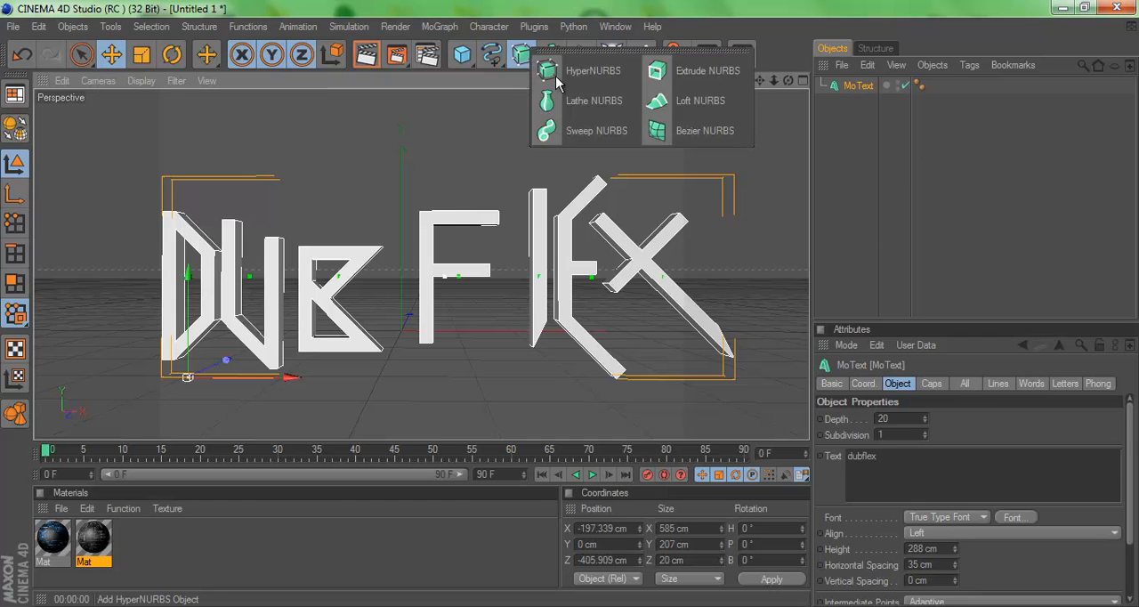
{"action": "left_click", "coordinate": [706, 70]}
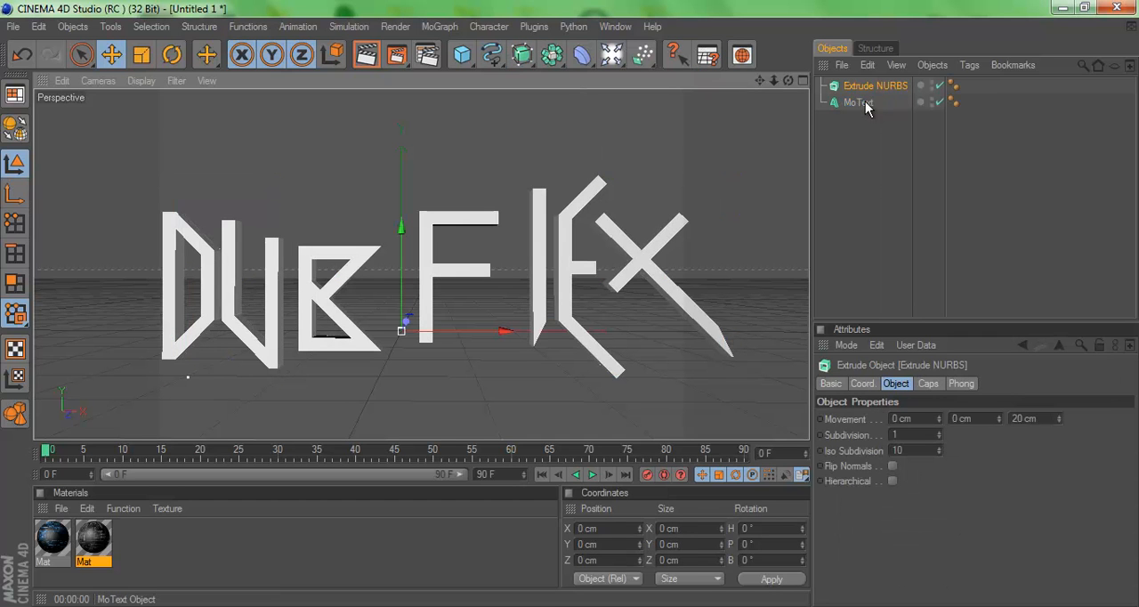
{"action": "left_click", "coordinate": [866, 101]}
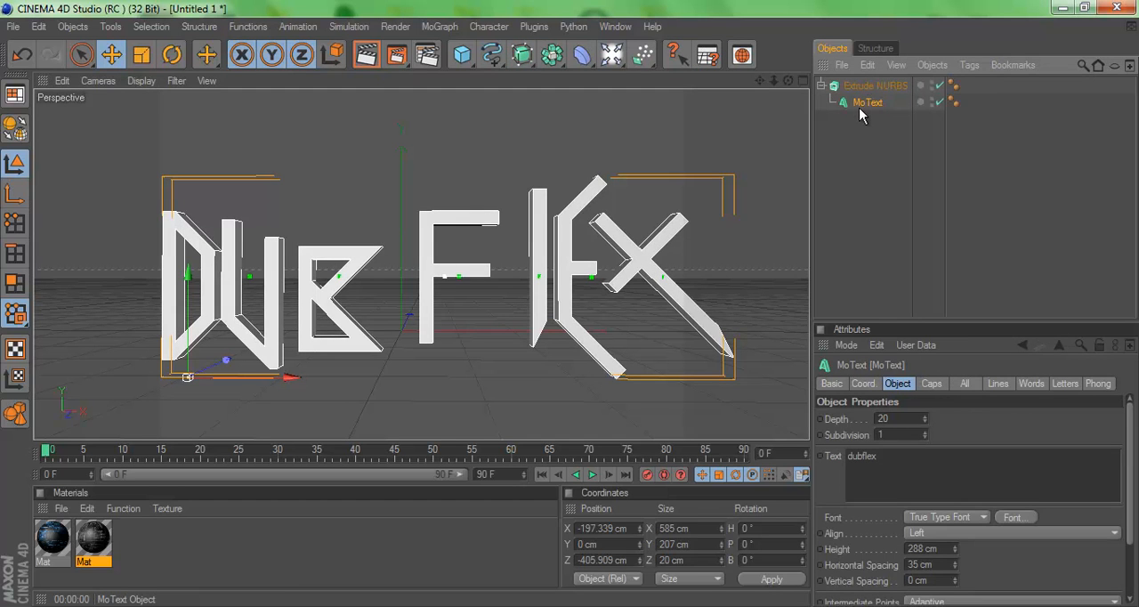
{"action": "left_click", "coordinate": [875, 85]}
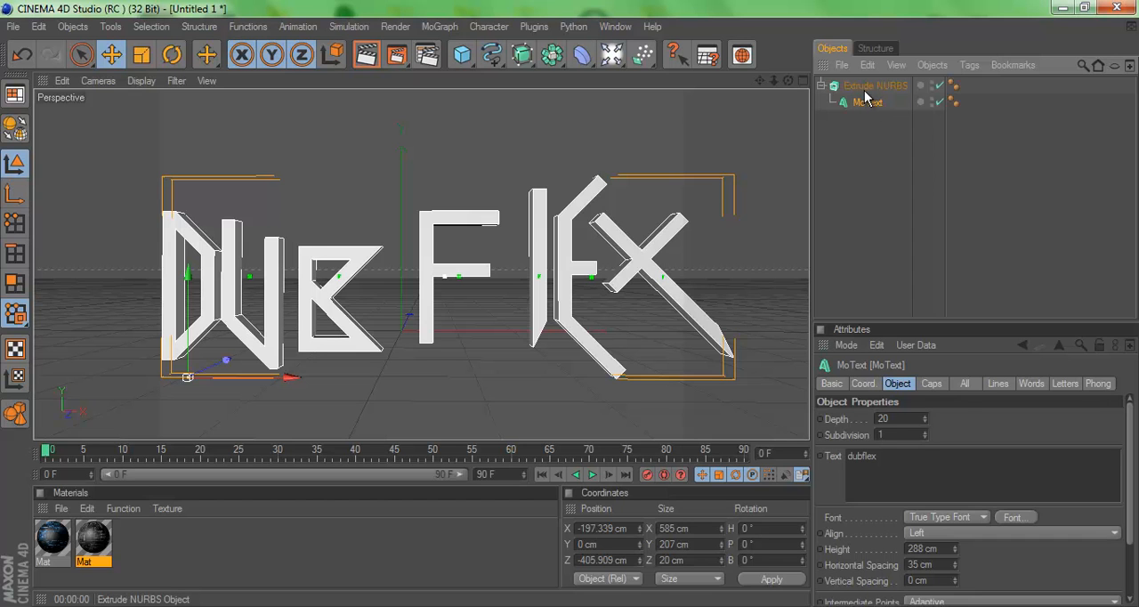
{"action": "left_click", "coordinate": [876, 86]}
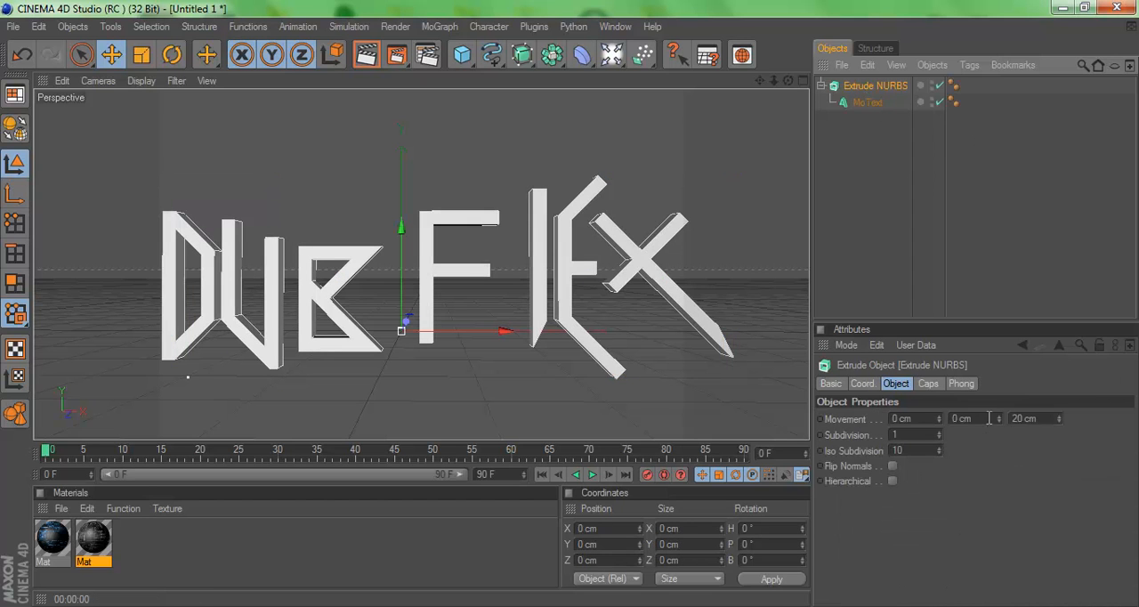
{"action": "mouse_move", "coordinate": [1049, 435]}
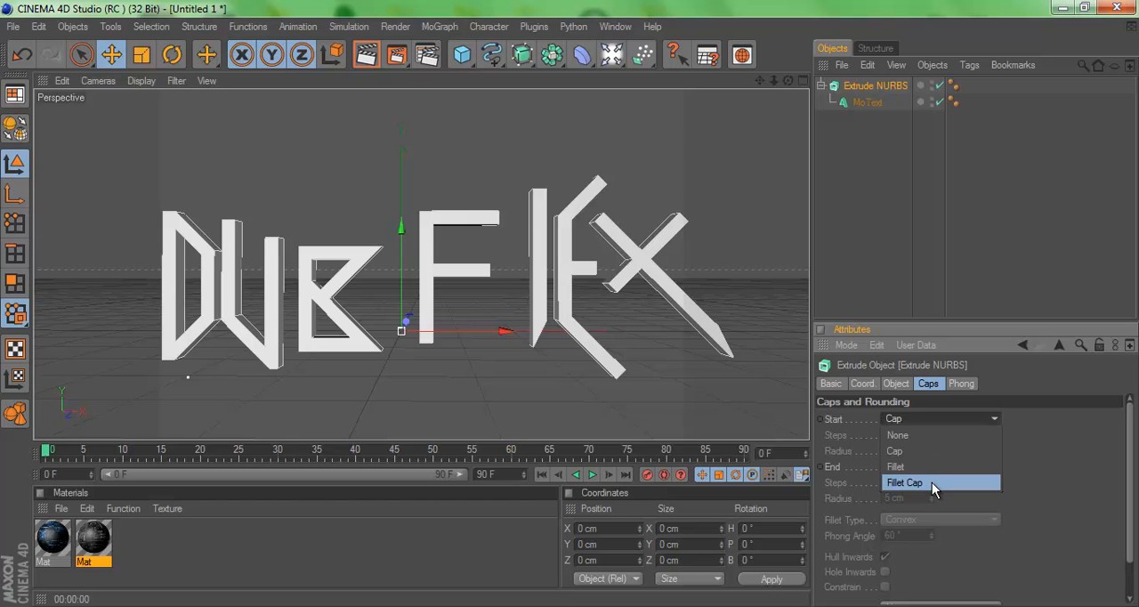
{"action": "left_click", "coordinate": [903, 482]}
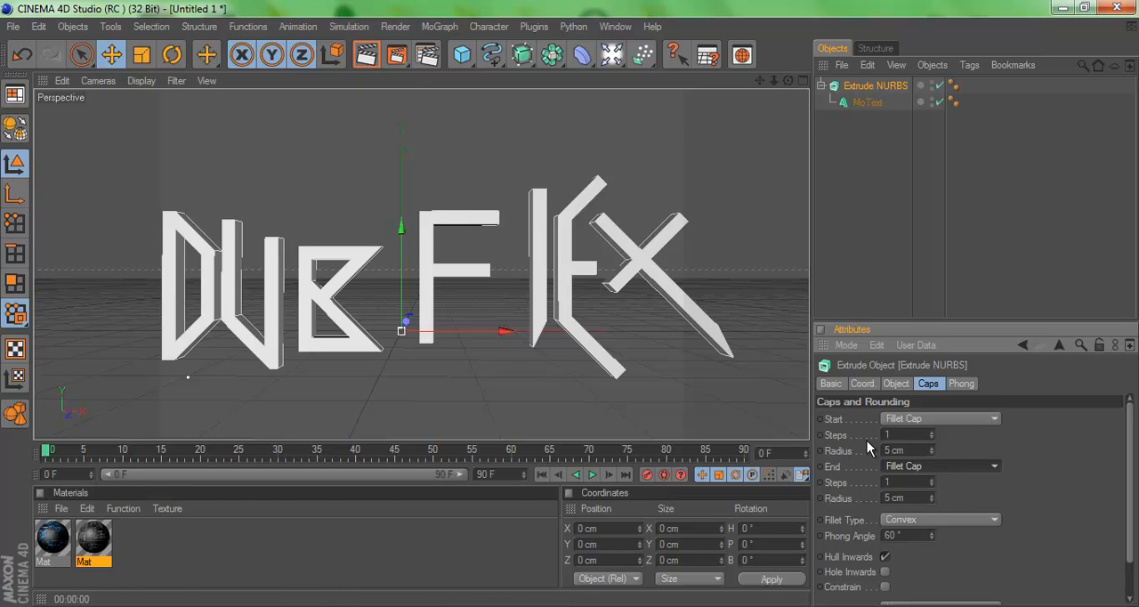
- Give the MoText depth 80 and horizontal spacing 45 cm, then select the extrude copy
{"action": "left_click", "coordinate": [867, 101]}
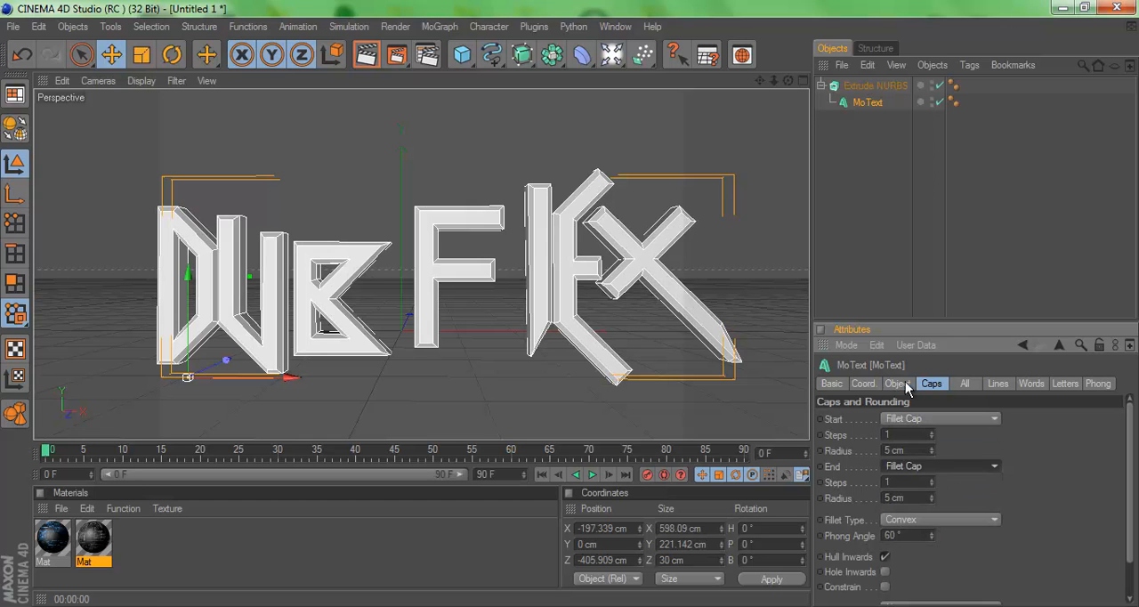
{"action": "left_click", "coordinate": [896, 383]}
{"action": "type", "text": "80"}
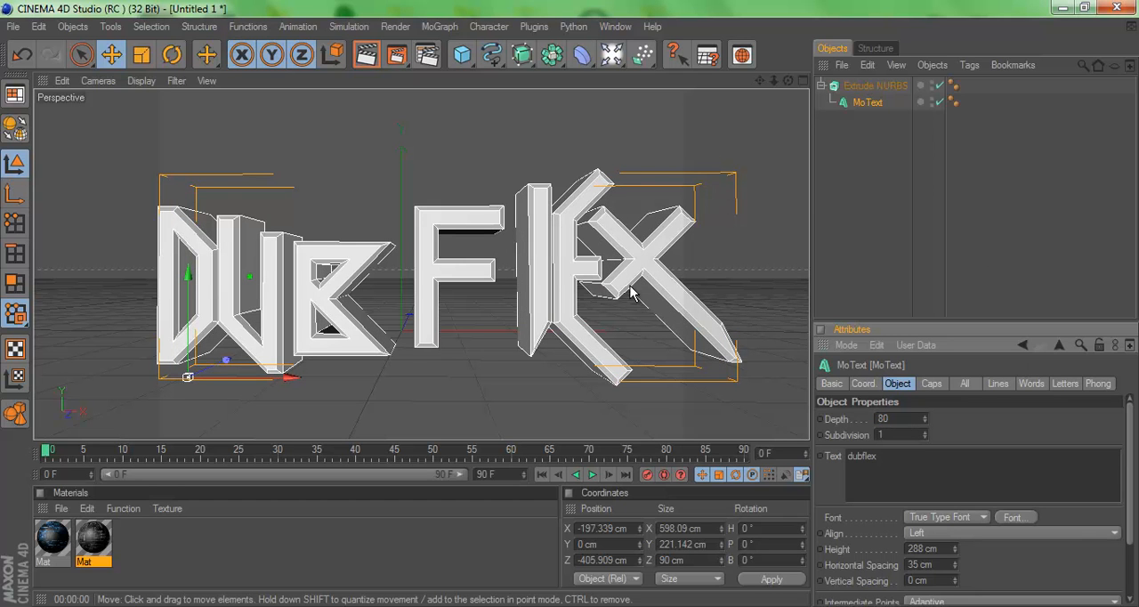
{"action": "mouse_move", "coordinate": [955, 572]}
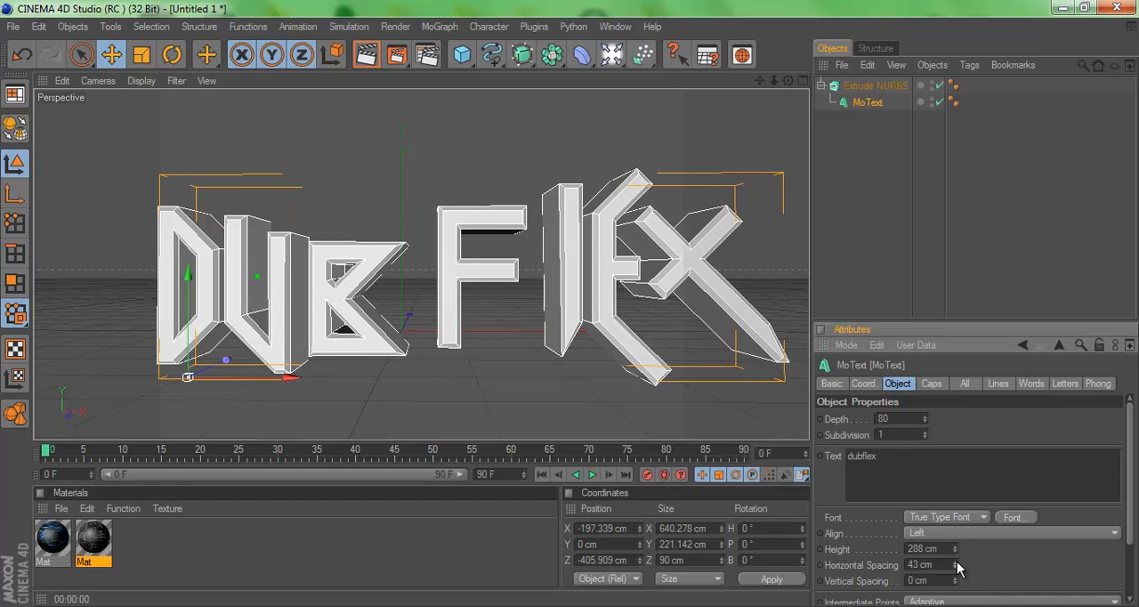
{"action": "left_click", "coordinate": [956, 564]}
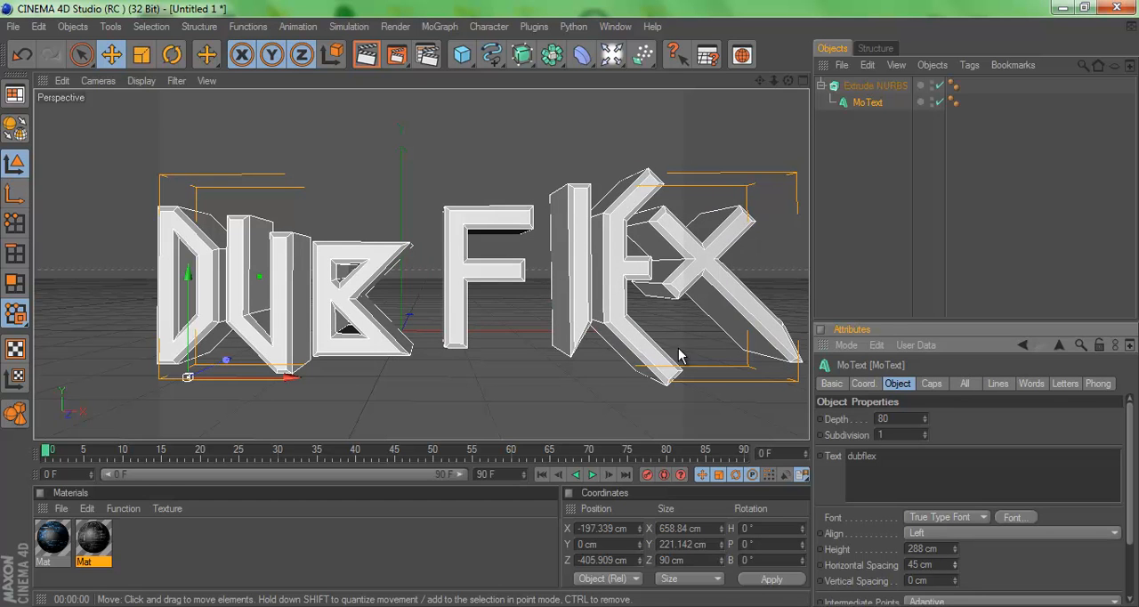
{"action": "left_click", "coordinate": [875, 86]}
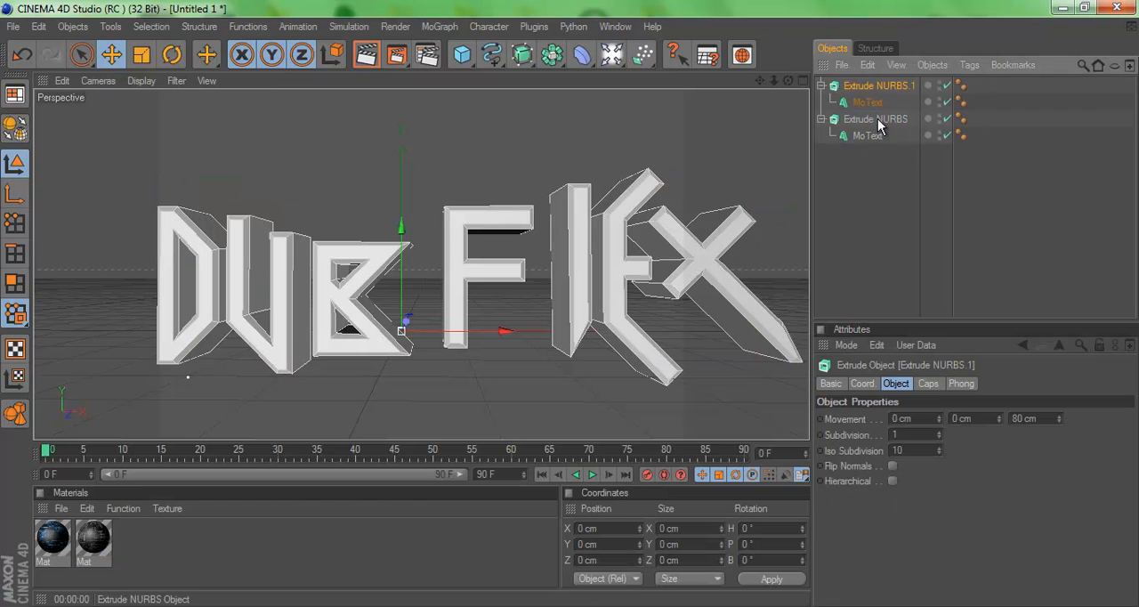
- Set the original extrude's cap rounding radius to 10 cm
{"action": "left_click", "coordinate": [875, 119]}
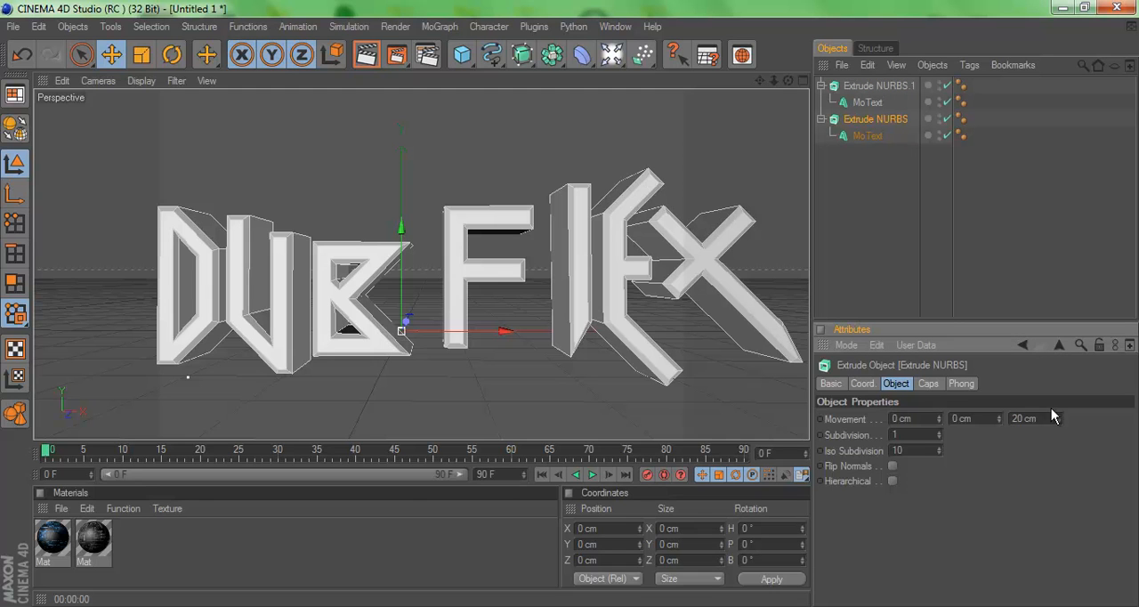
{"action": "left_click", "coordinate": [928, 383]}
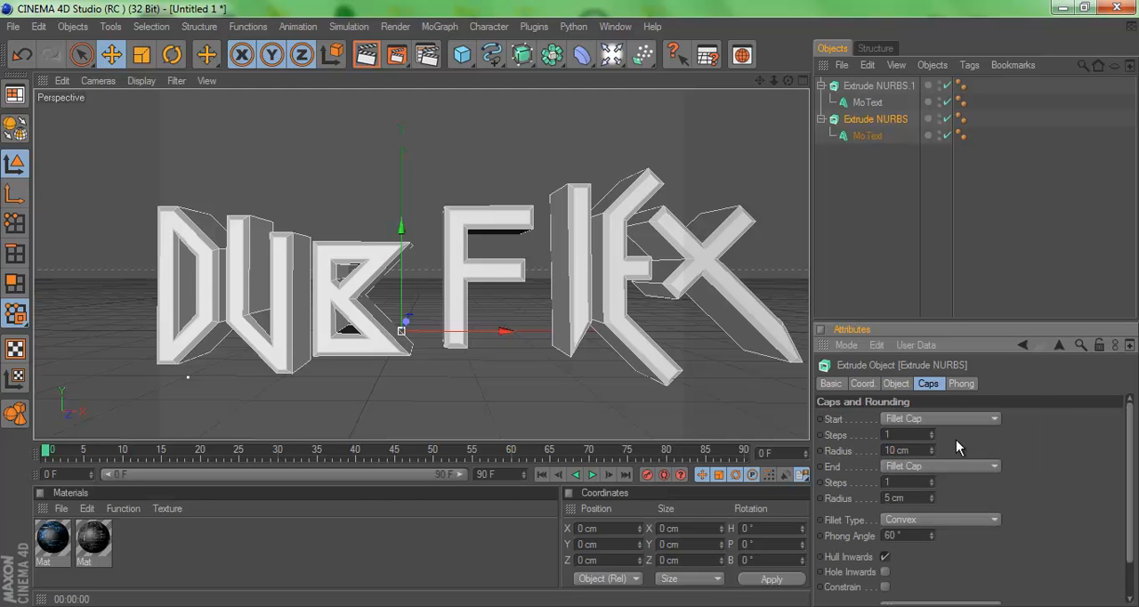
{"action": "triple_click", "coordinate": [892, 497]}
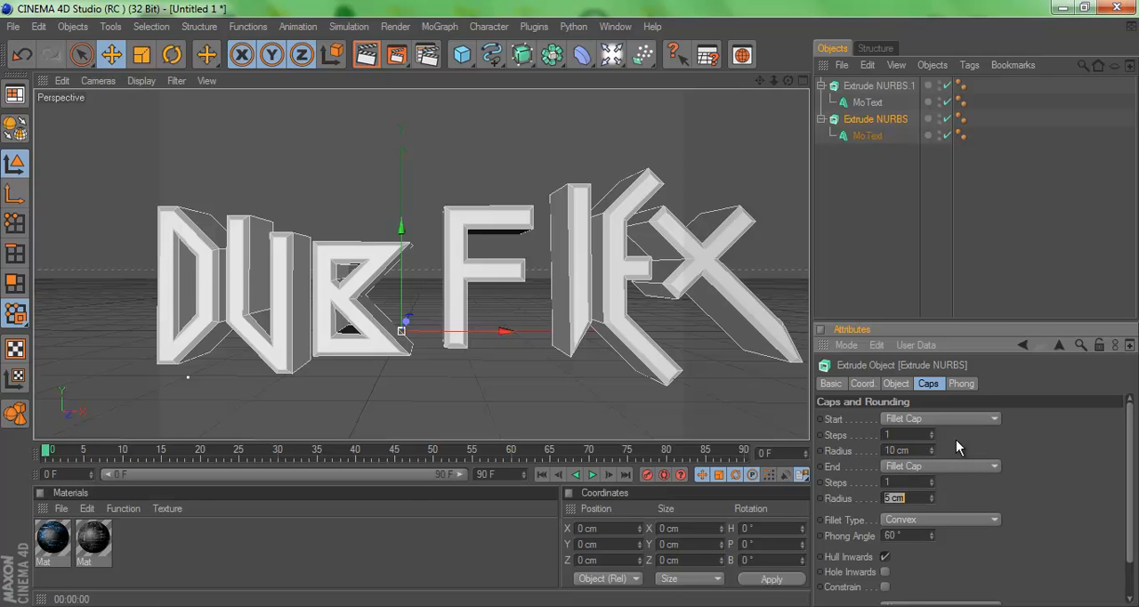
{"action": "type", "text": "10 cm"}
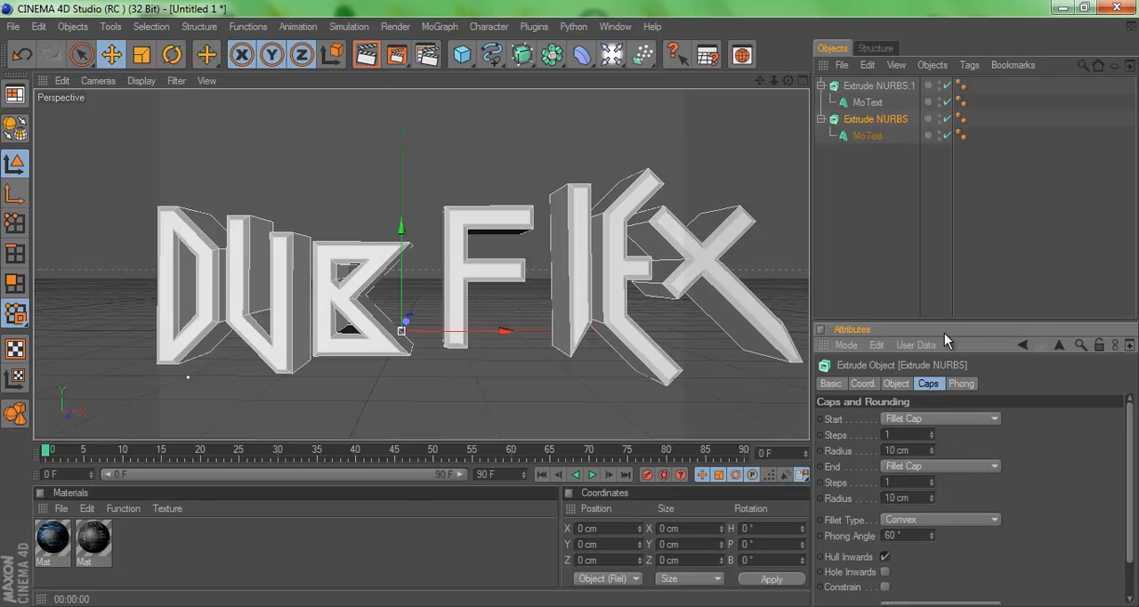
{"action": "left_click", "coordinate": [895, 382]}
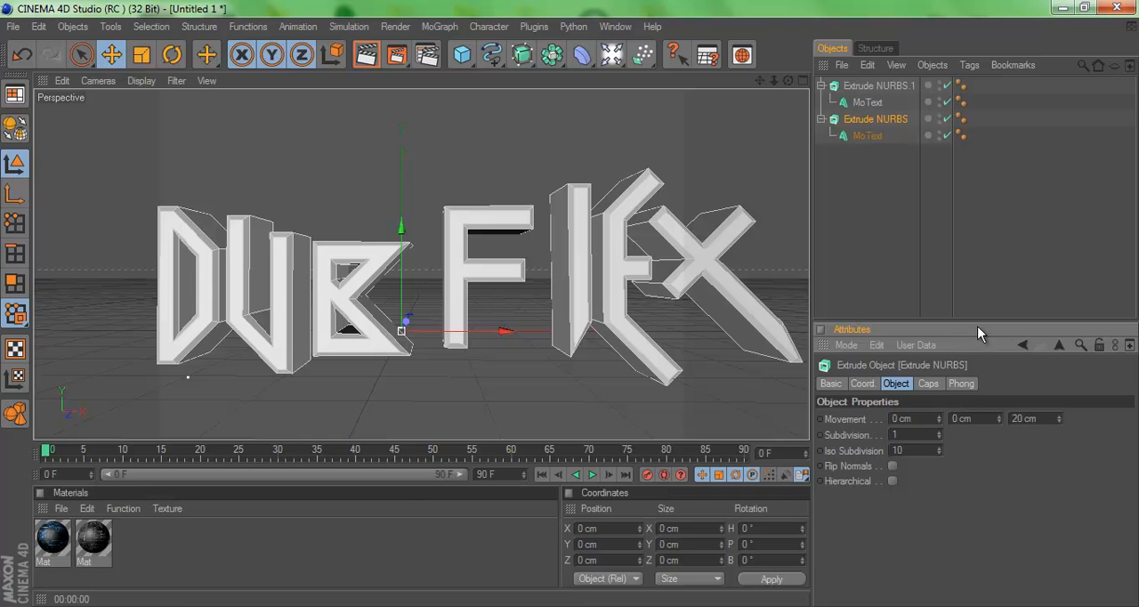
- Set the copy's MoText cap rounding radius to 10 cm as well
{"action": "left_click", "coordinate": [868, 135]}
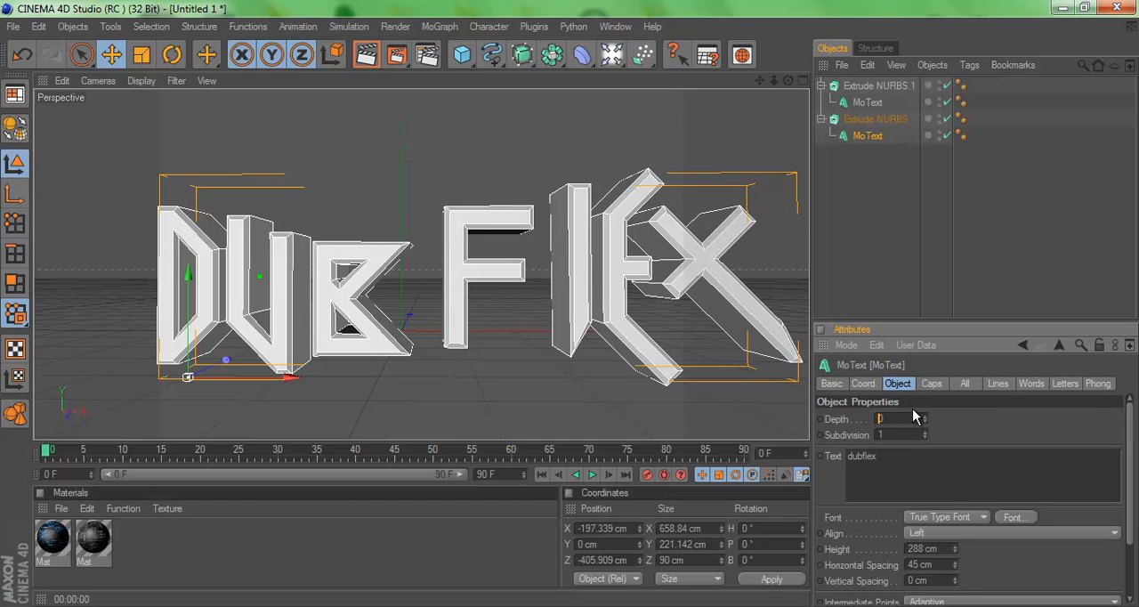
{"action": "left_click", "coordinate": [932, 382]}
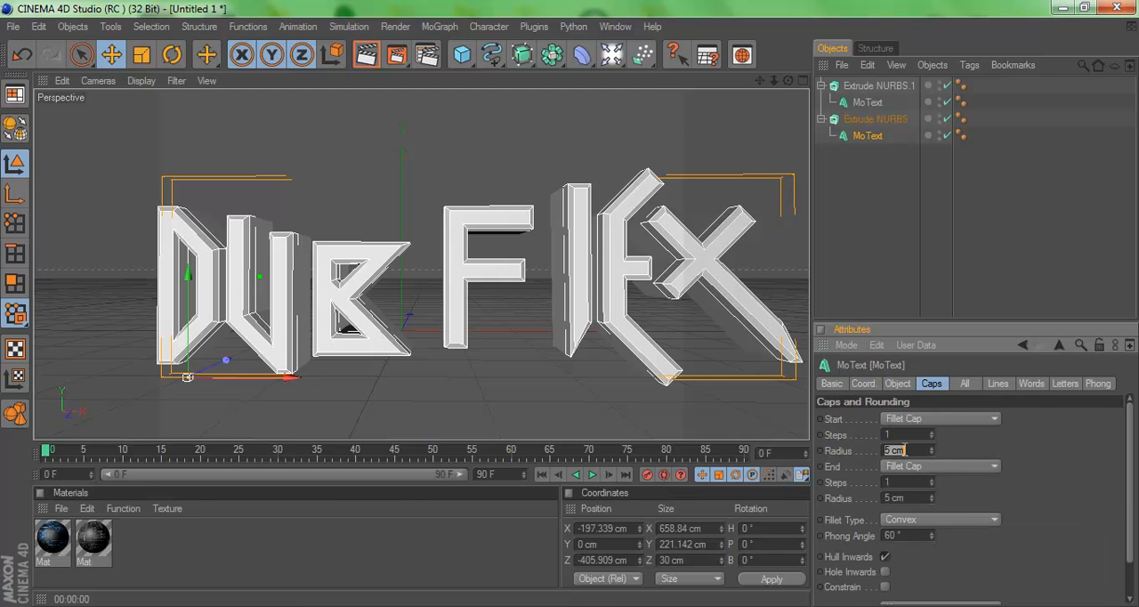
{"action": "type", "text": "10 cm"}
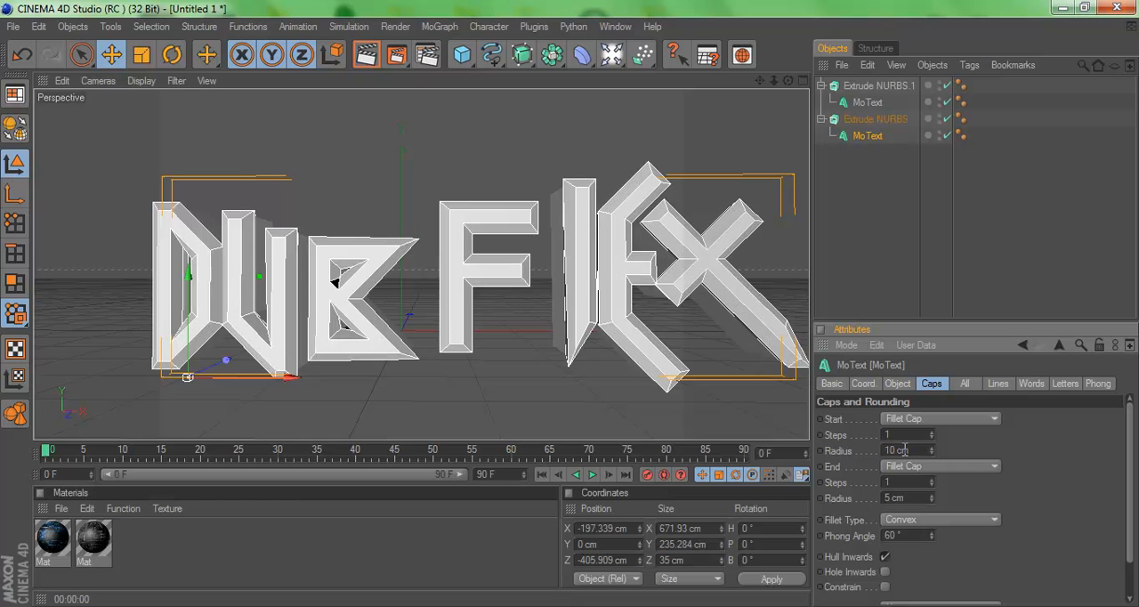
{"action": "triple_click", "coordinate": [893, 498]}
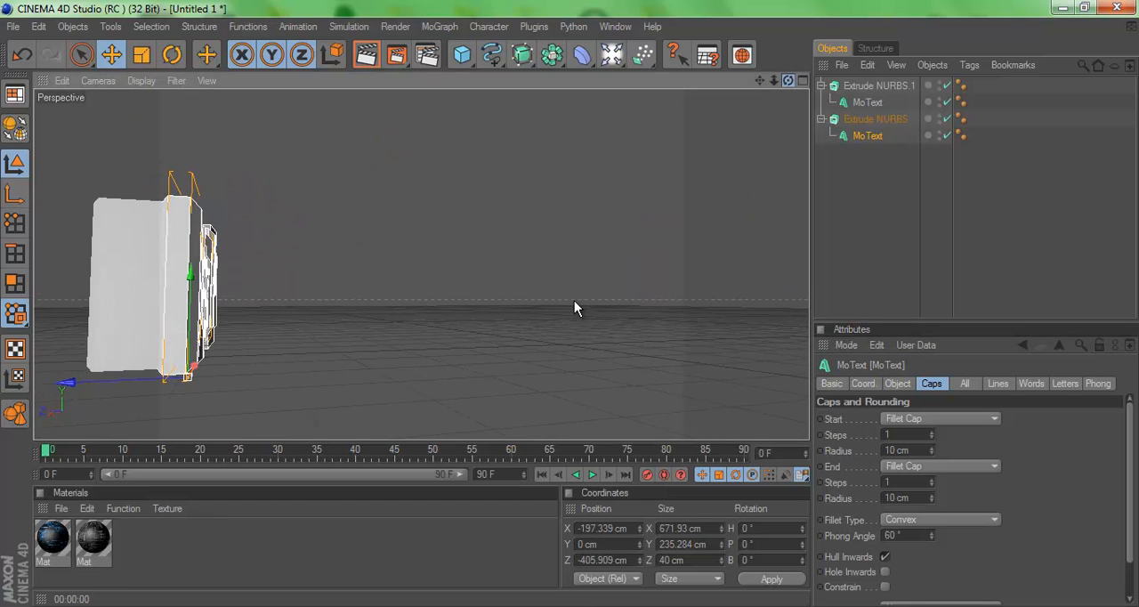
{"action": "left_click_drag", "start_coordinate": [189, 275], "coordinate": [138, 276]}
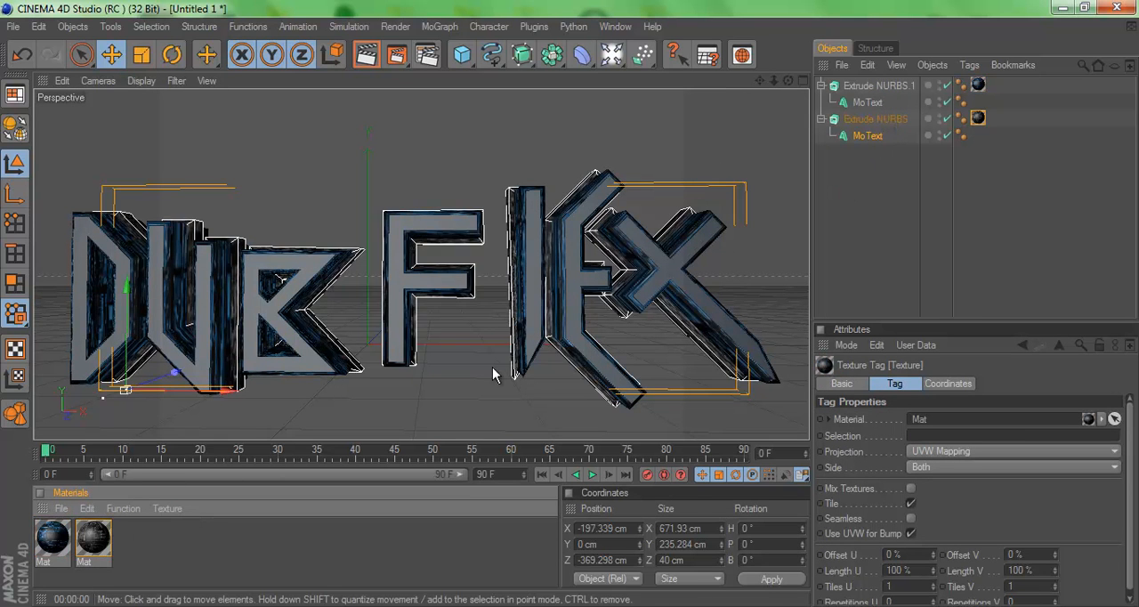
{"action": "mouse_move", "coordinate": [132, 284]}
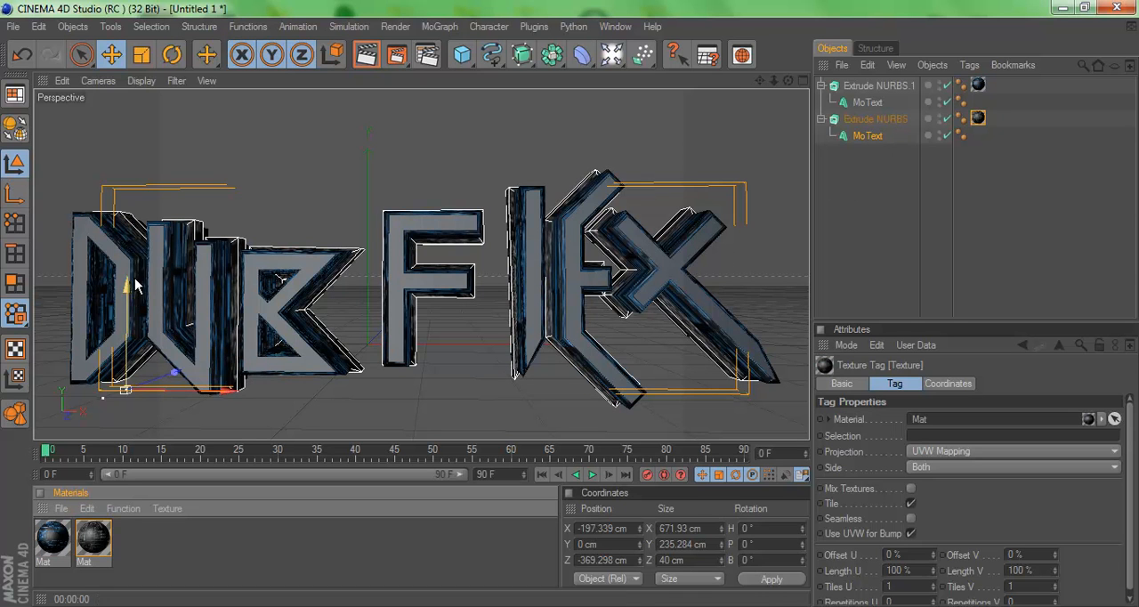
{"action": "mouse_move", "coordinate": [106, 356]}
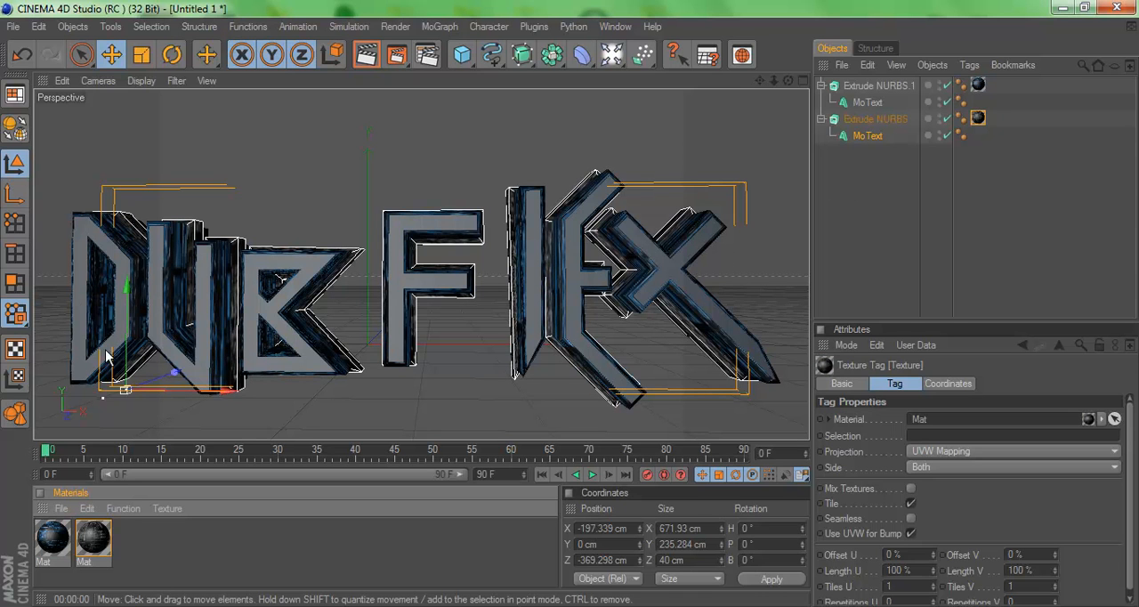
{"action": "mouse_move", "coordinate": [76, 271]}
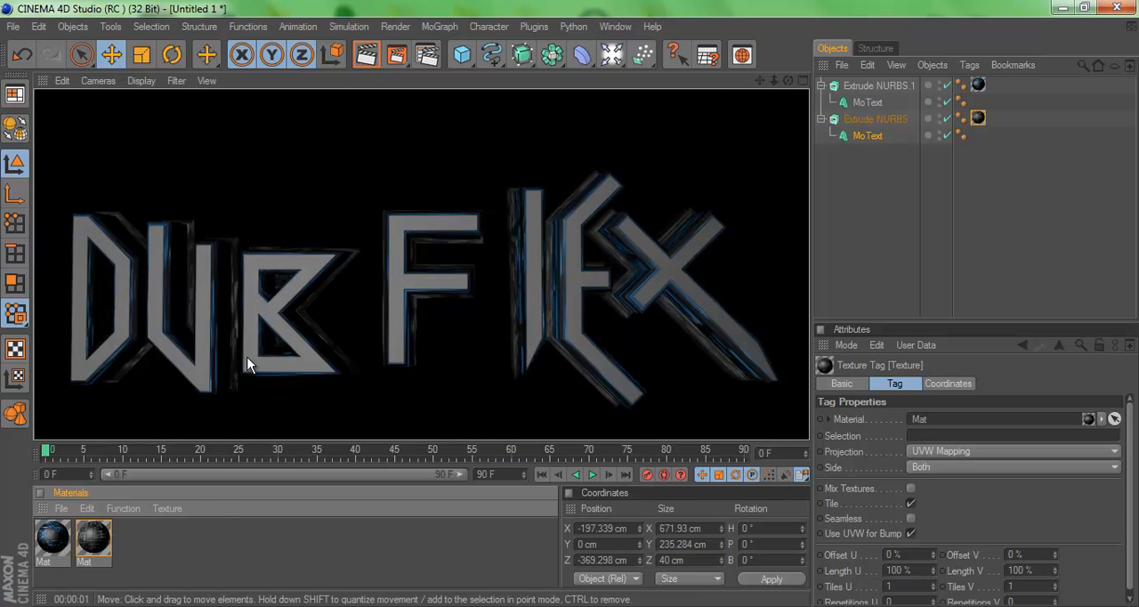
{"action": "mouse_move", "coordinate": [420, 32]}
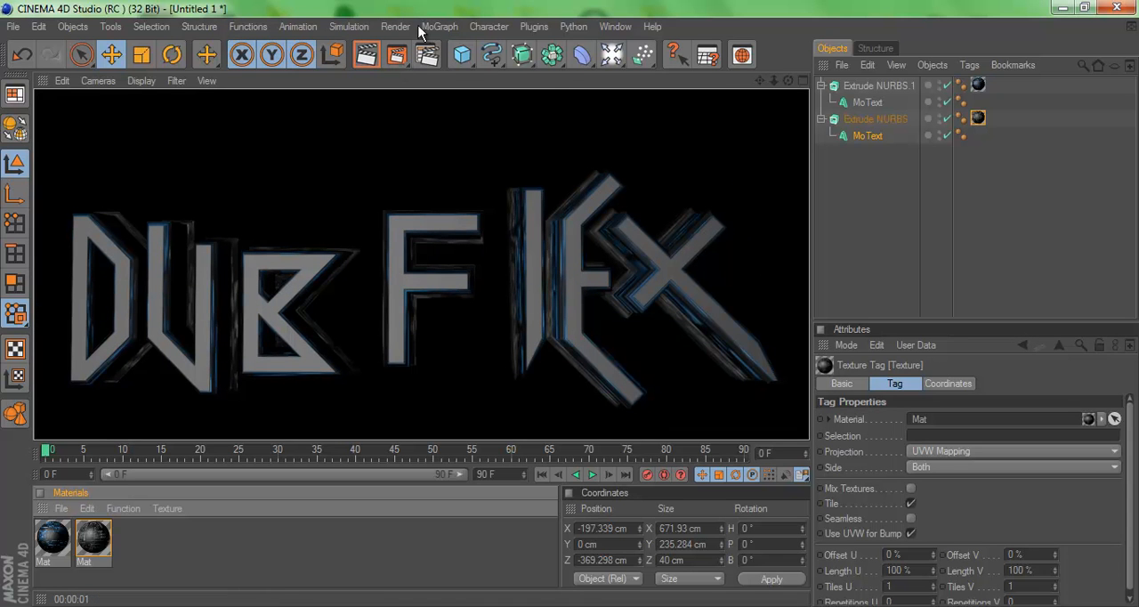
- Confirm Render Settings save a 1080×720 PNG with alpha channel and close the window
{"action": "left_click", "coordinate": [395, 25]}
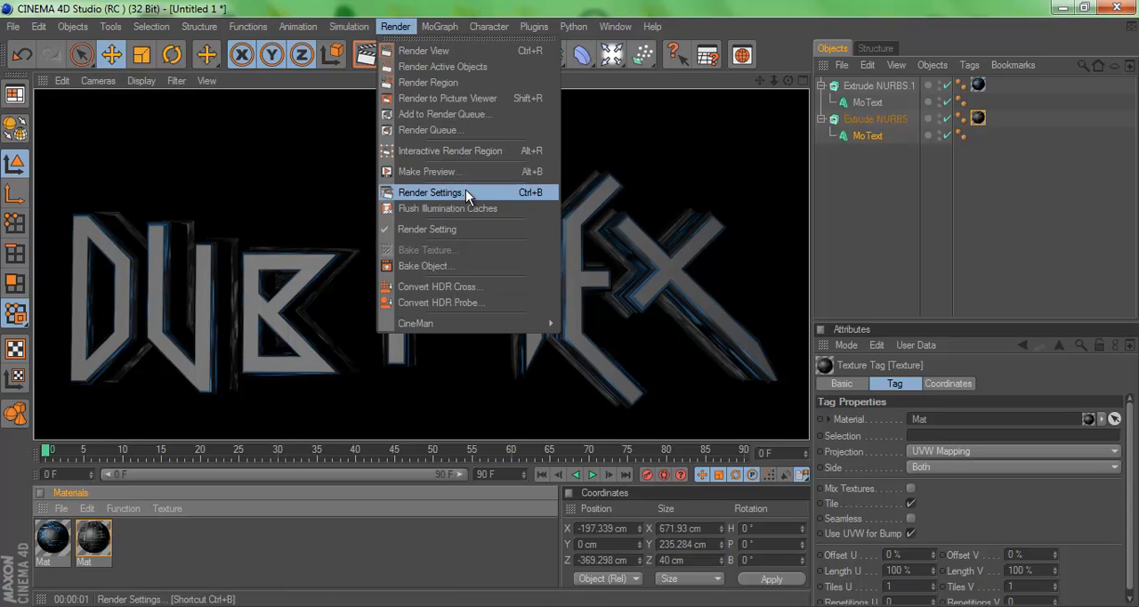
{"action": "left_click", "coordinate": [431, 192]}
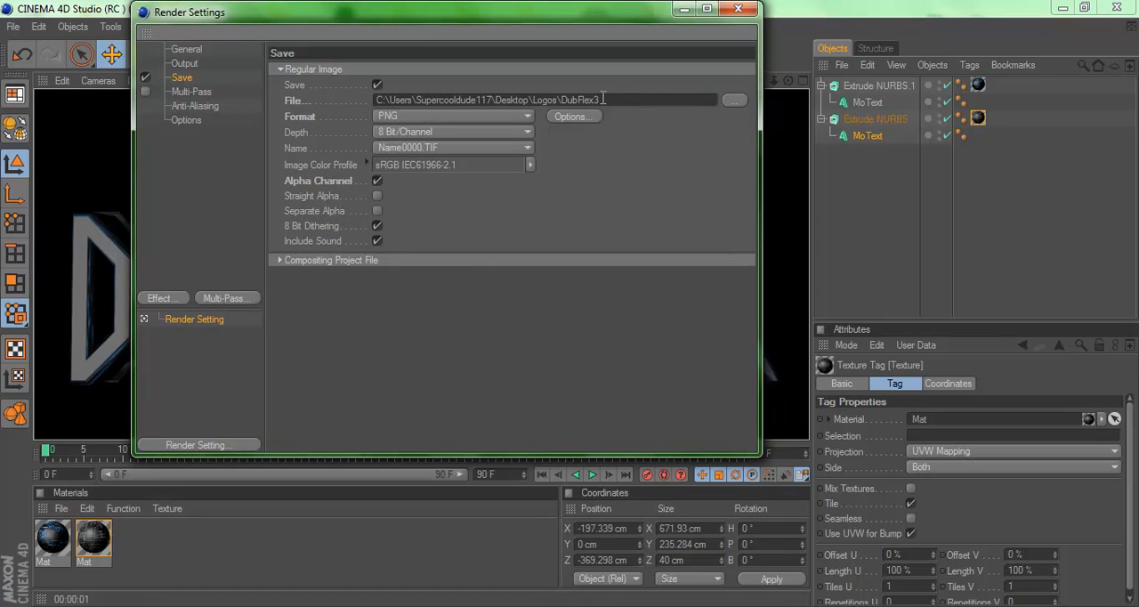
{"action": "left_click", "coordinate": [452, 116]}
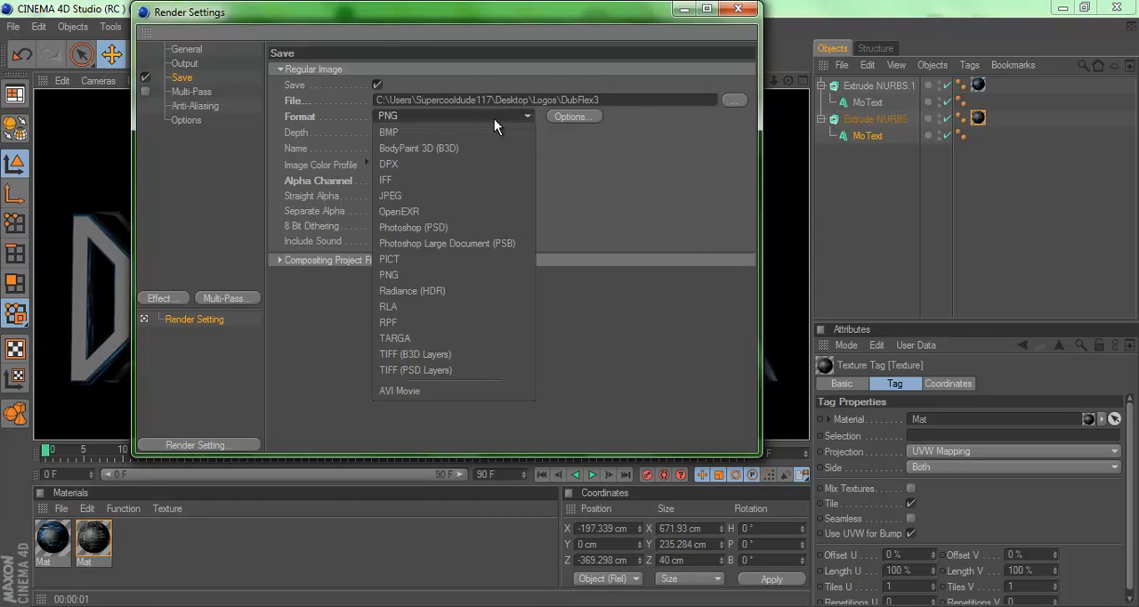
{"action": "left_click", "coordinate": [184, 62]}
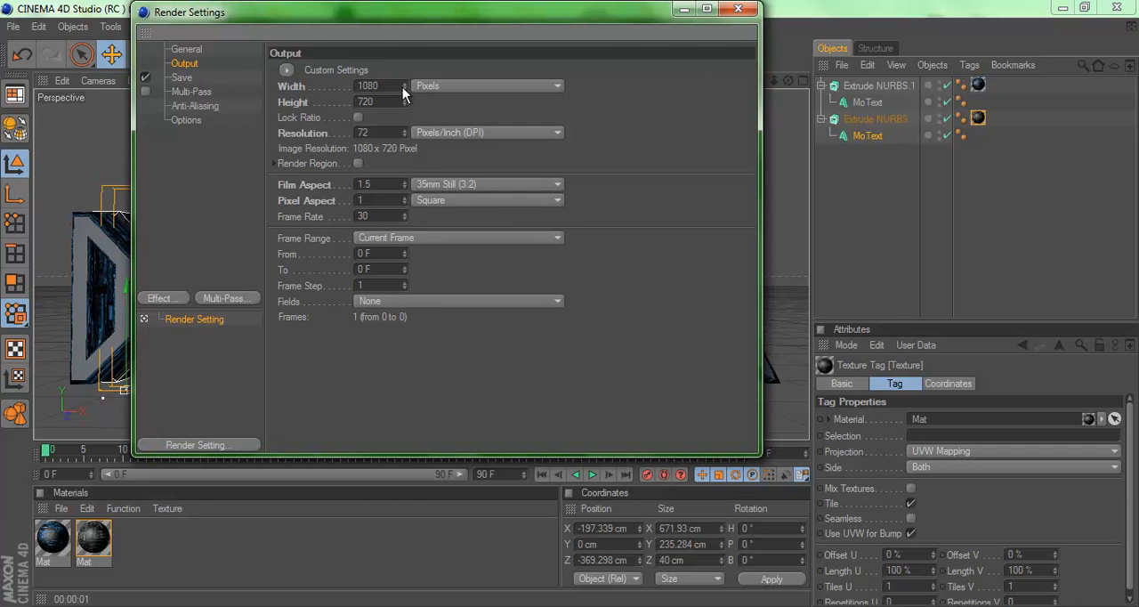
{"action": "mouse_move", "coordinate": [505, 142]}
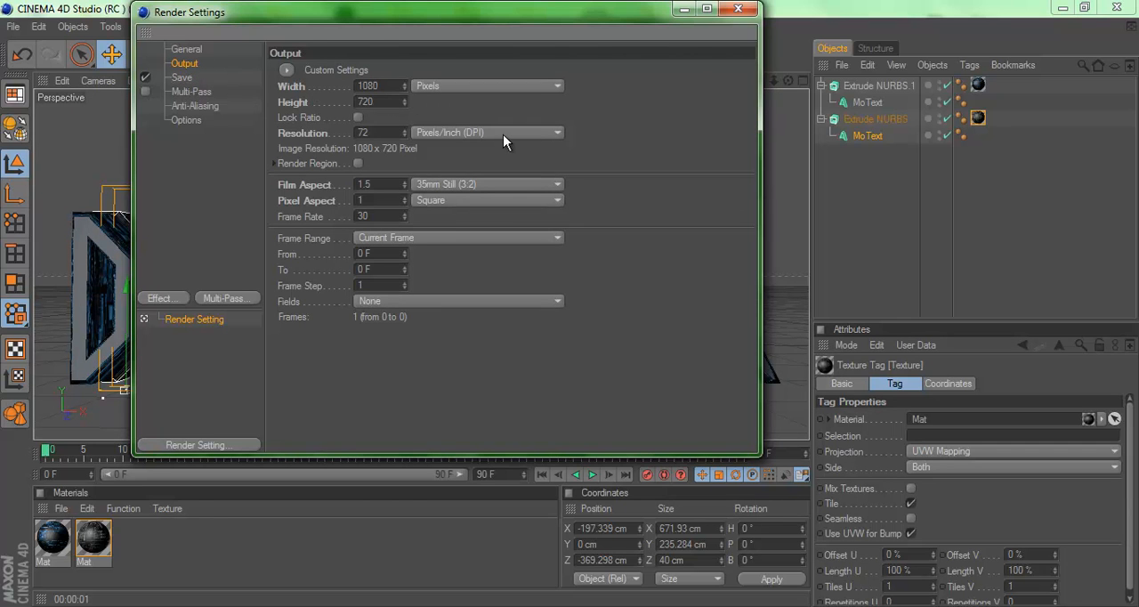
{"action": "mouse_move", "coordinate": [738, 10]}
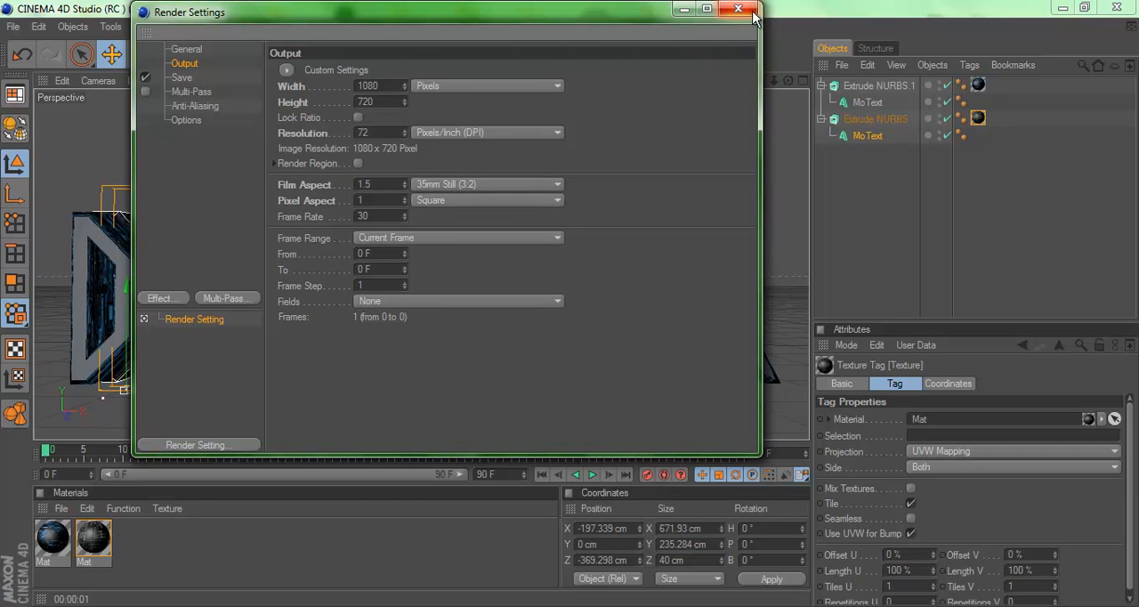
{"action": "left_click", "coordinate": [182, 77]}
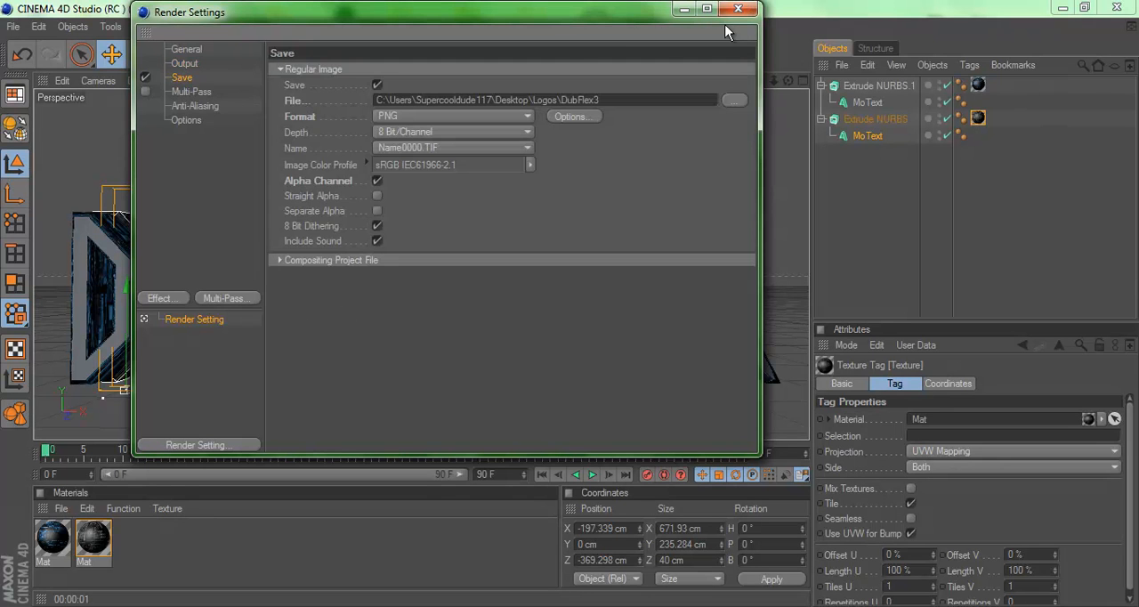
{"action": "left_click", "coordinate": [737, 9]}
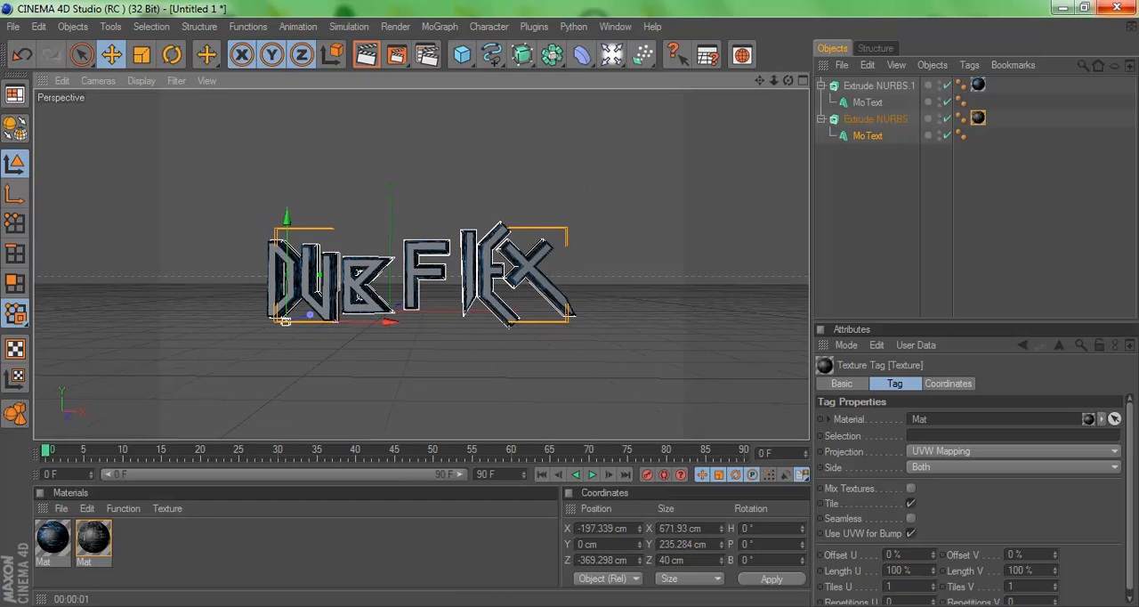
- Dismiss an accidental quit prompt and render the logo to the Picture Viewer
{"action": "left_click", "coordinate": [1117, 8]}
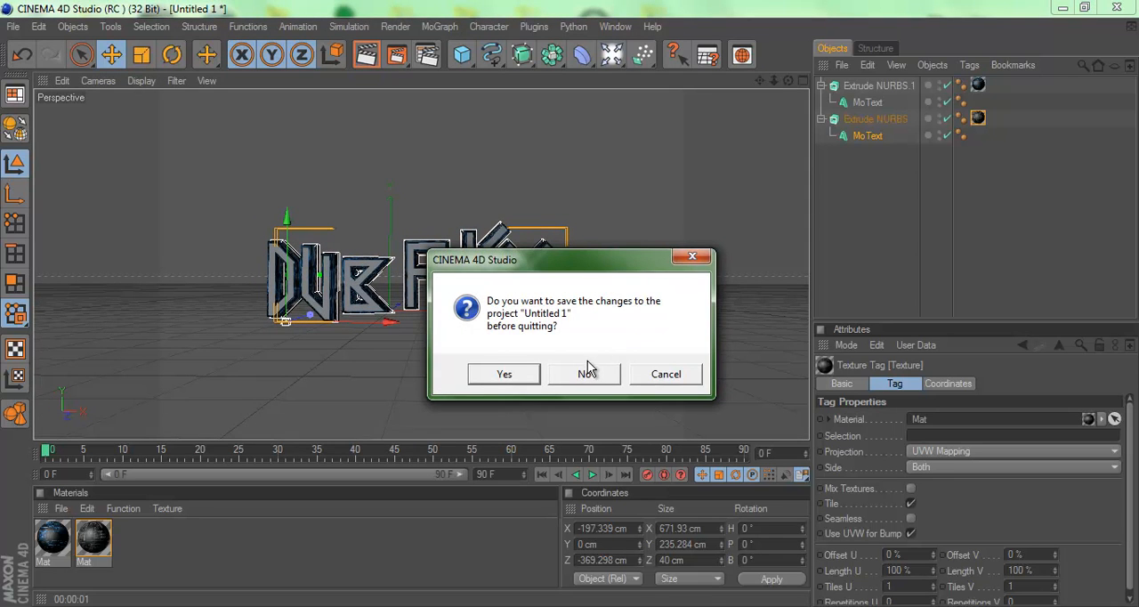
{"action": "left_click", "coordinate": [584, 373]}
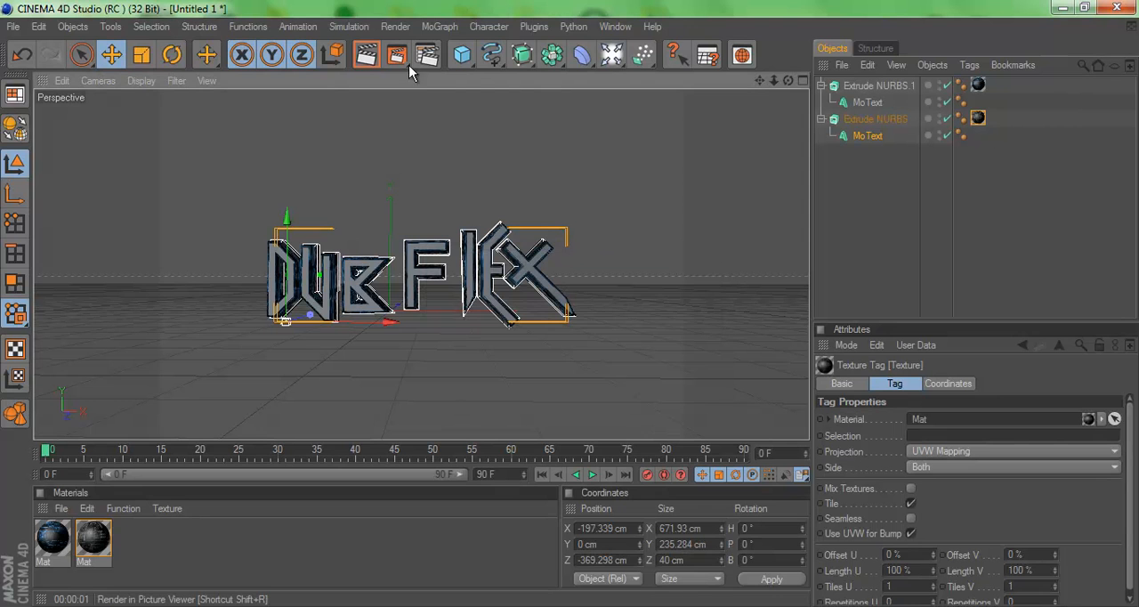
{"action": "left_click", "coordinate": [366, 55]}
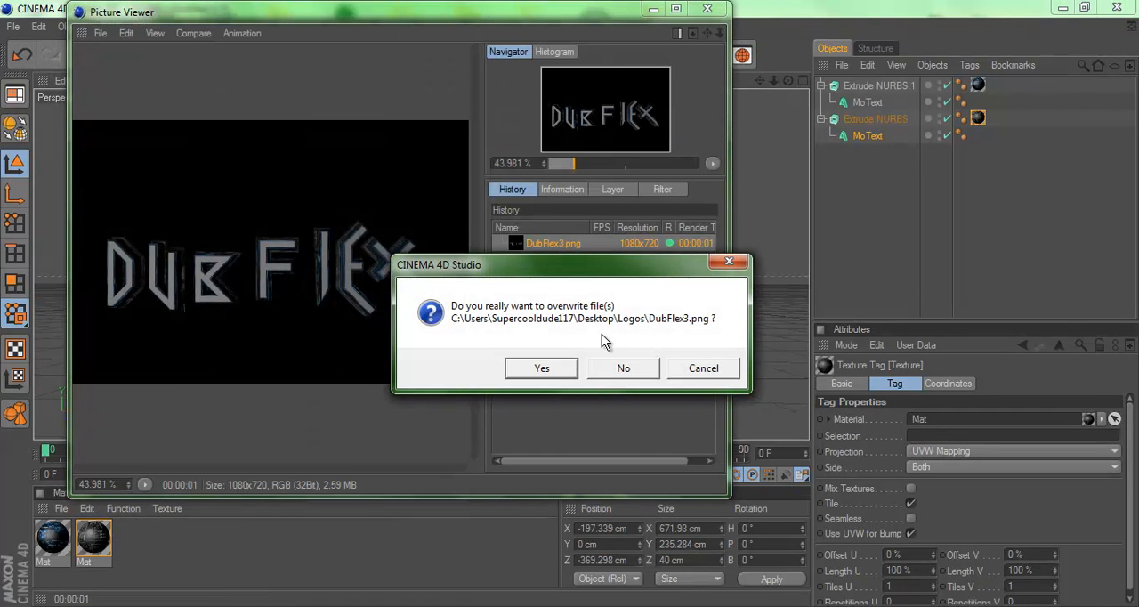
{"action": "left_click", "coordinate": [541, 368]}
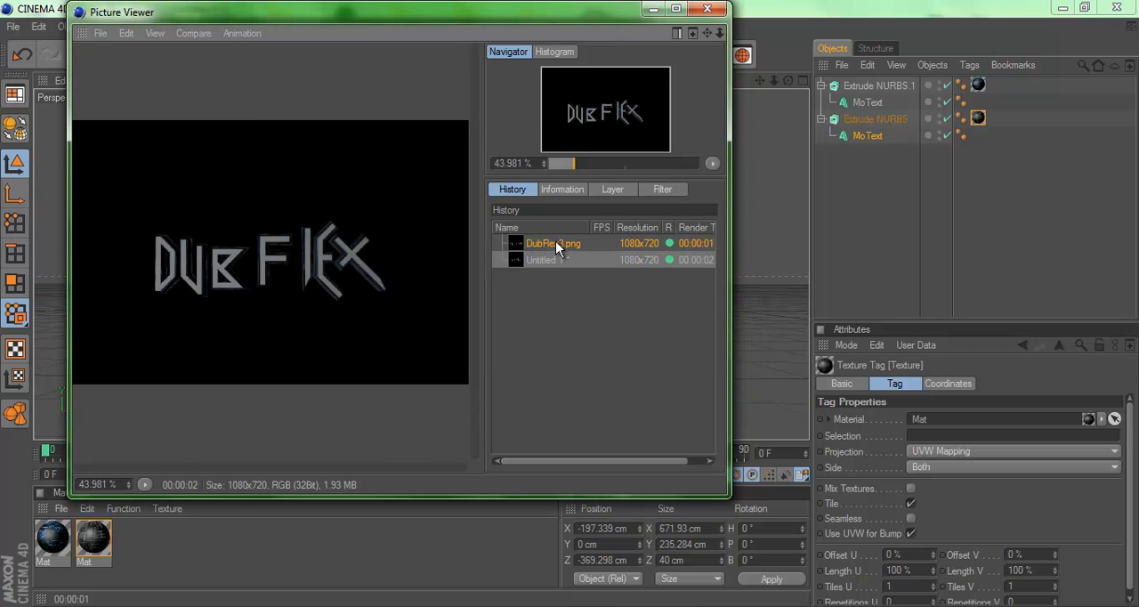
- Save the render as DubFlex3.png with alpha into the Logos folder and close the viewer
{"action": "right_click", "coordinate": [553, 243]}
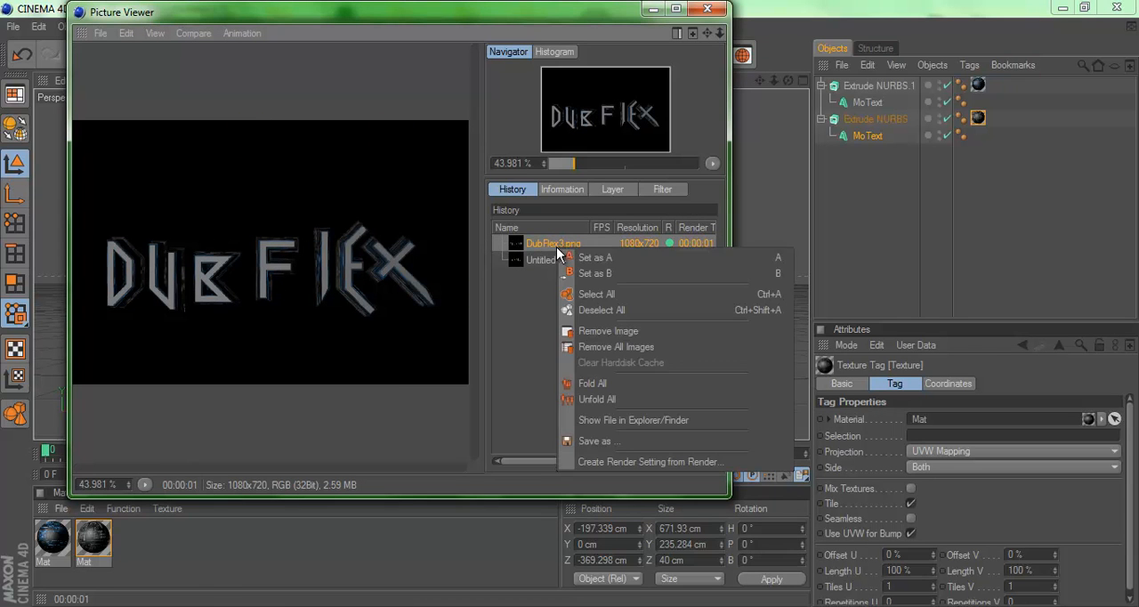
{"action": "mouse_move", "coordinate": [599, 440]}
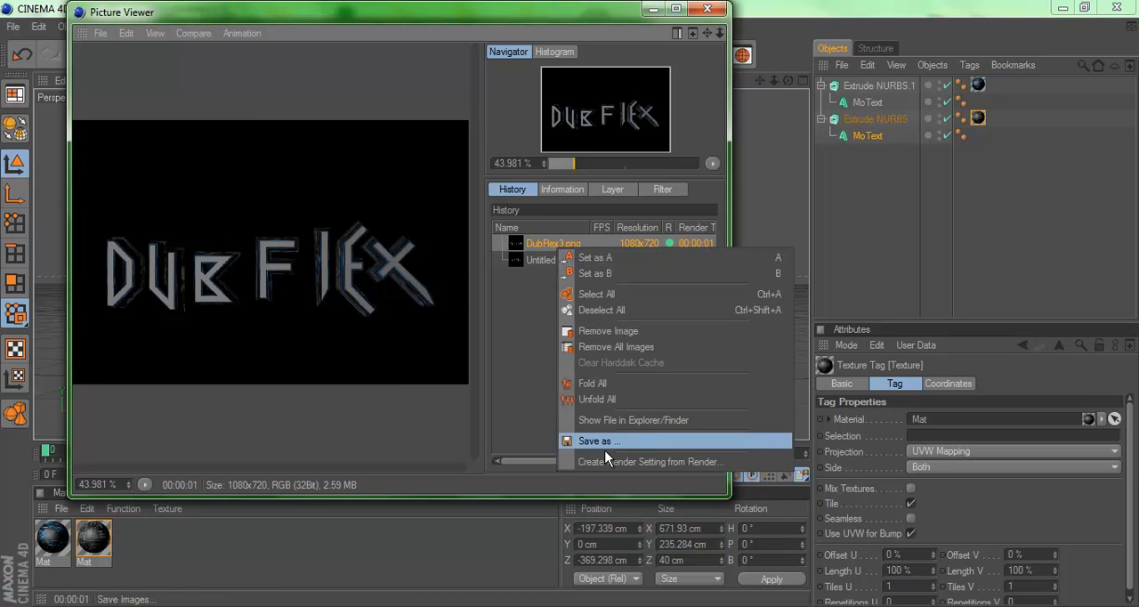
{"action": "left_click", "coordinate": [598, 441]}
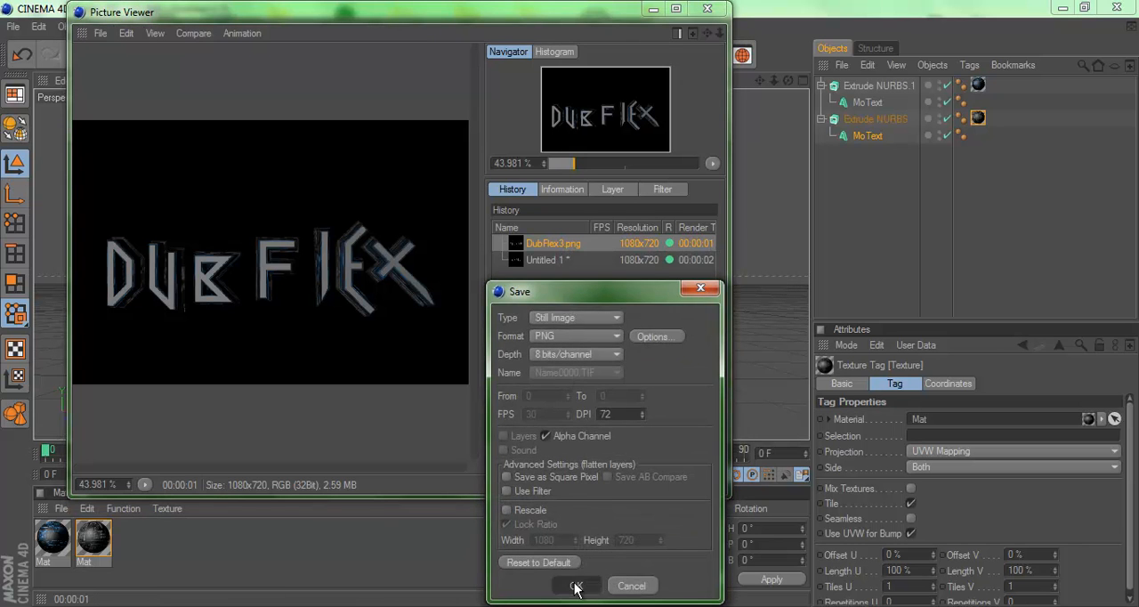
{"action": "left_click", "coordinate": [576, 585]}
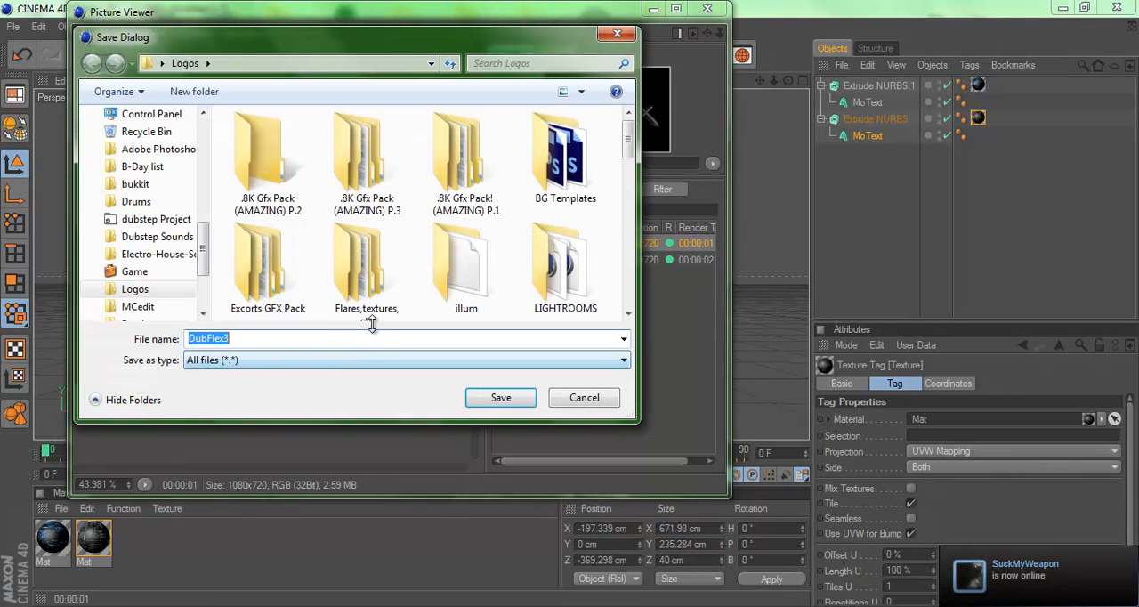
{"action": "left_click", "coordinate": [500, 397]}
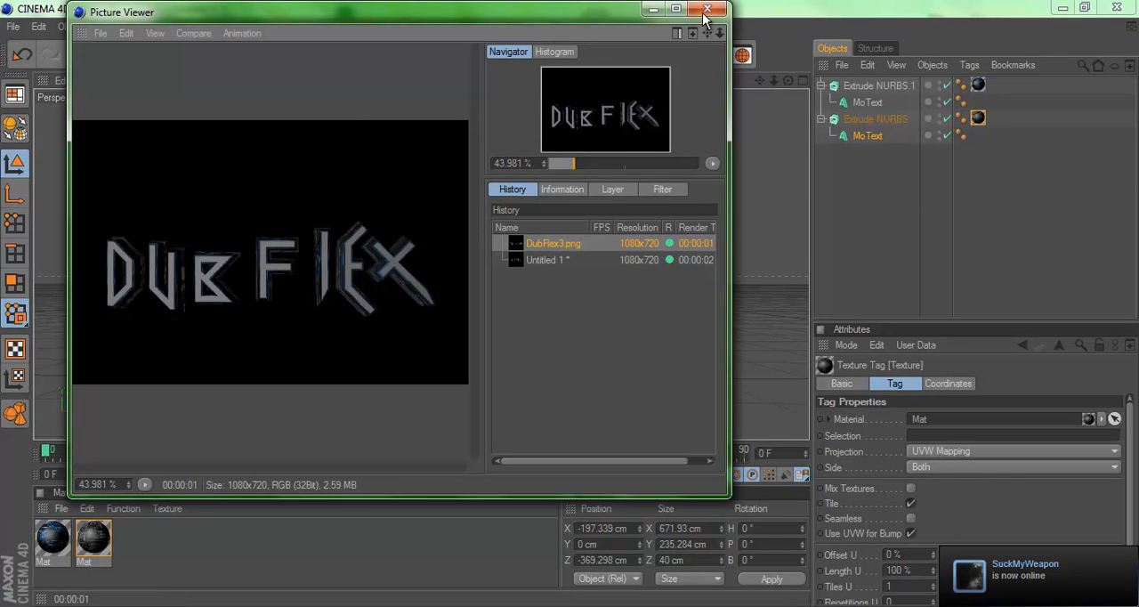
{"action": "left_click", "coordinate": [707, 9]}
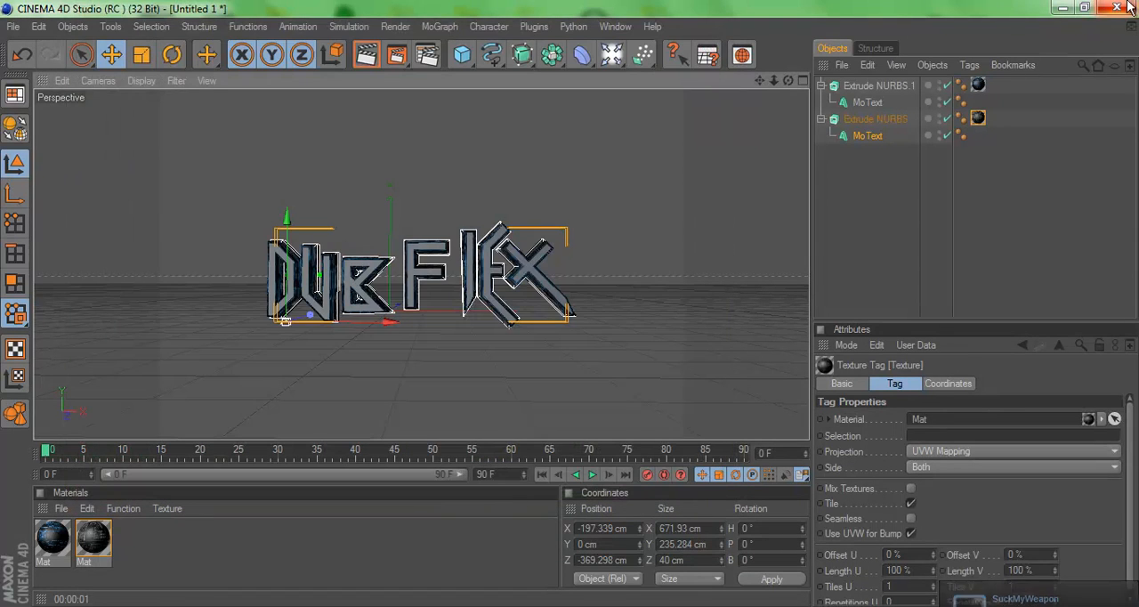
- Leave Cinema 4D, look over the Logos folder with DubFlex3.png and minimise it
{"action": "left_click", "coordinate": [1116, 8]}
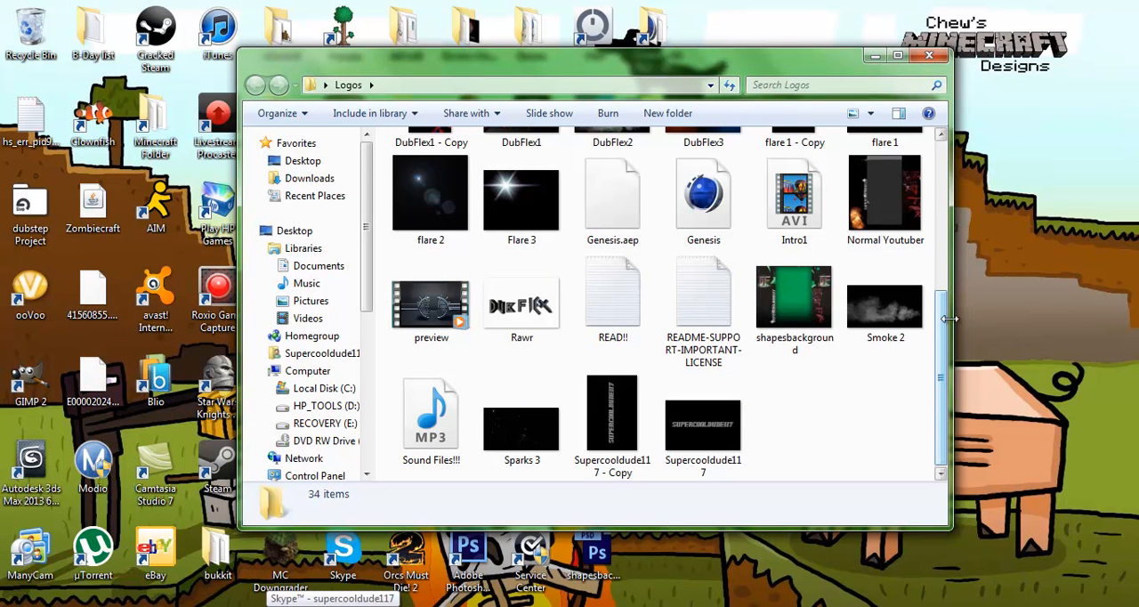
{"action": "scroll", "scroll_direction": "up", "scroll_amount": 3}
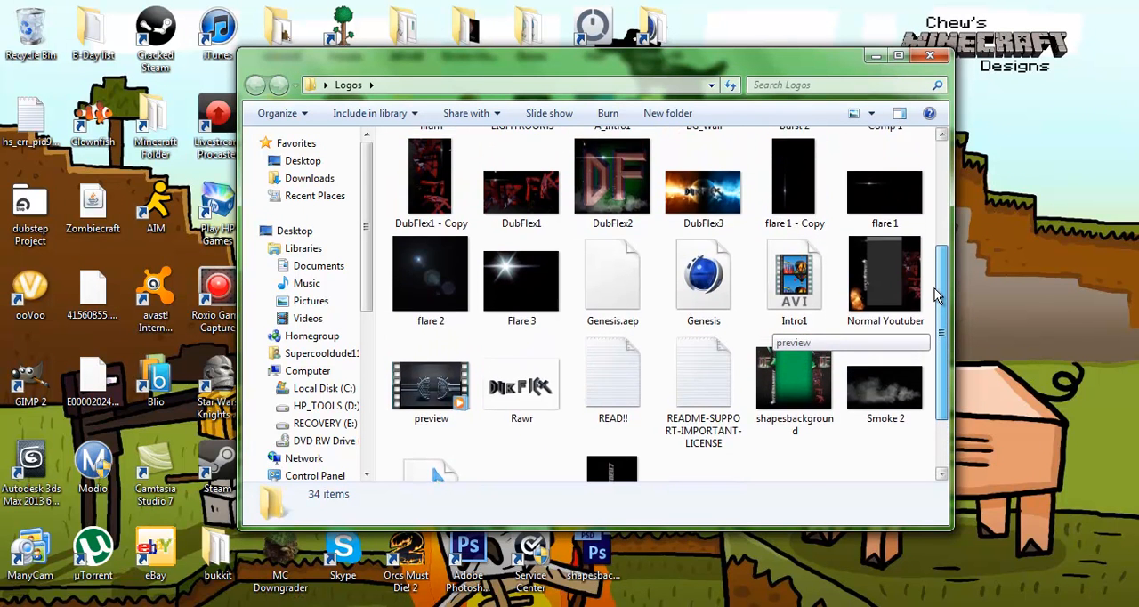
{"action": "scroll", "scroll_direction": "up", "scroll_amount": 3}
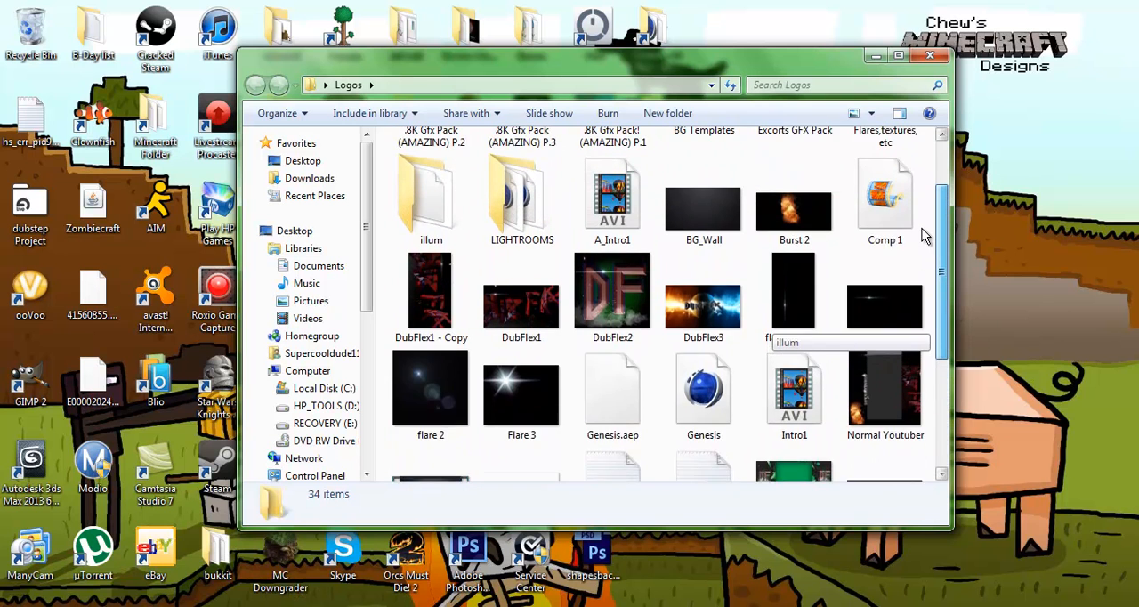
{"action": "scroll", "scroll_direction": "up", "scroll_amount": 3}
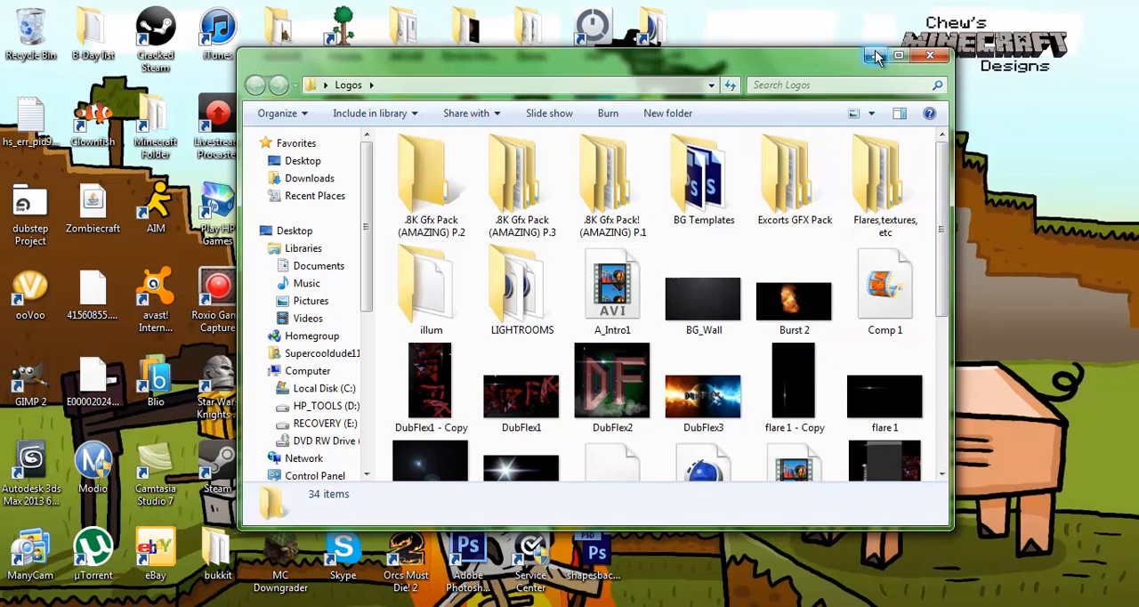
{"action": "left_click", "coordinate": [875, 56]}
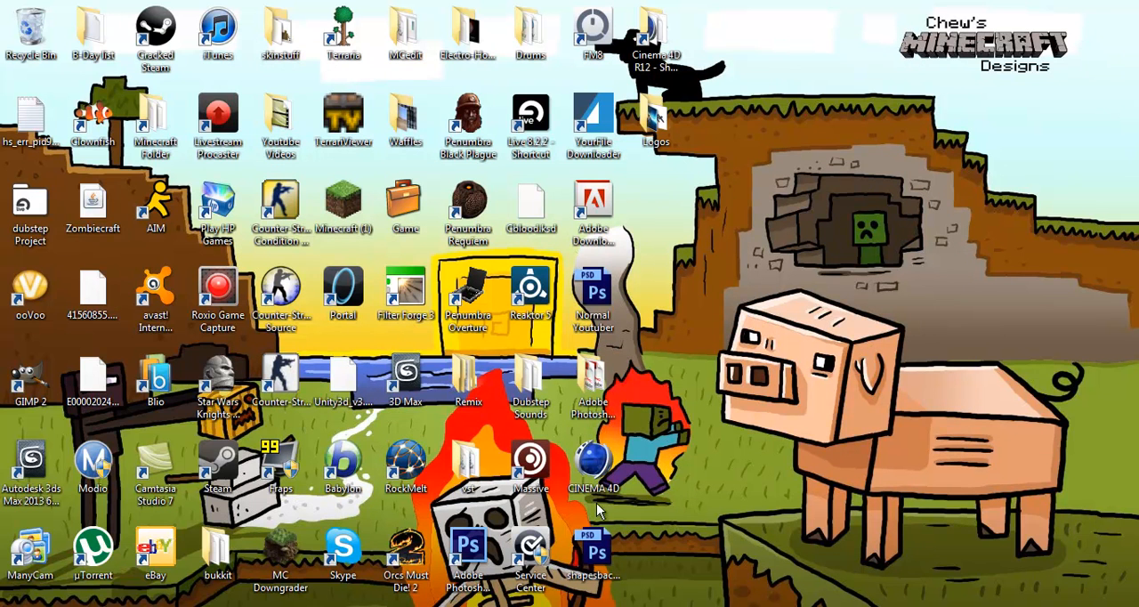
{"action": "mouse_move", "coordinate": [623, 456]}
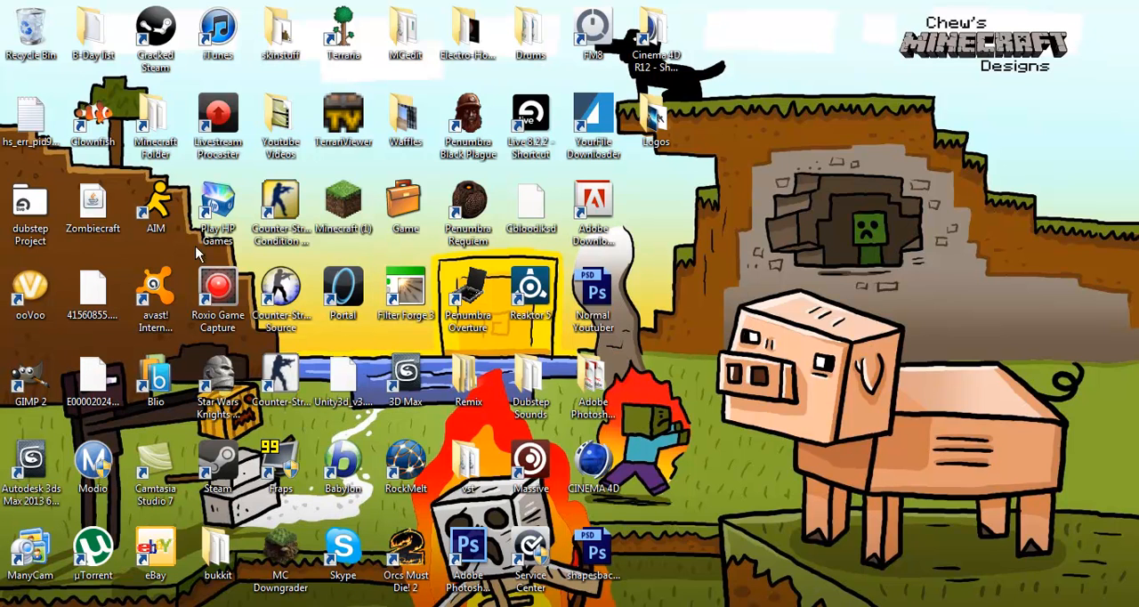
{"action": "mouse_move", "coordinate": [693, 91]}
{"action": "type", "text": "rwa"}
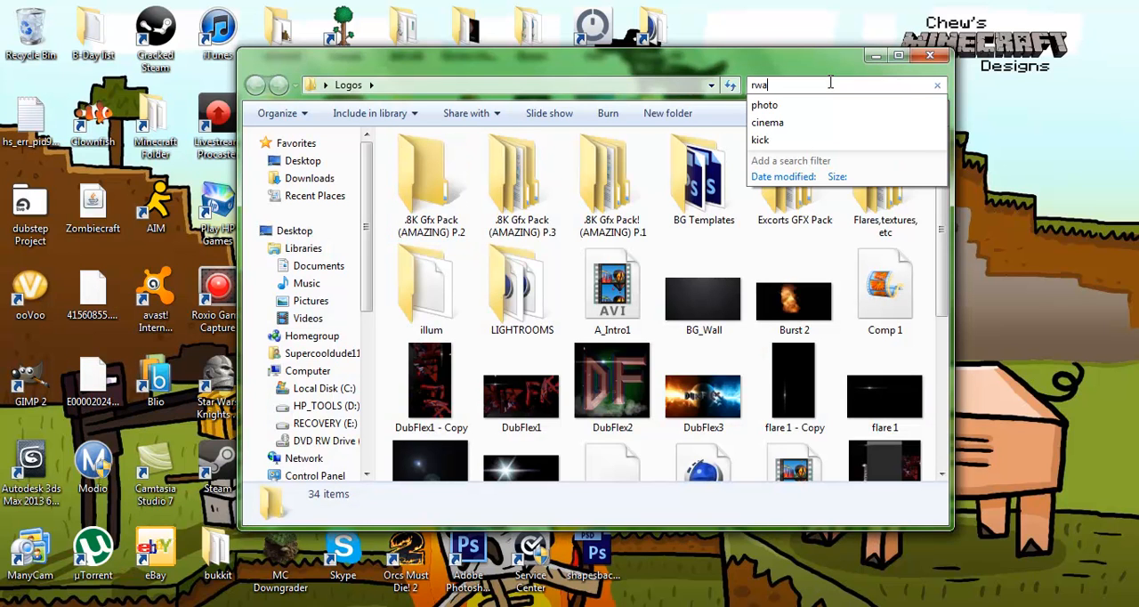
- Search the Logos folder for rawr
{"action": "key", "text": "Backspace"}
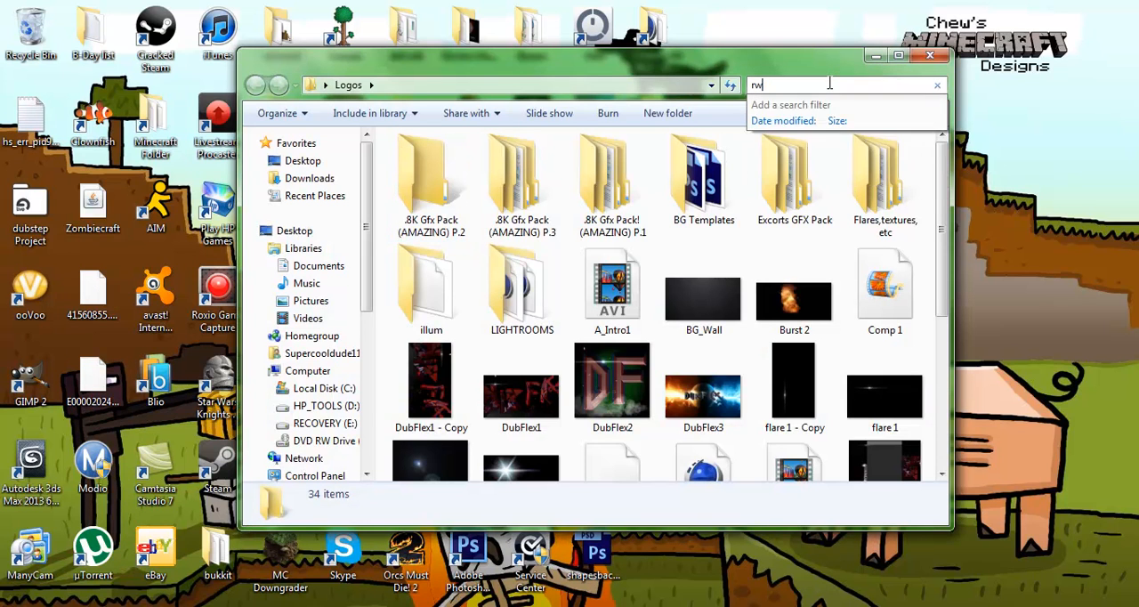
{"action": "type", "text": "ar"}
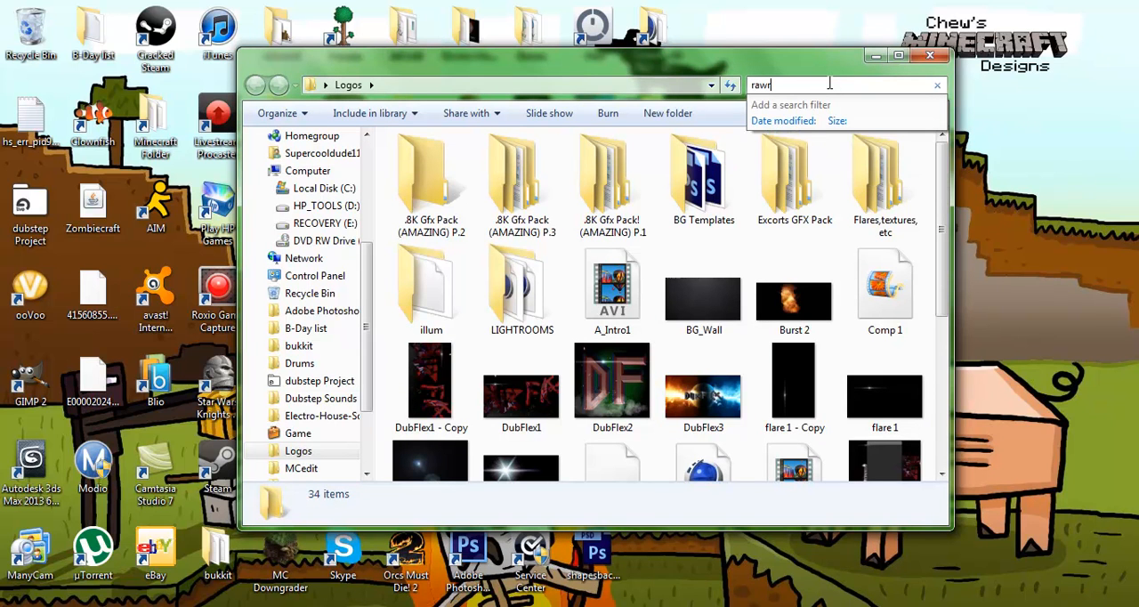
{"action": "key", "text": "Return"}
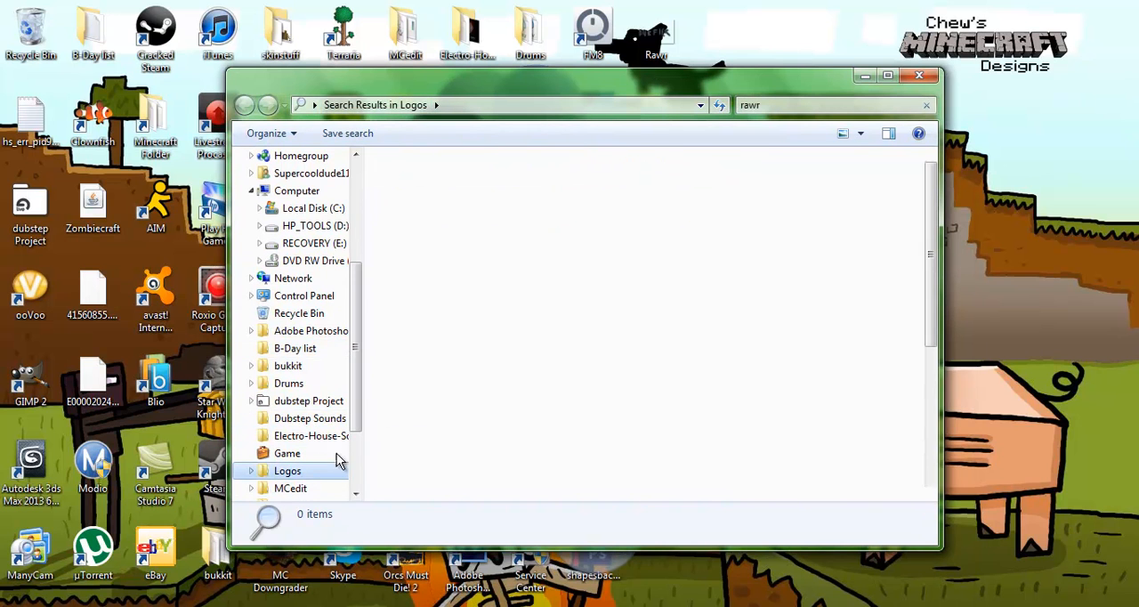
- Return to the full Logos folder listing and scroll through it
{"action": "left_click", "coordinate": [288, 469]}
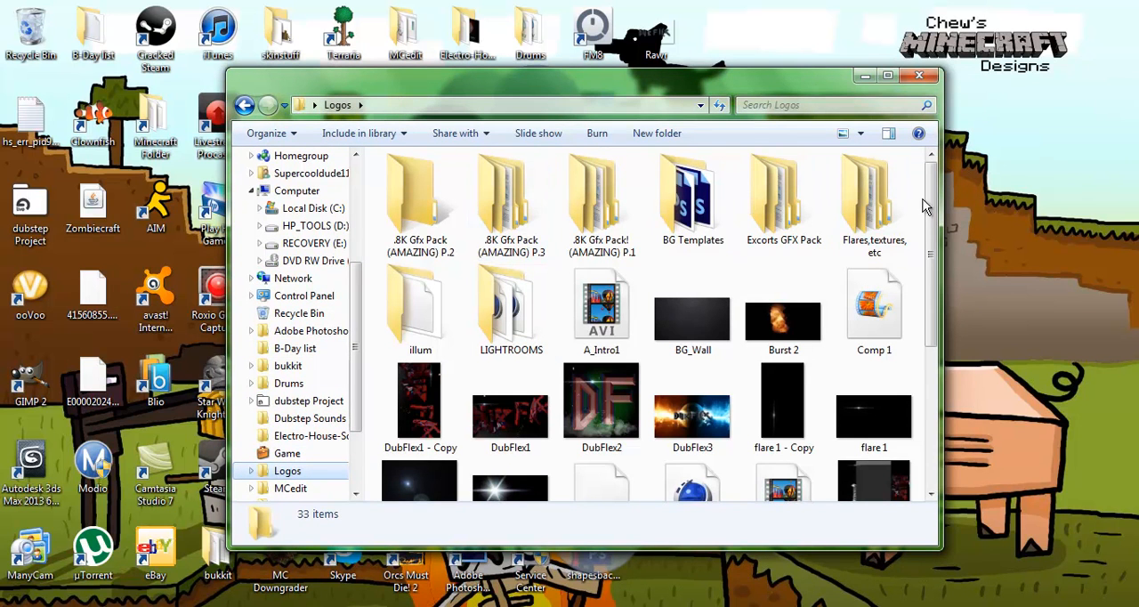
{"action": "scroll", "scroll_direction": "down", "scroll_amount": 3}
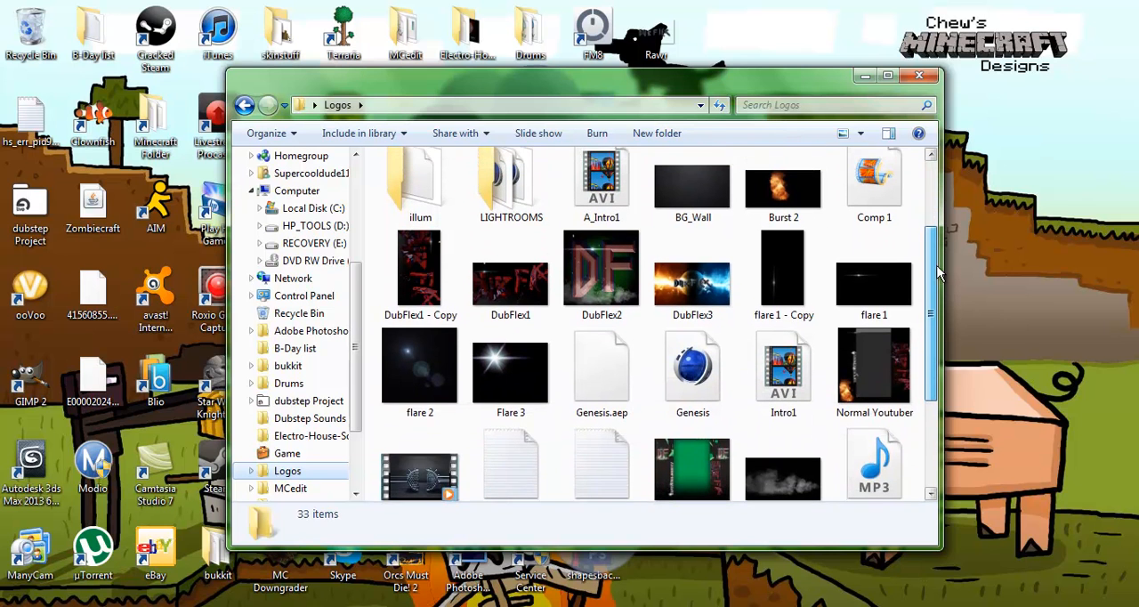
{"action": "scroll", "scroll_direction": "up", "scroll_amount": 3}
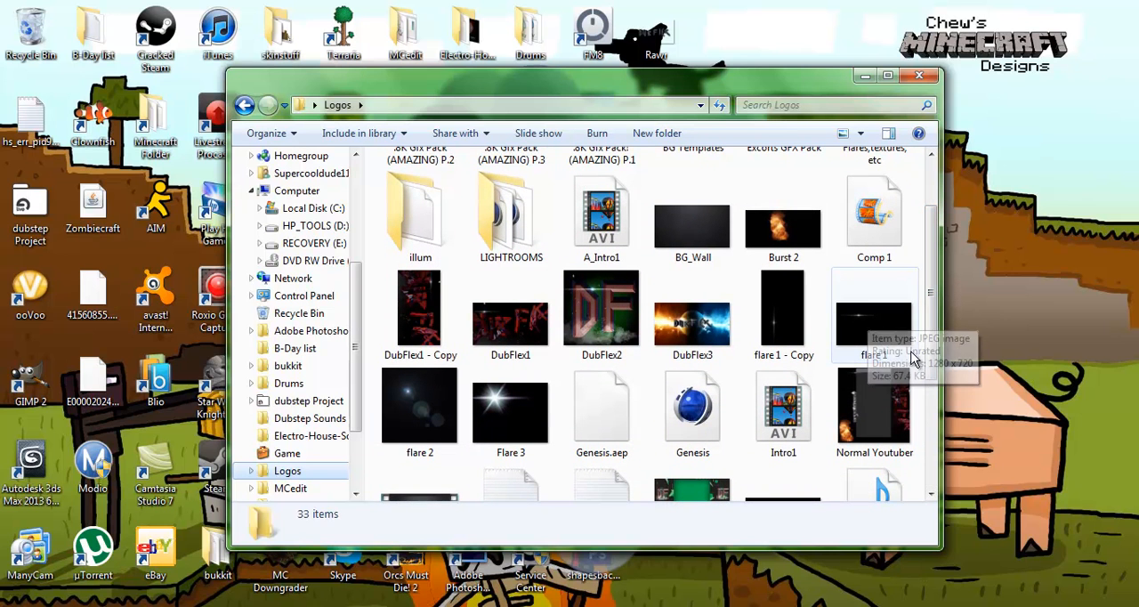
{"action": "scroll", "scroll_direction": "up", "scroll_amount": 3}
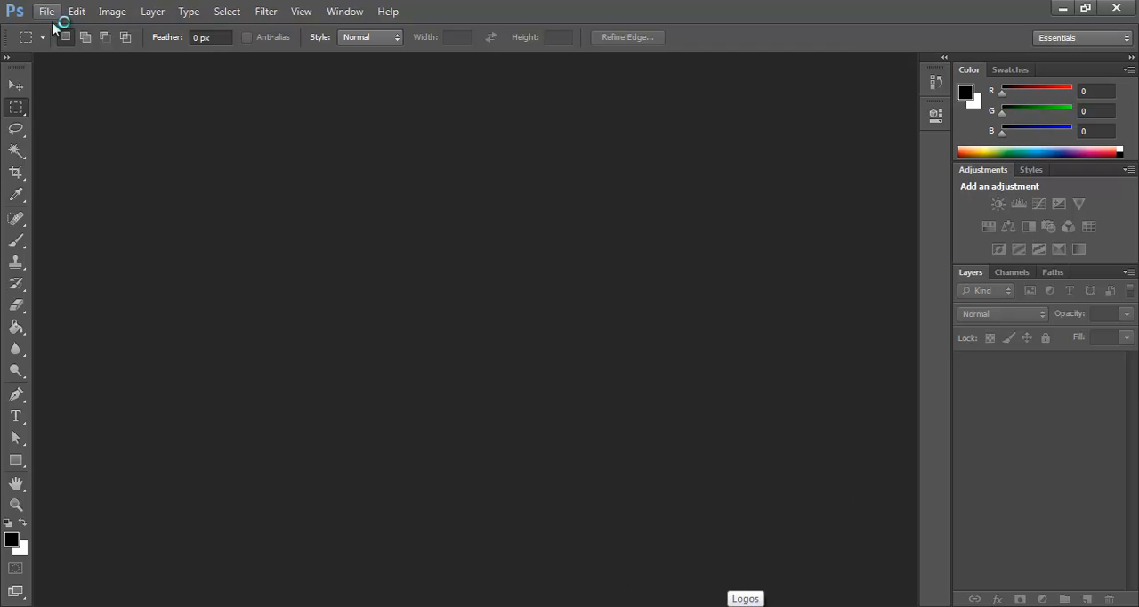
- Open space11.jpg from Excorts GFX Pack > Planets as the background document
{"action": "left_click", "coordinate": [46, 12]}
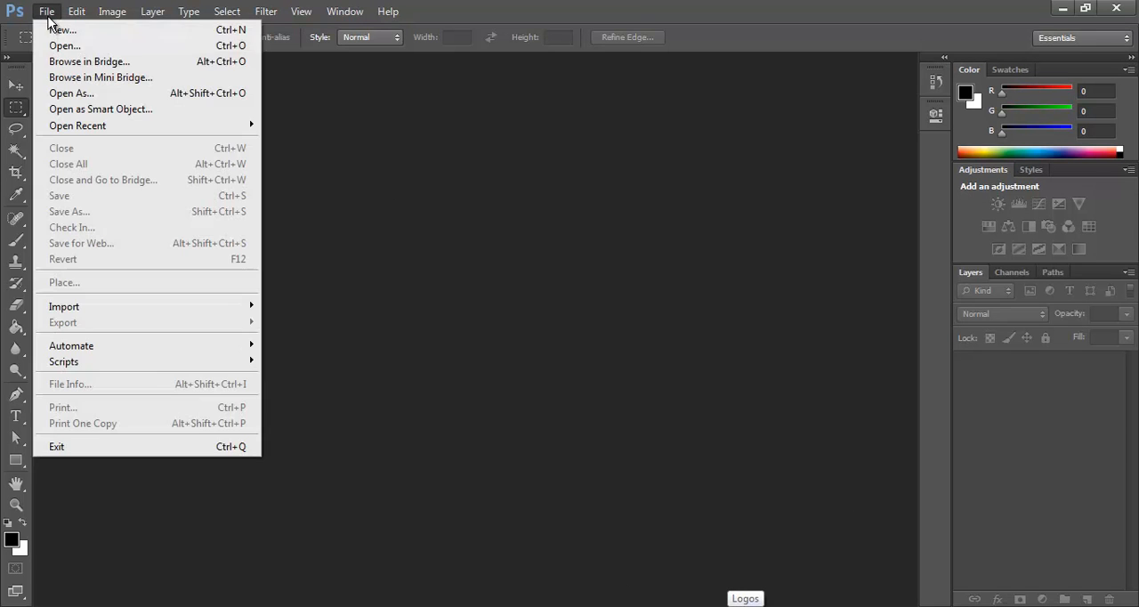
{"action": "left_click", "coordinate": [64, 45]}
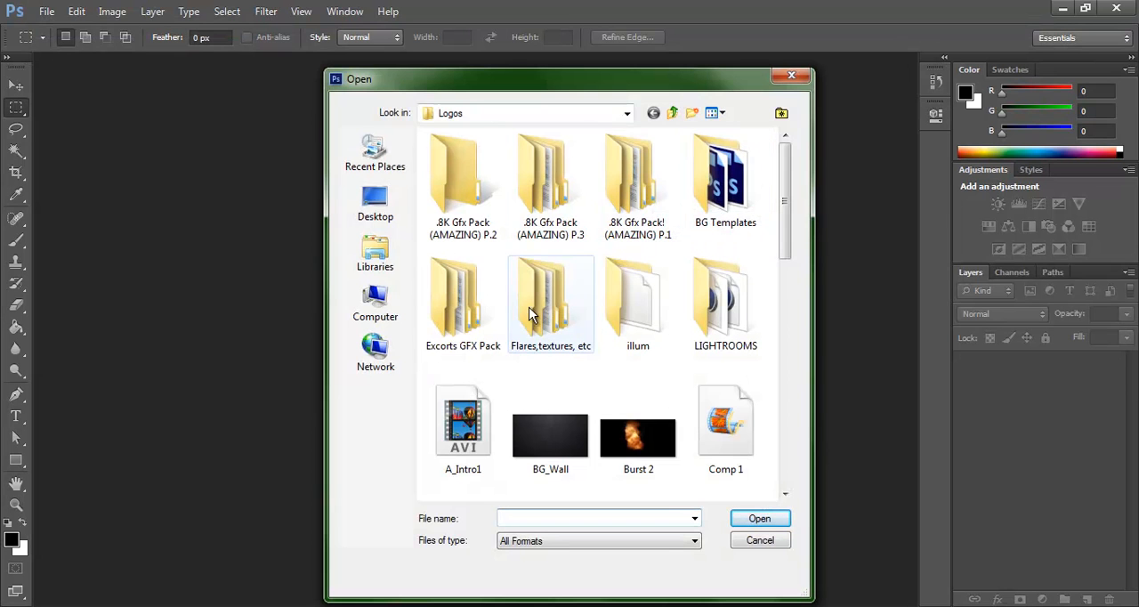
{"action": "double_click", "coordinate": [463, 302]}
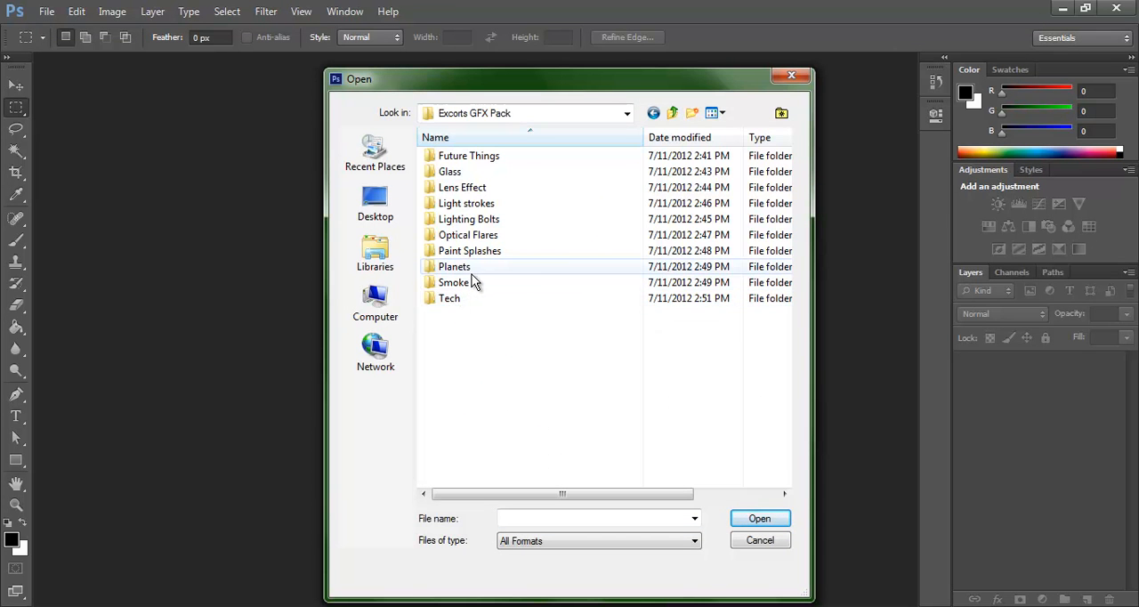
{"action": "double_click", "coordinate": [453, 266]}
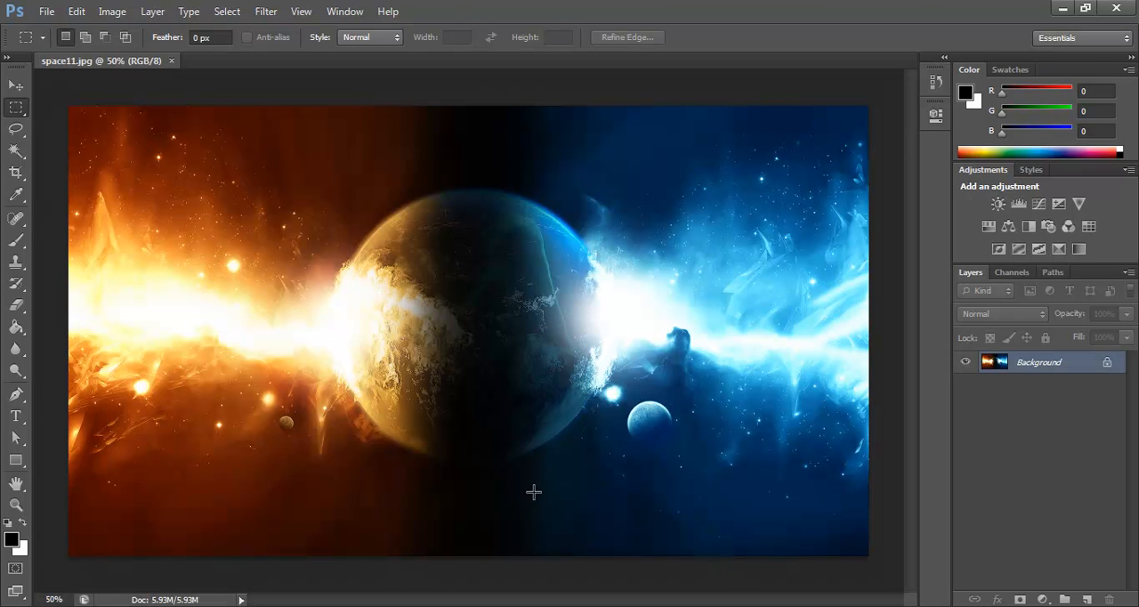
{"action": "mouse_move", "coordinate": [742, 427]}
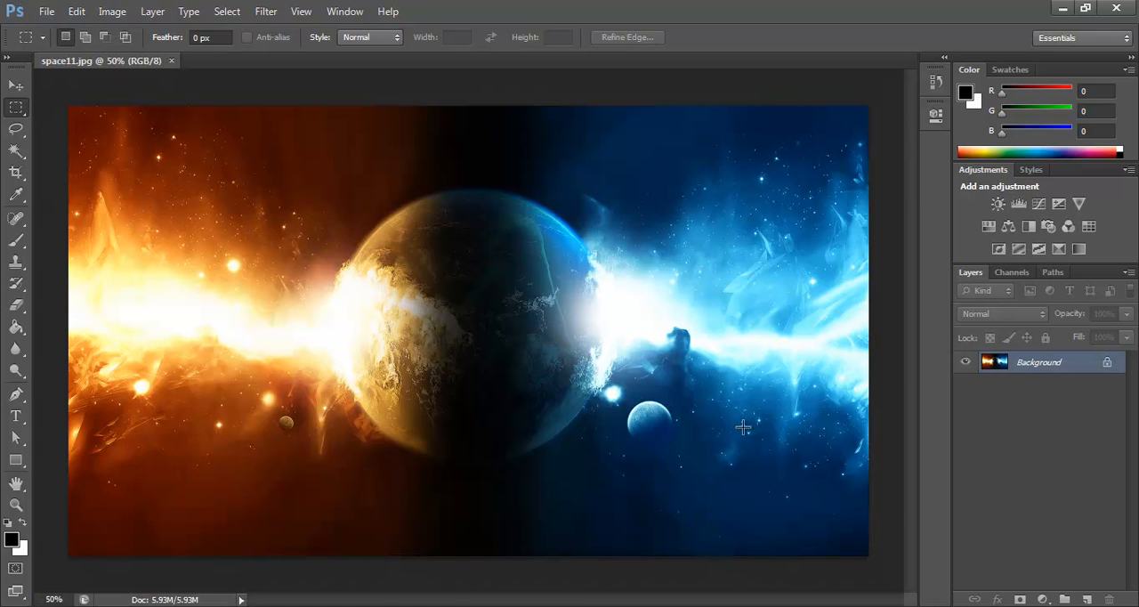
- Bring in the Rawr logo layer and nudge DUBFLEX to centre it over the planet
{"action": "left_click", "coordinate": [1084, 8]}
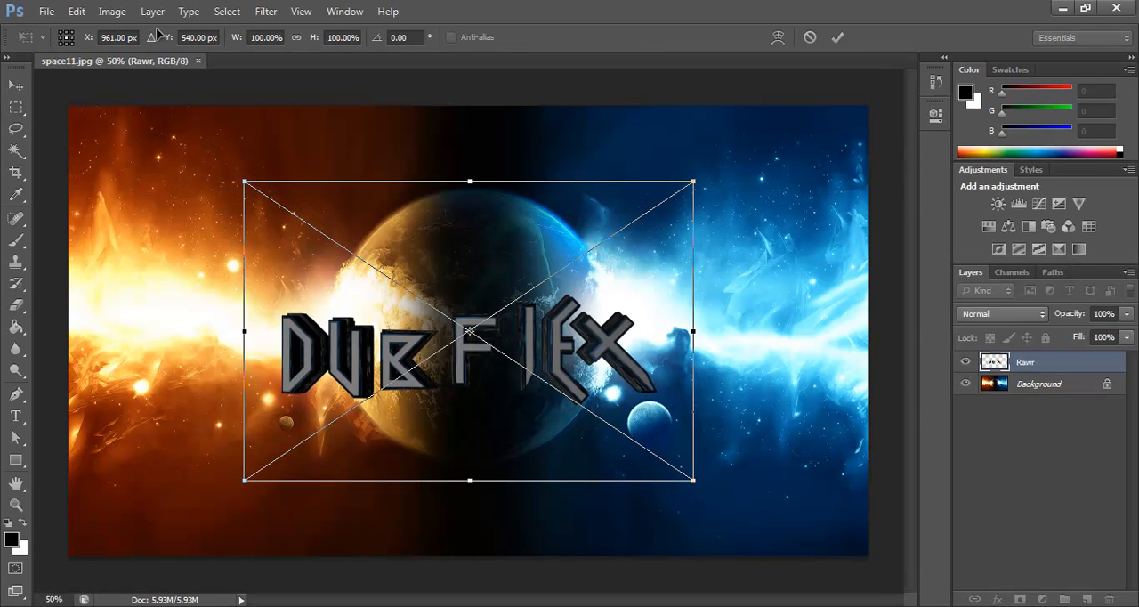
{"action": "left_click", "coordinate": [836, 37]}
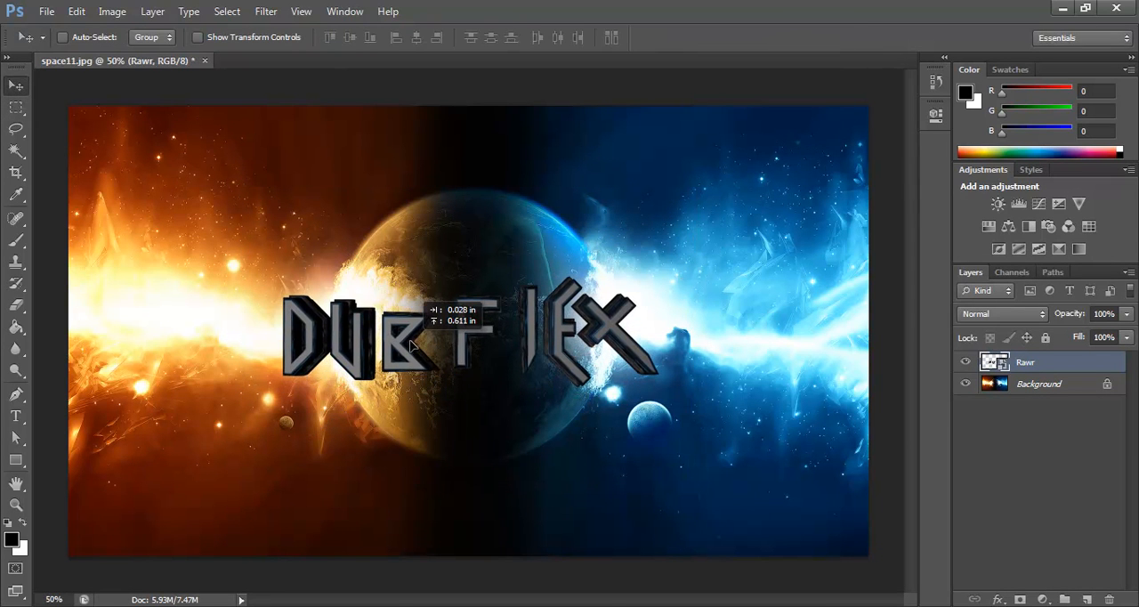
{"action": "left_click_drag", "start_coordinate": [409, 343], "coordinate": [423, 351]}
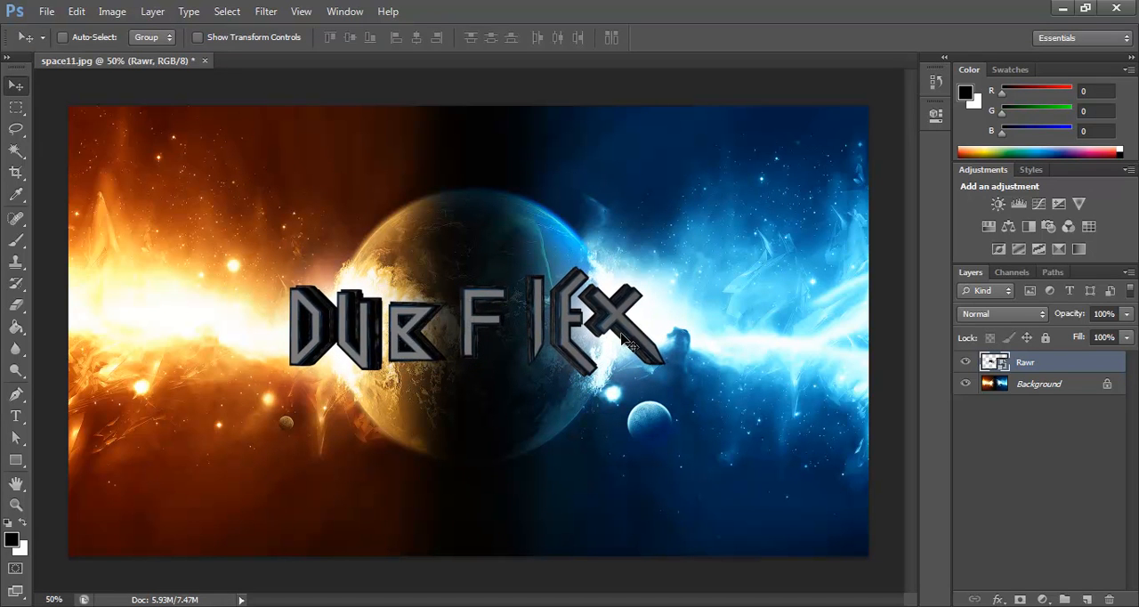
- Open flare 1 from Desktop > Logos via File > Open as a separate document
{"action": "left_click", "coordinate": [46, 12]}
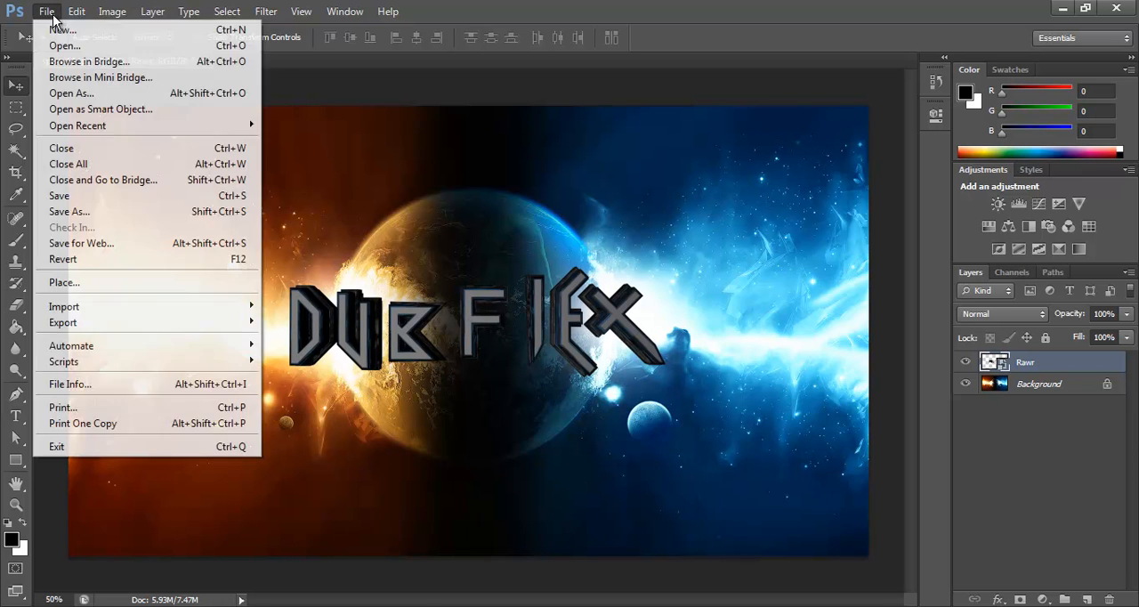
{"action": "left_click", "coordinate": [64, 45]}
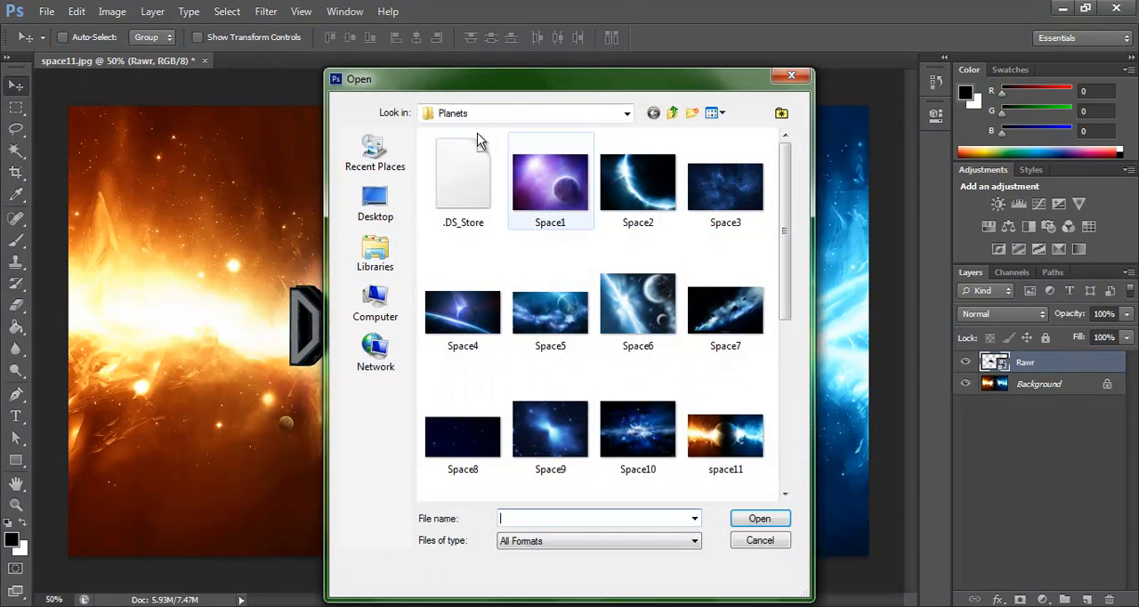
{"action": "left_click", "coordinate": [374, 203]}
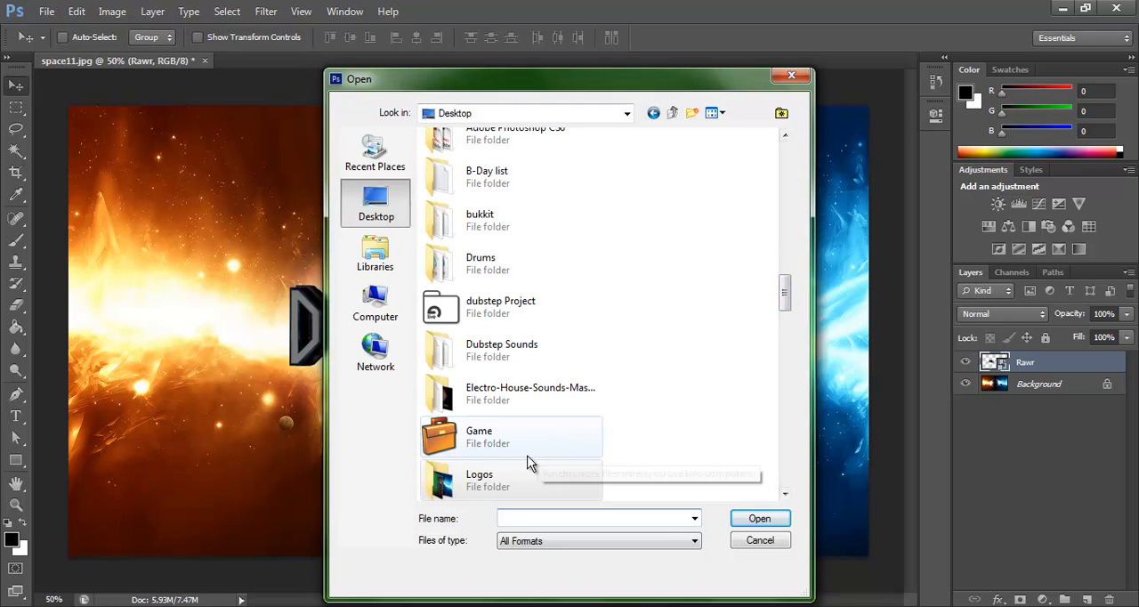
{"action": "double_click", "coordinate": [479, 480]}
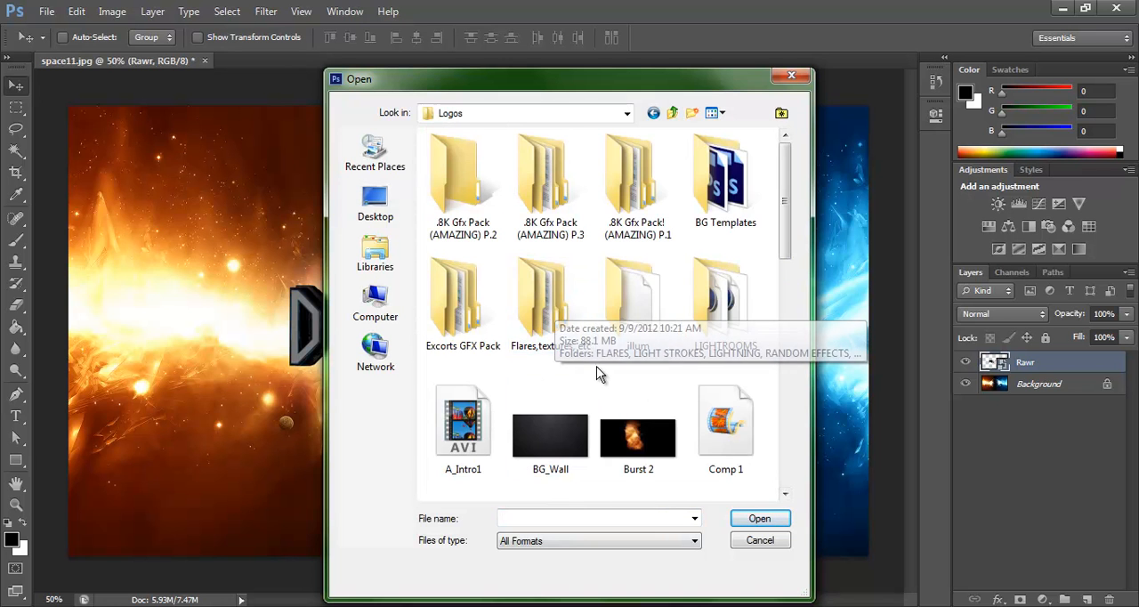
{"action": "scroll", "scroll_direction": "down", "scroll_amount": 3}
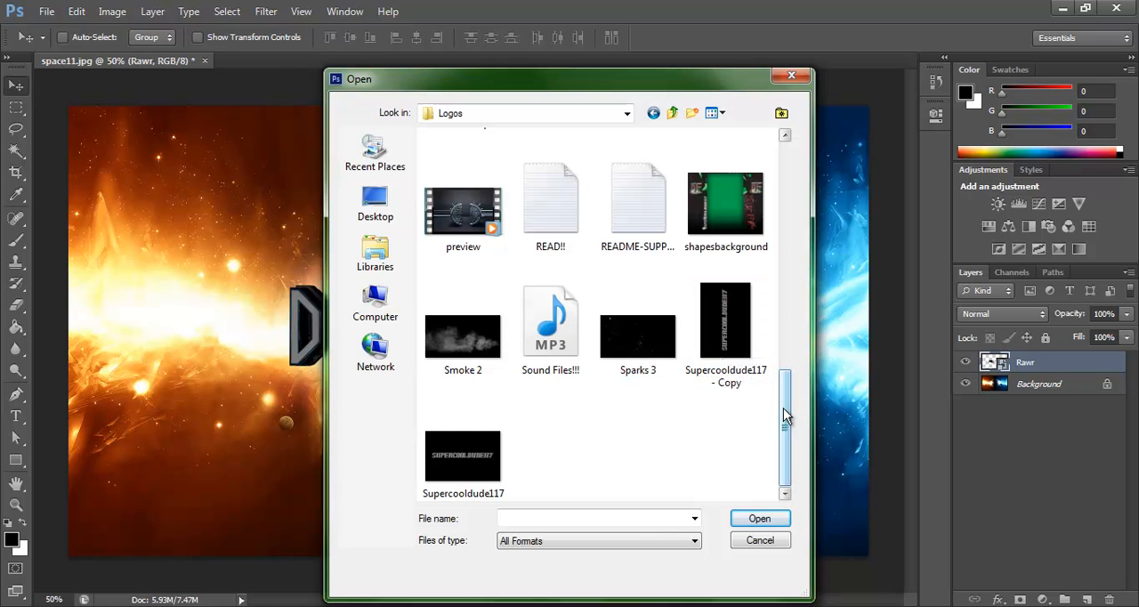
{"action": "scroll", "scroll_direction": "up", "scroll_amount": 3}
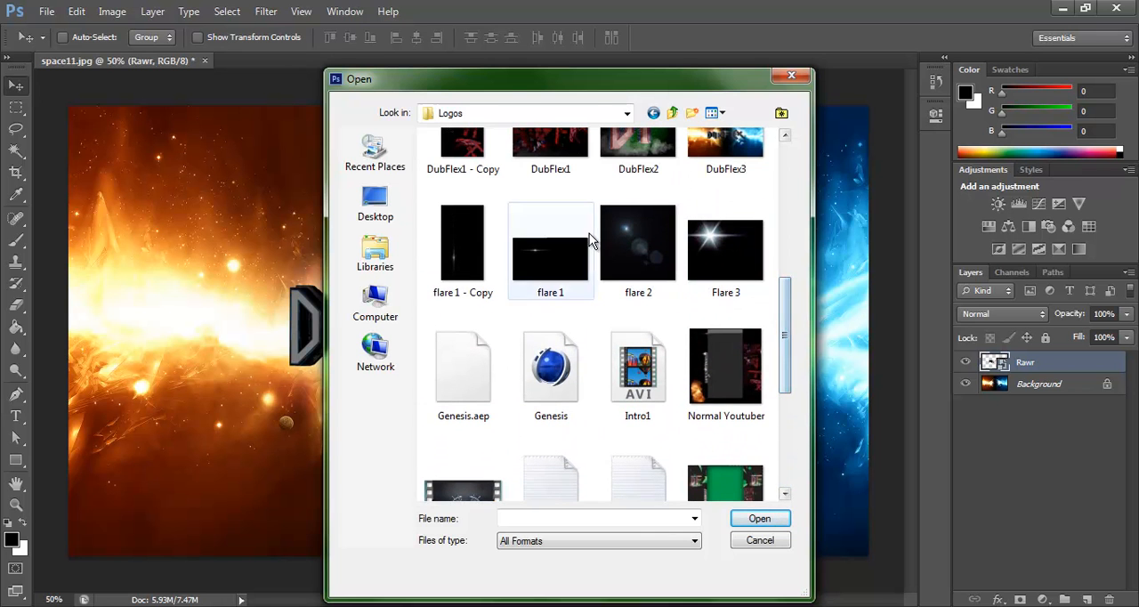
{"action": "double_click", "coordinate": [550, 240]}
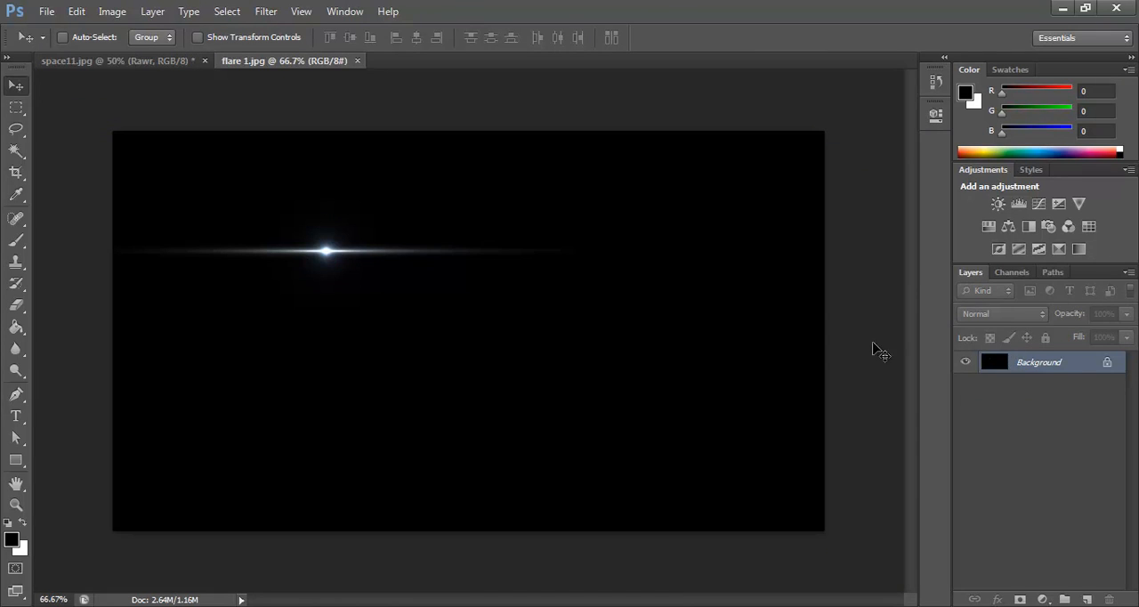
{"action": "mouse_move", "coordinate": [999, 337]}
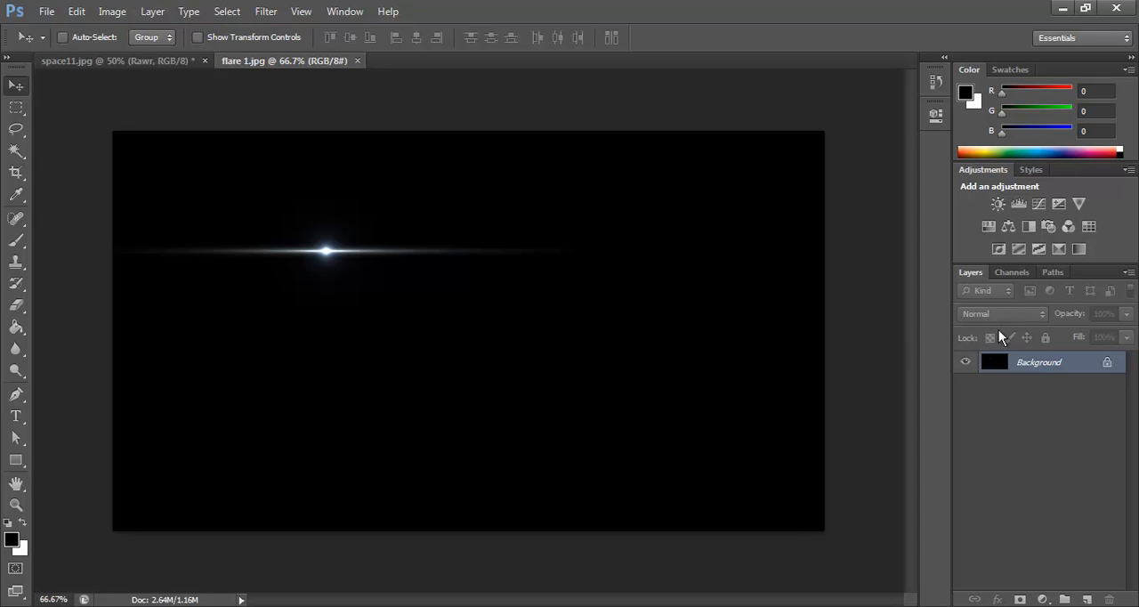
{"action": "mouse_move", "coordinate": [292, 183]}
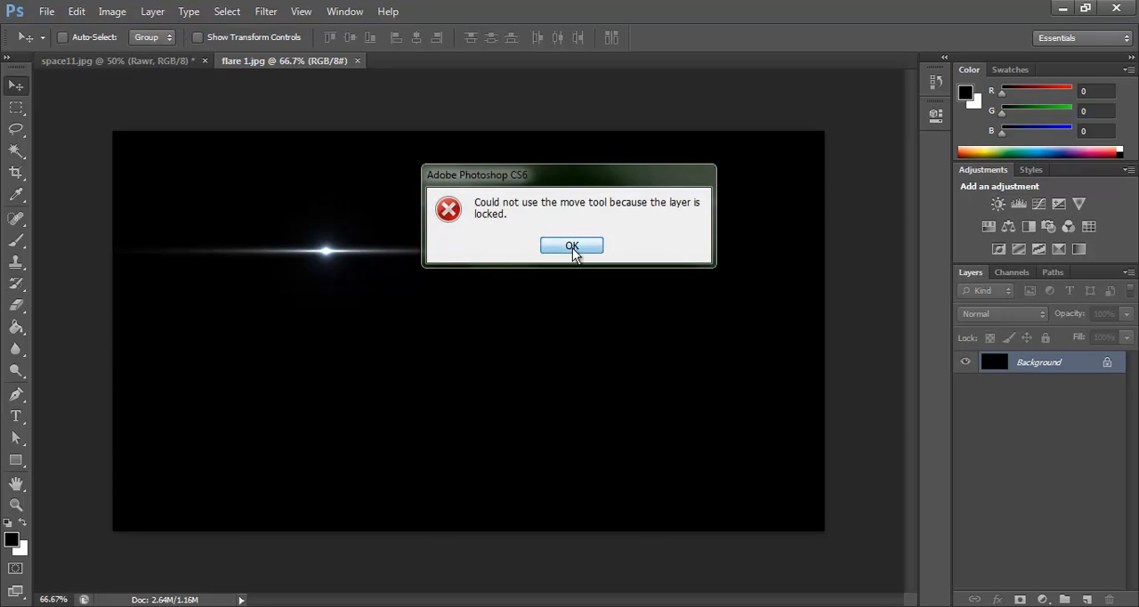
- Dismiss the locked-layer alert and duplicate the flare Background into a Background copy layer
{"action": "left_click", "coordinate": [571, 245]}
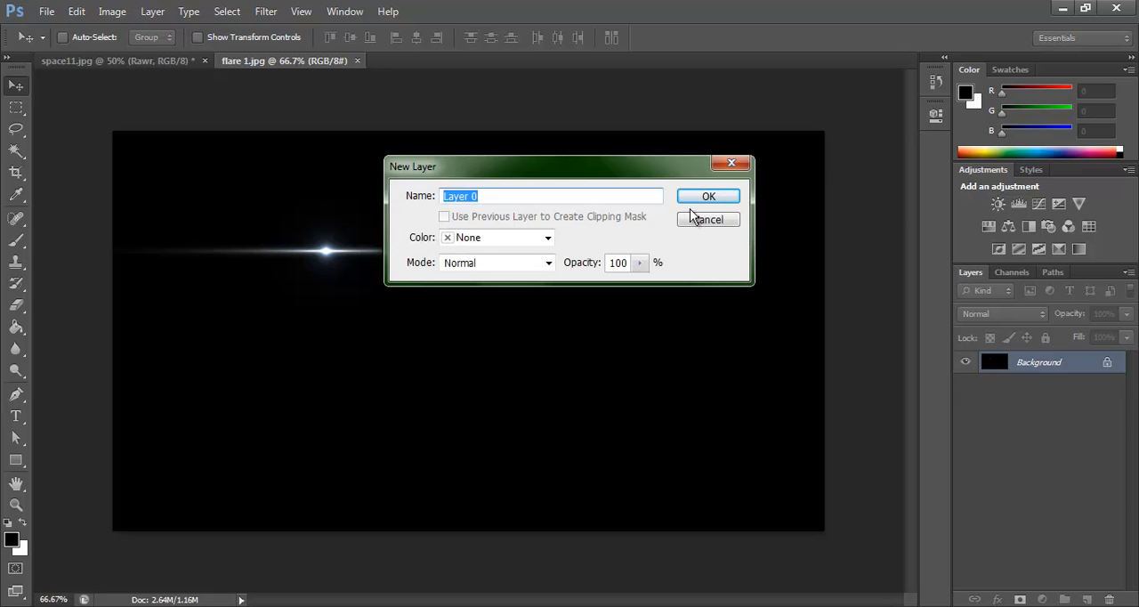
{"action": "right_click", "coordinate": [1038, 361]}
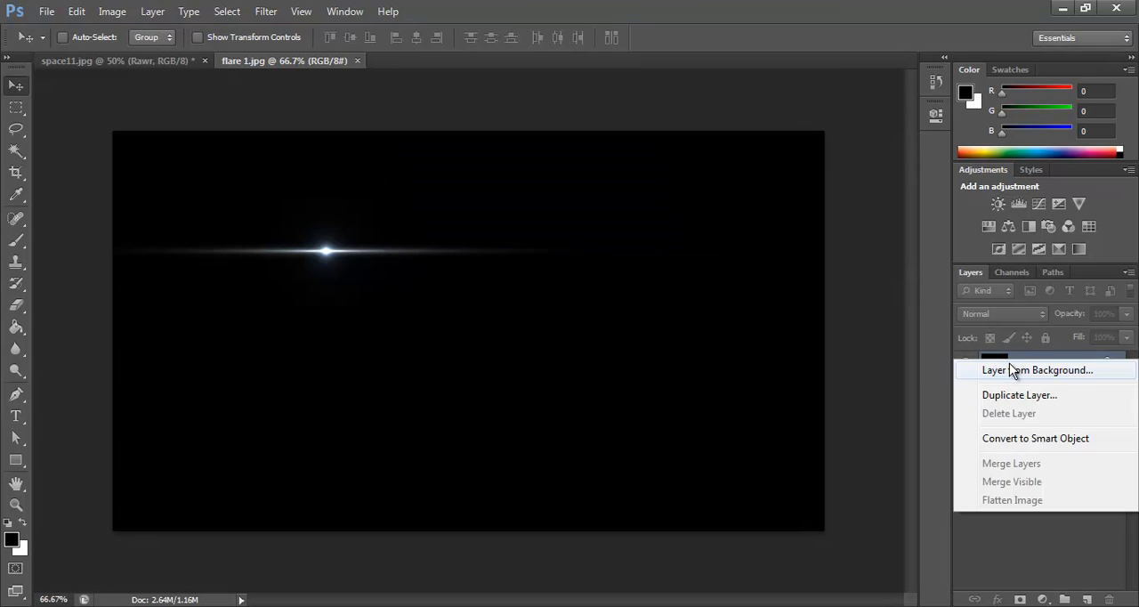
{"action": "left_click", "coordinate": [1019, 394]}
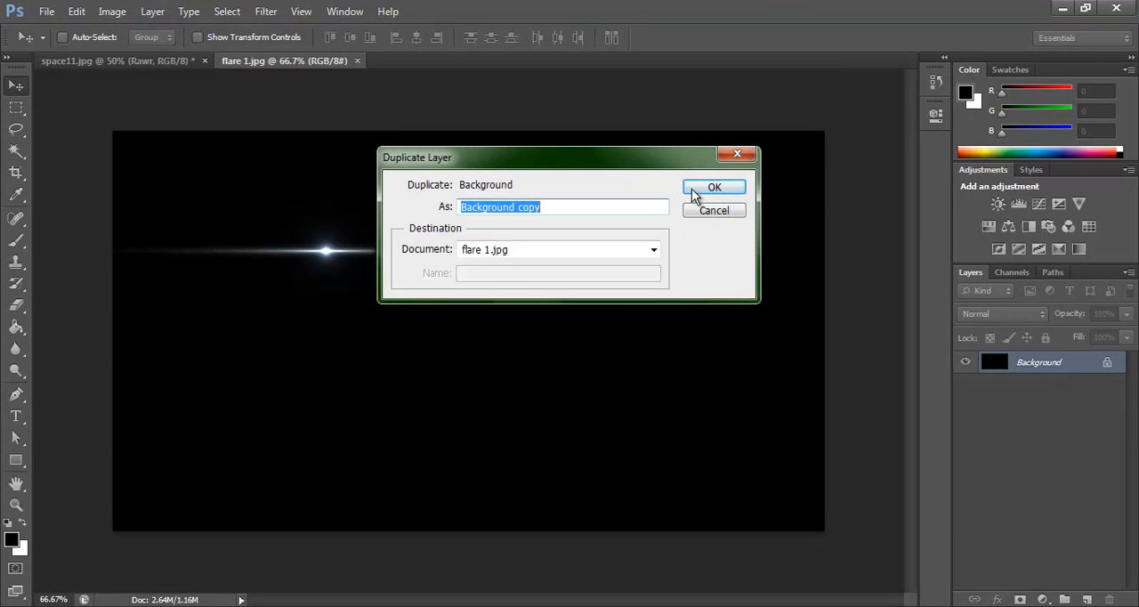
{"action": "left_click", "coordinate": [714, 187]}
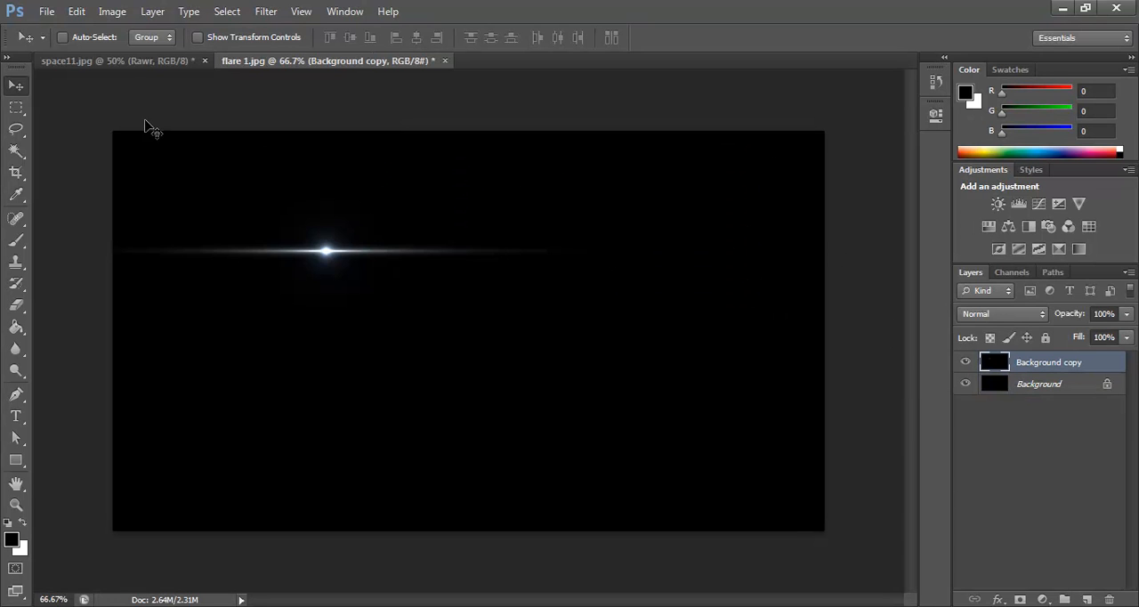
- Drag the Background copy flare layer into the space11.jpg composition
{"action": "left_click_drag", "start_coordinate": [327, 251], "coordinate": [98, 84]}
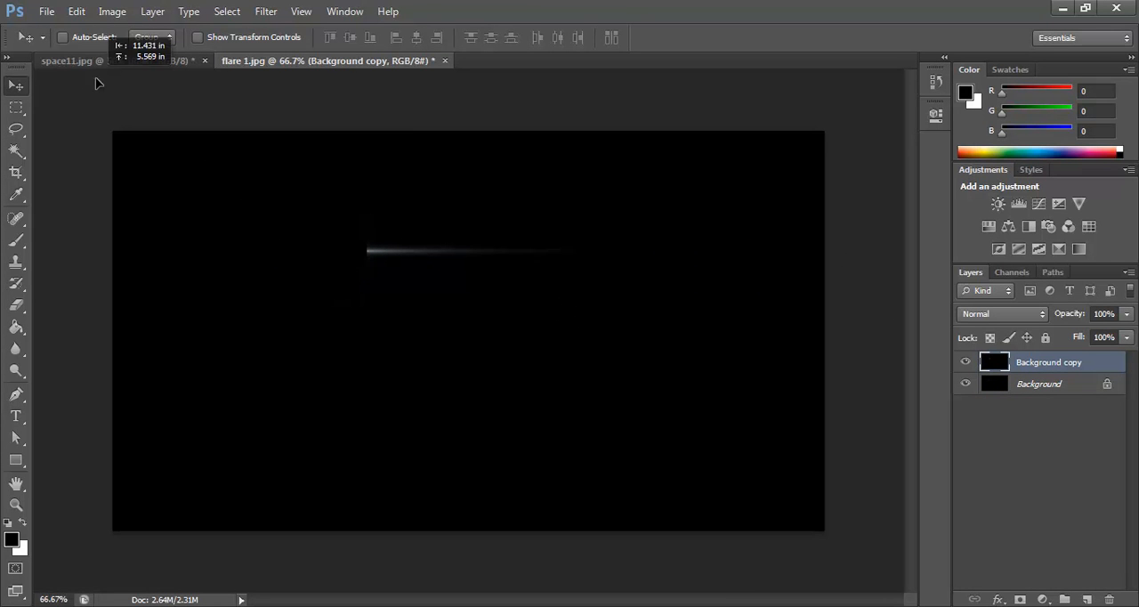
{"action": "left_click", "coordinate": [66, 61]}
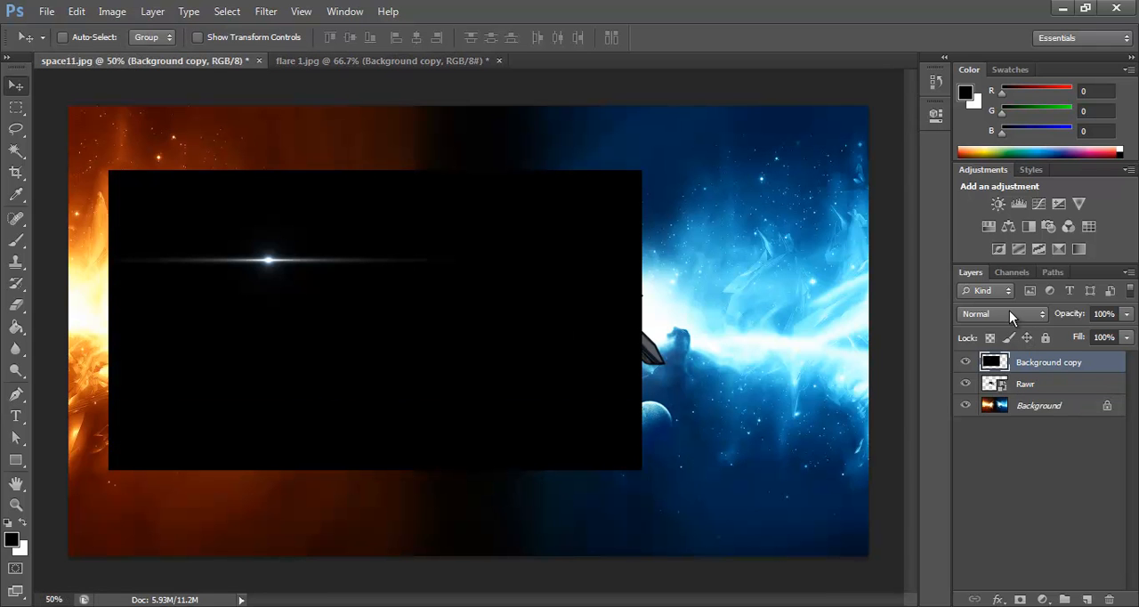
- Set the Background copy flare layer's blend mode to Linear Dodge (Add)
{"action": "left_click", "coordinate": [1001, 313]}
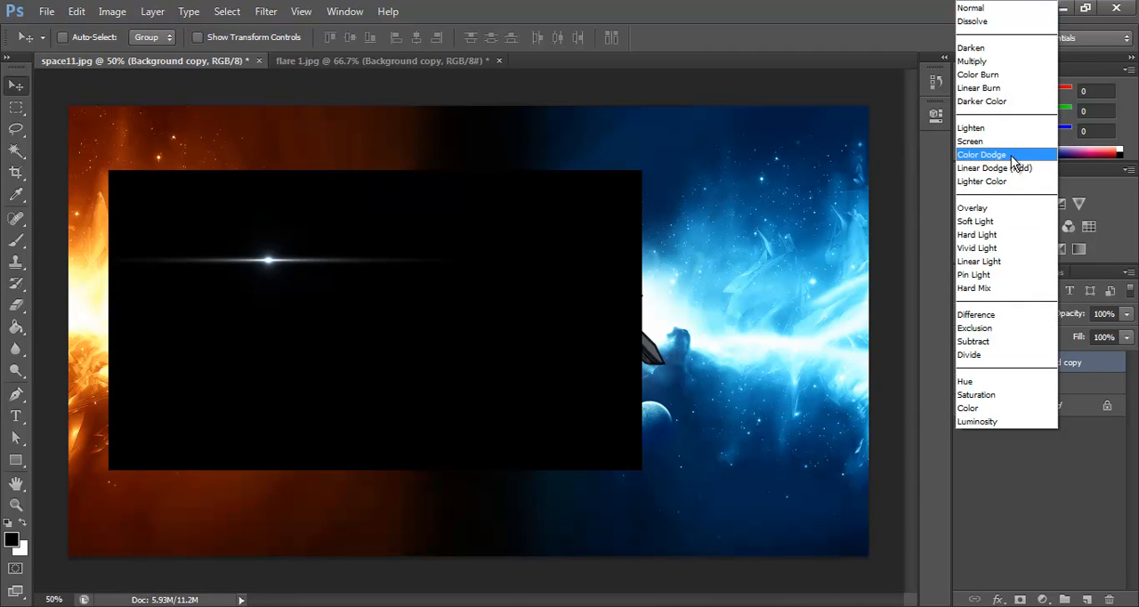
{"action": "left_click", "coordinate": [994, 167]}
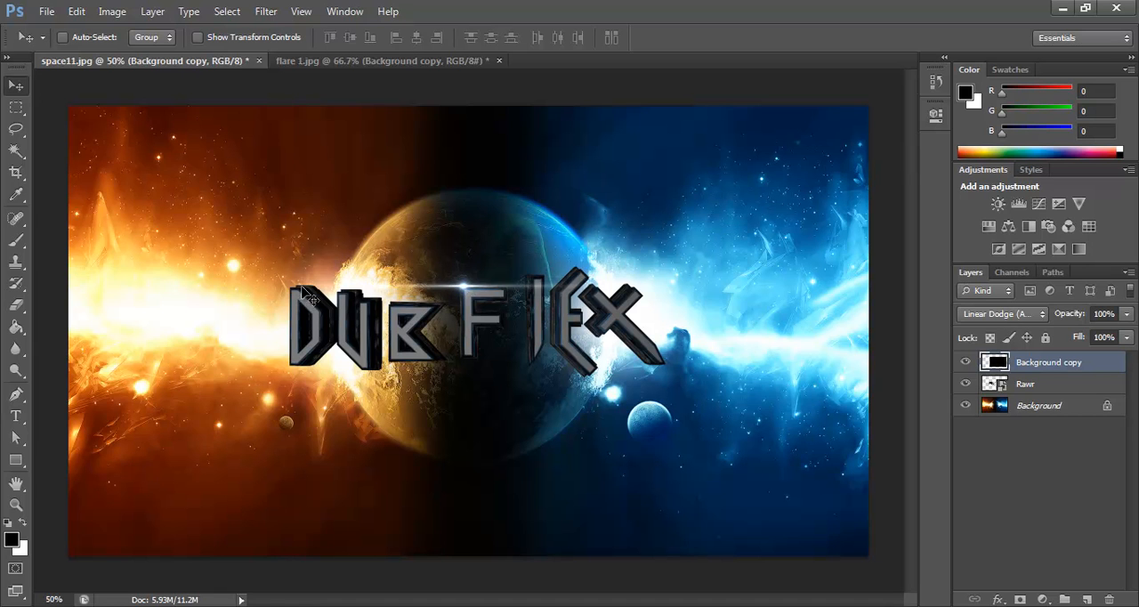
{"action": "mouse_move", "coordinate": [252, 258]}
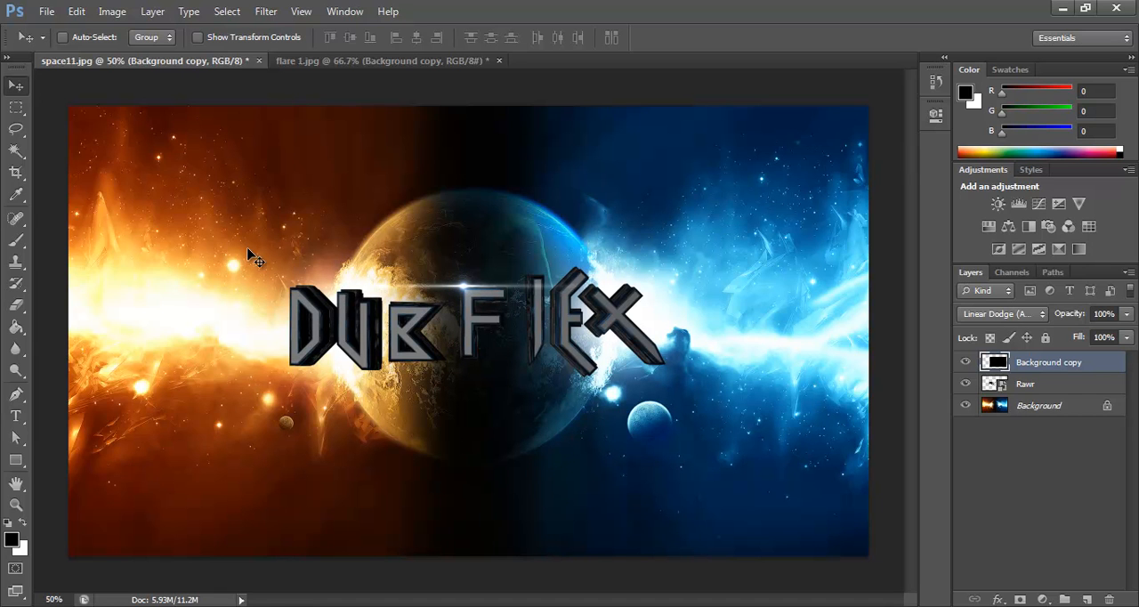
{"action": "mouse_move", "coordinate": [707, 252]}
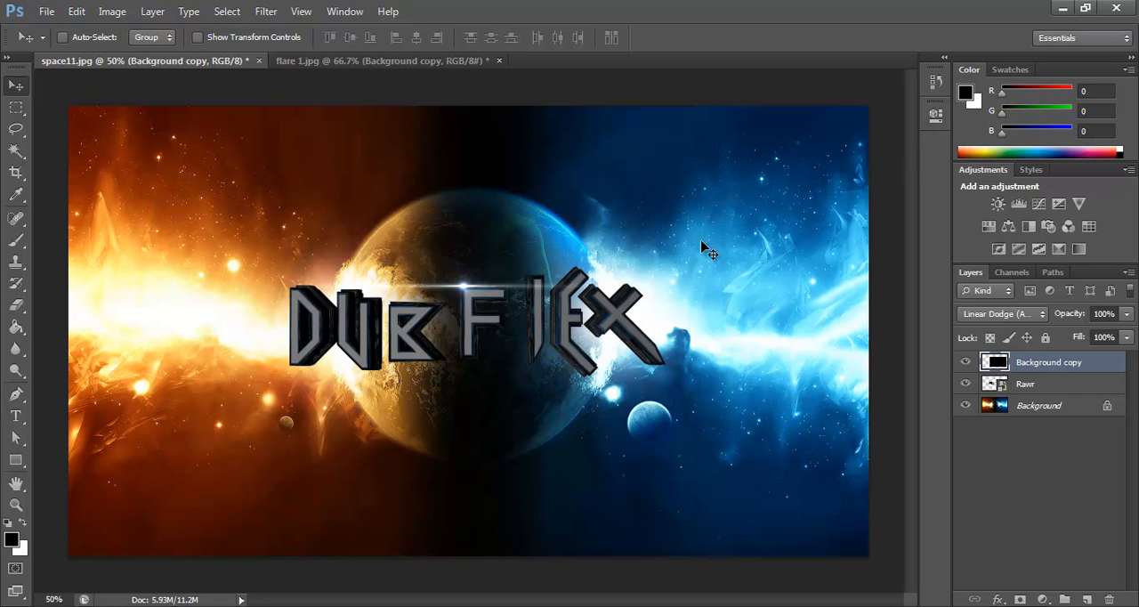
{"action": "mouse_move", "coordinate": [305, 157]}
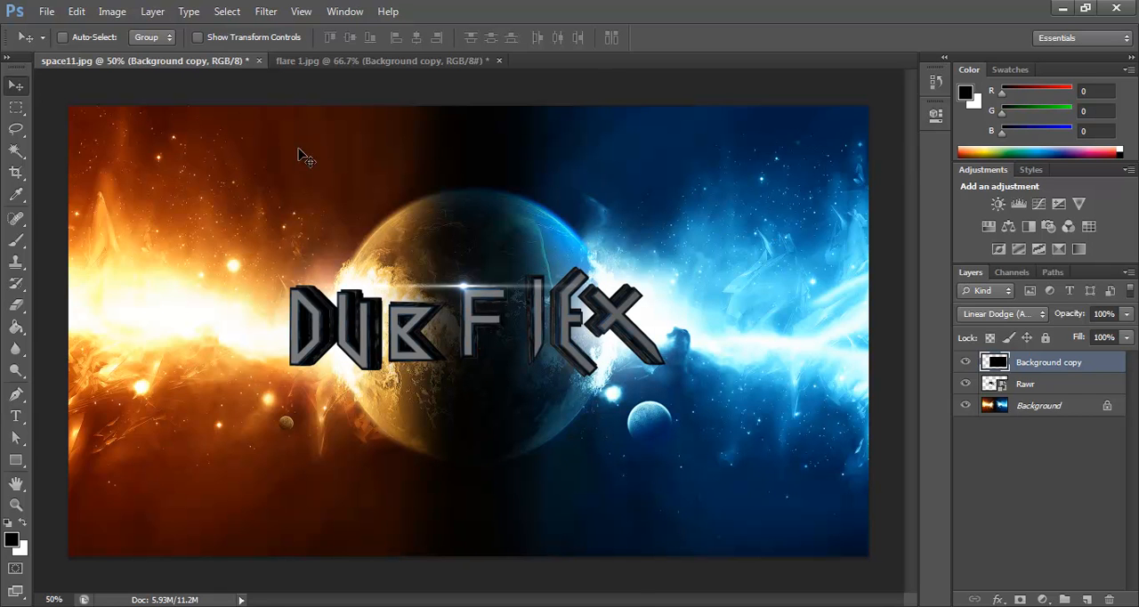
{"action": "mouse_move", "coordinate": [578, 129]}
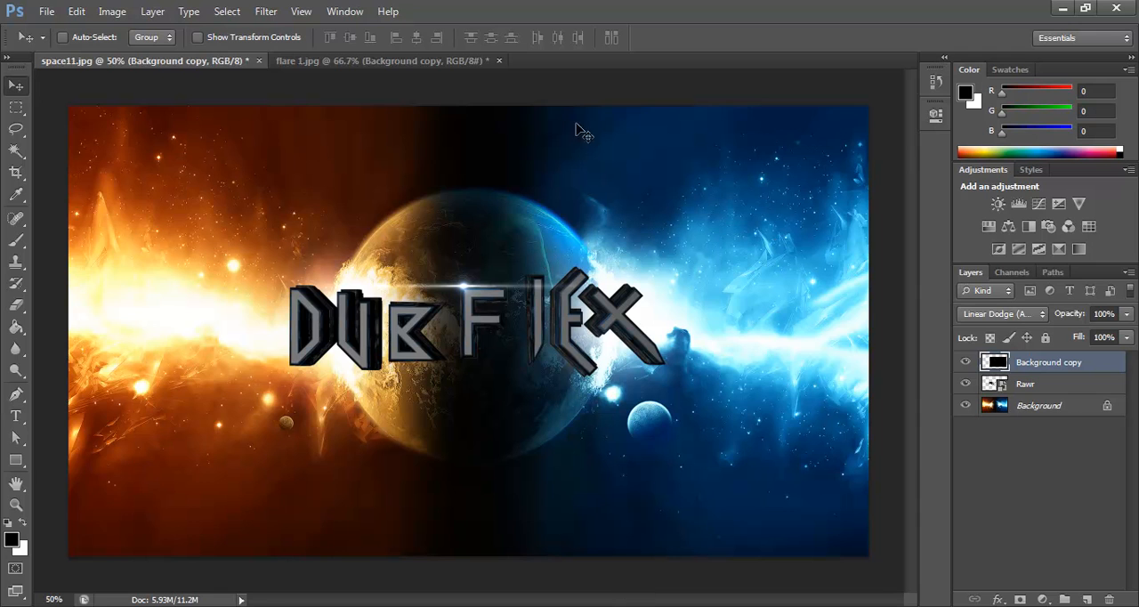
- Close flare 1.jpg and choose No to discard its changes
{"action": "left_click", "coordinate": [499, 60]}
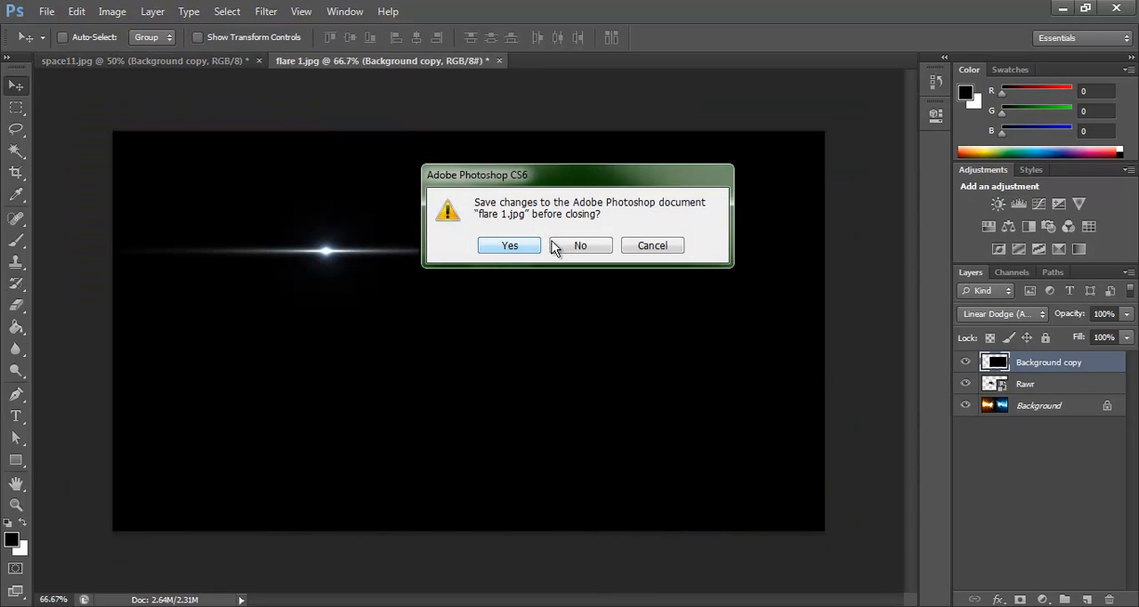
{"action": "left_click", "coordinate": [579, 245]}
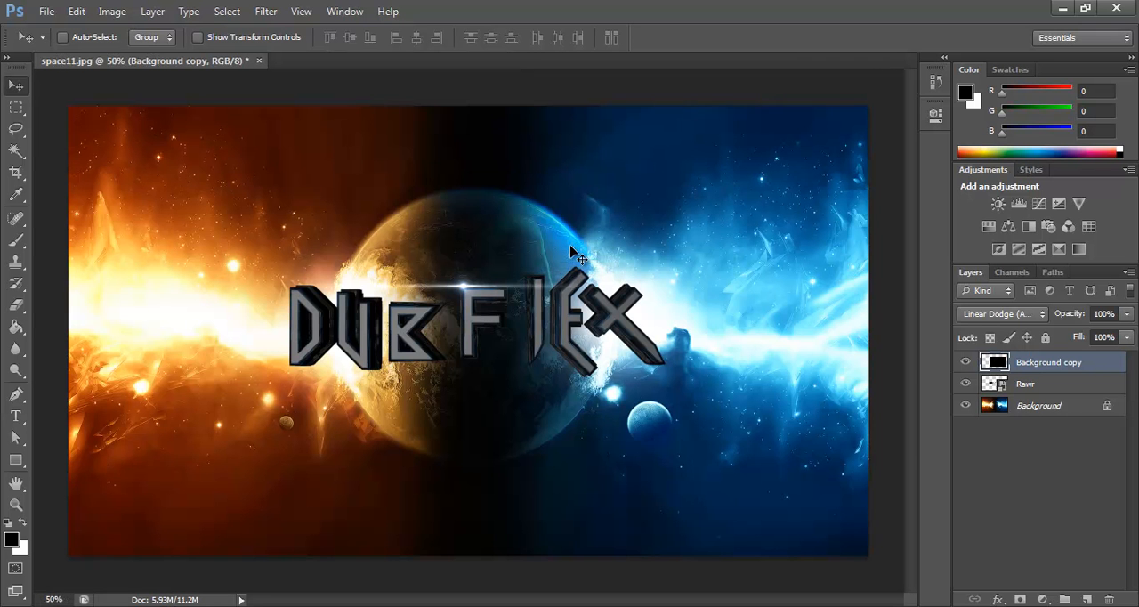
{"action": "mouse_move", "coordinate": [378, 345]}
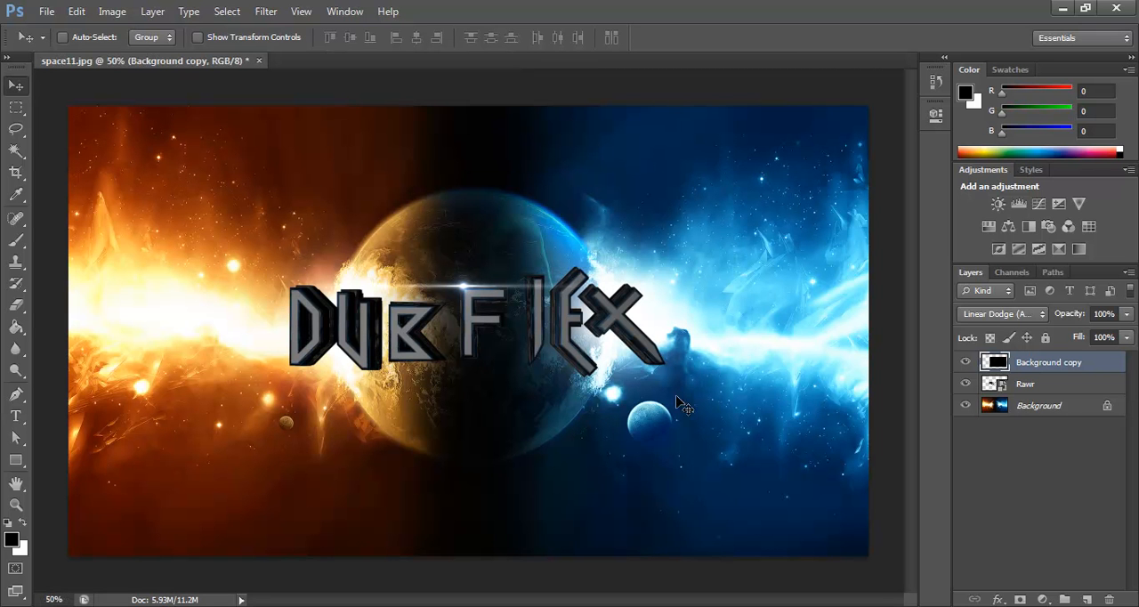
{"action": "mouse_move", "coordinate": [516, 378]}
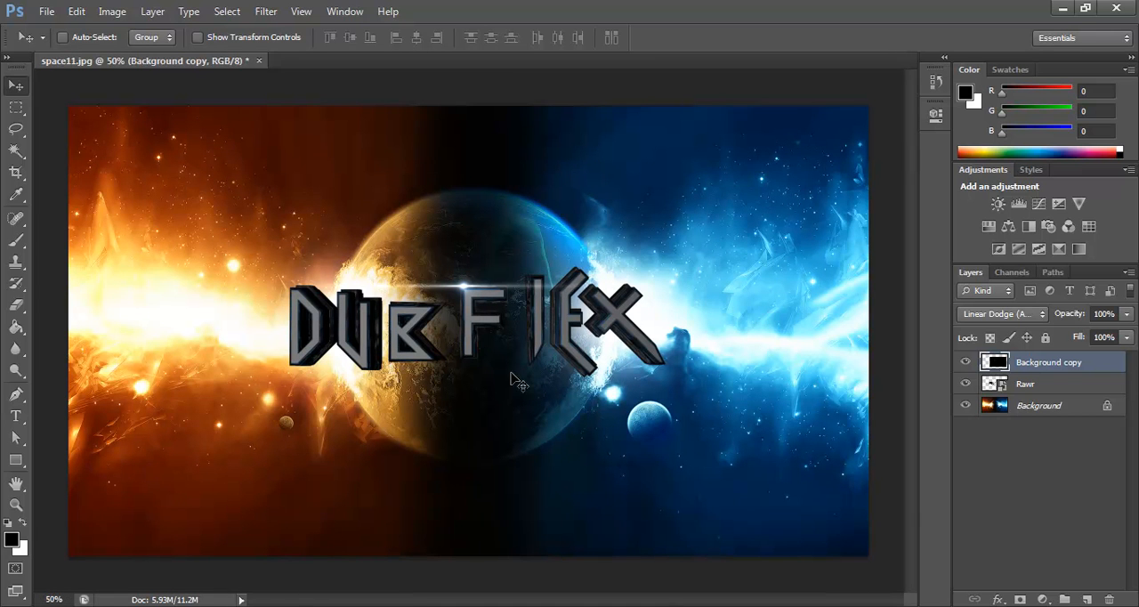
{"action": "mouse_move", "coordinate": [436, 327]}
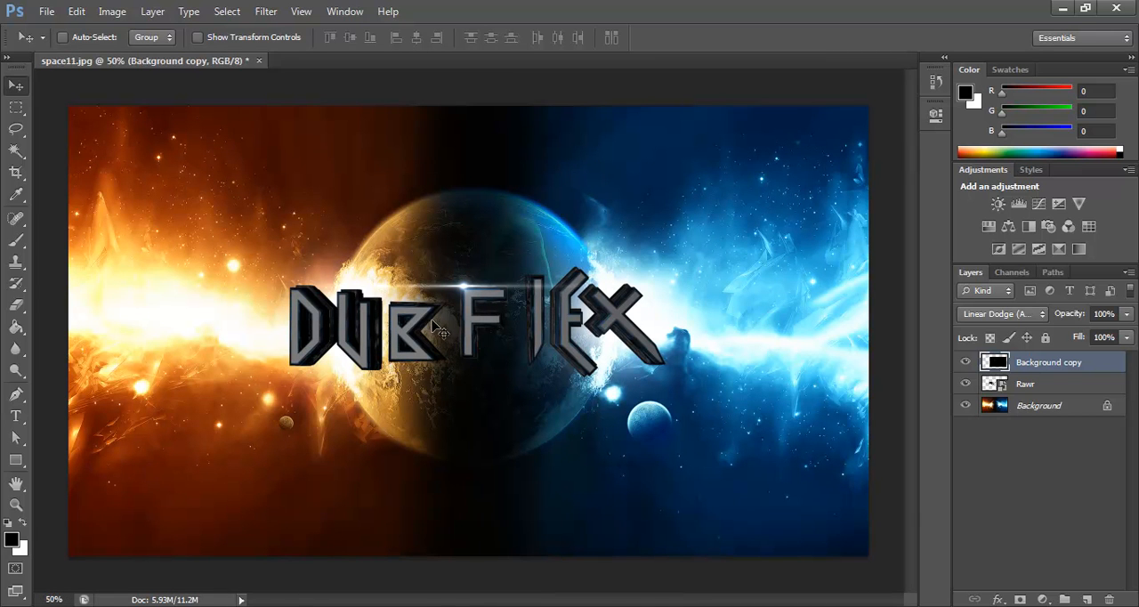
{"action": "mouse_move", "coordinate": [578, 470]}
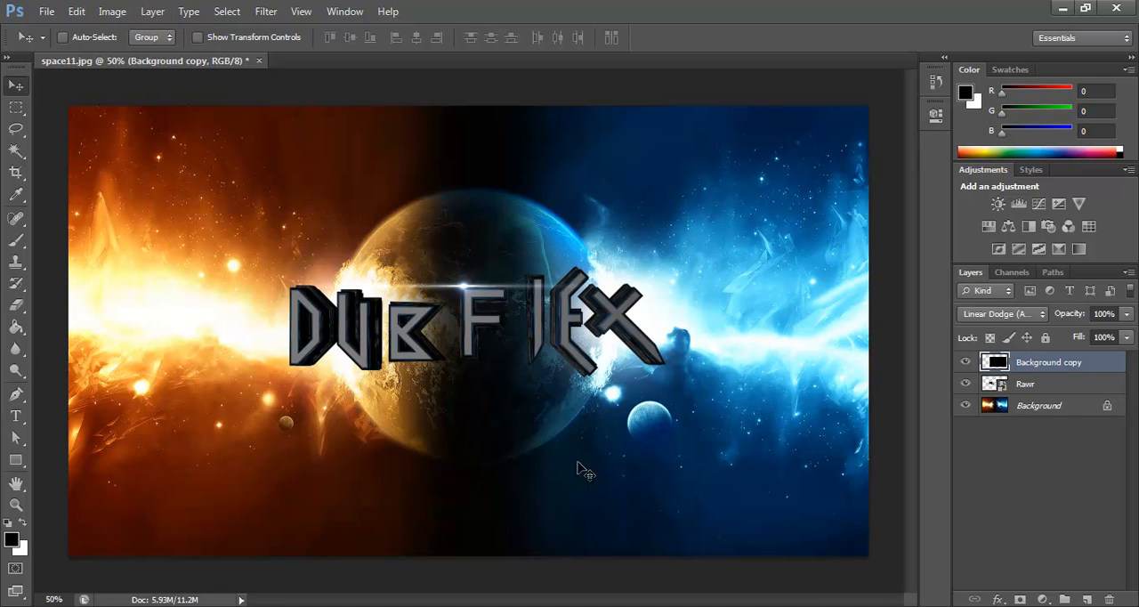